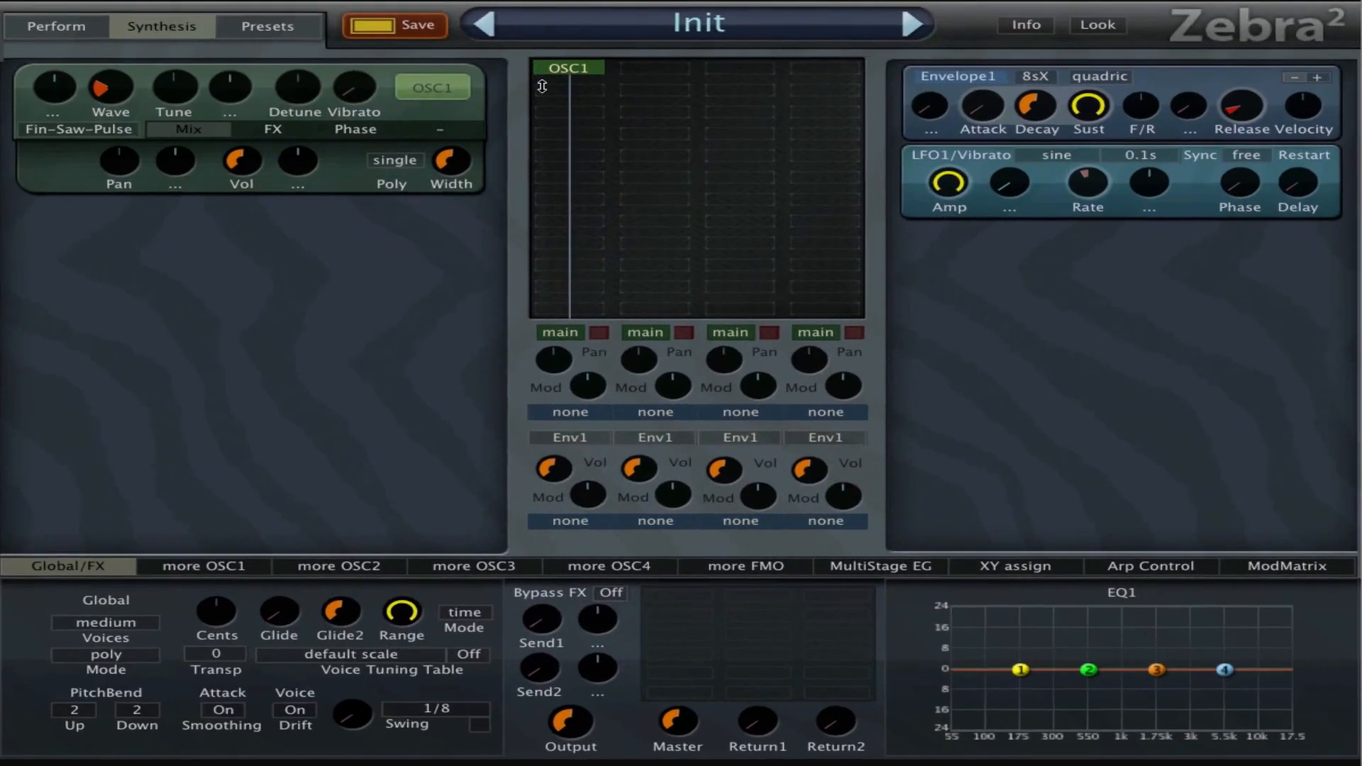
mouse_move(610, 112)
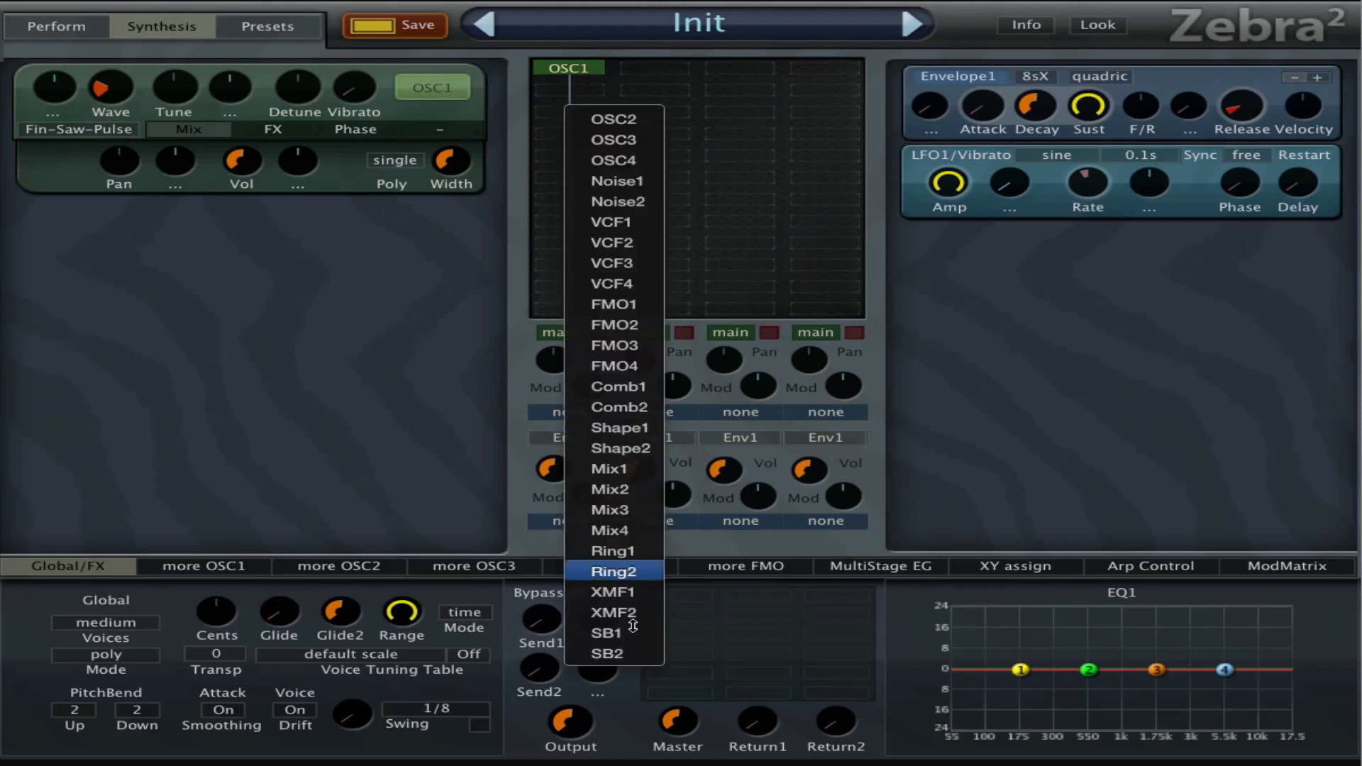
mouse_move(615, 591)
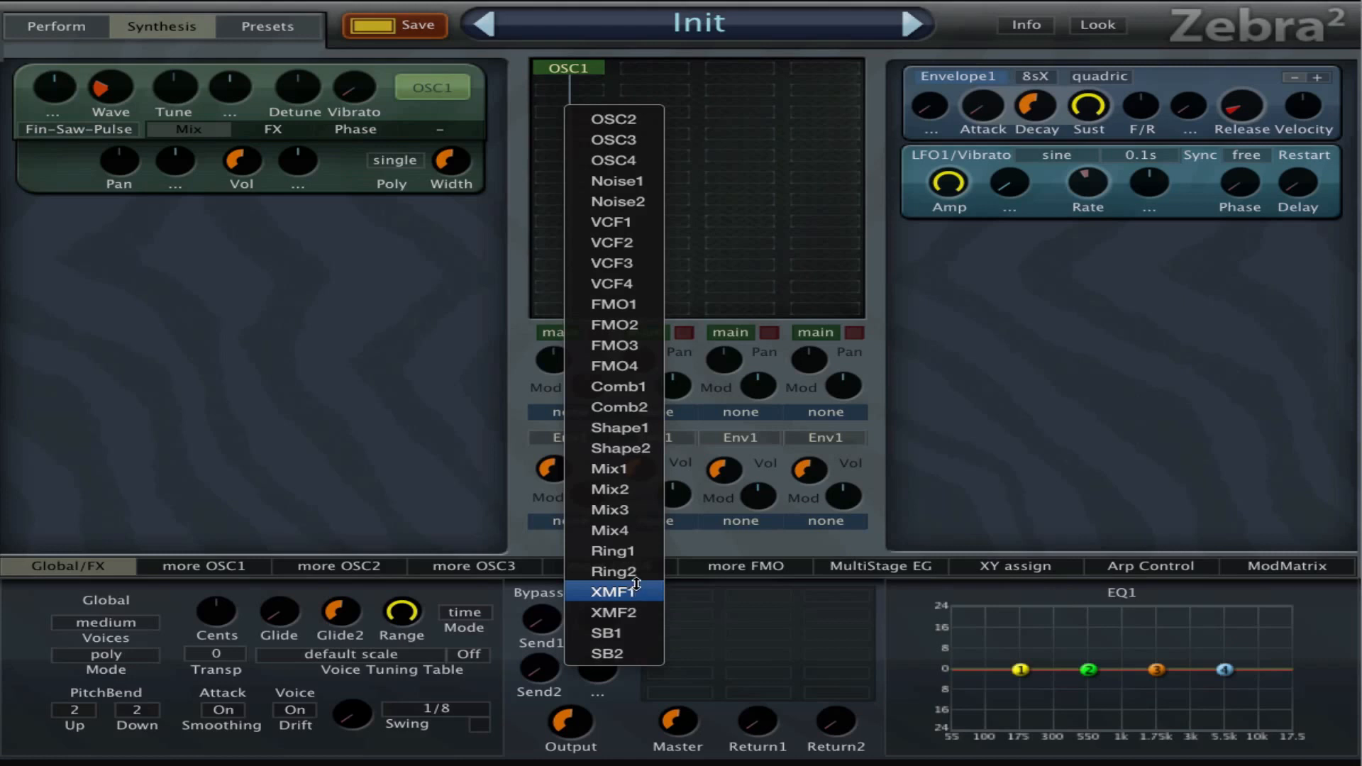
mouse_move(612, 221)
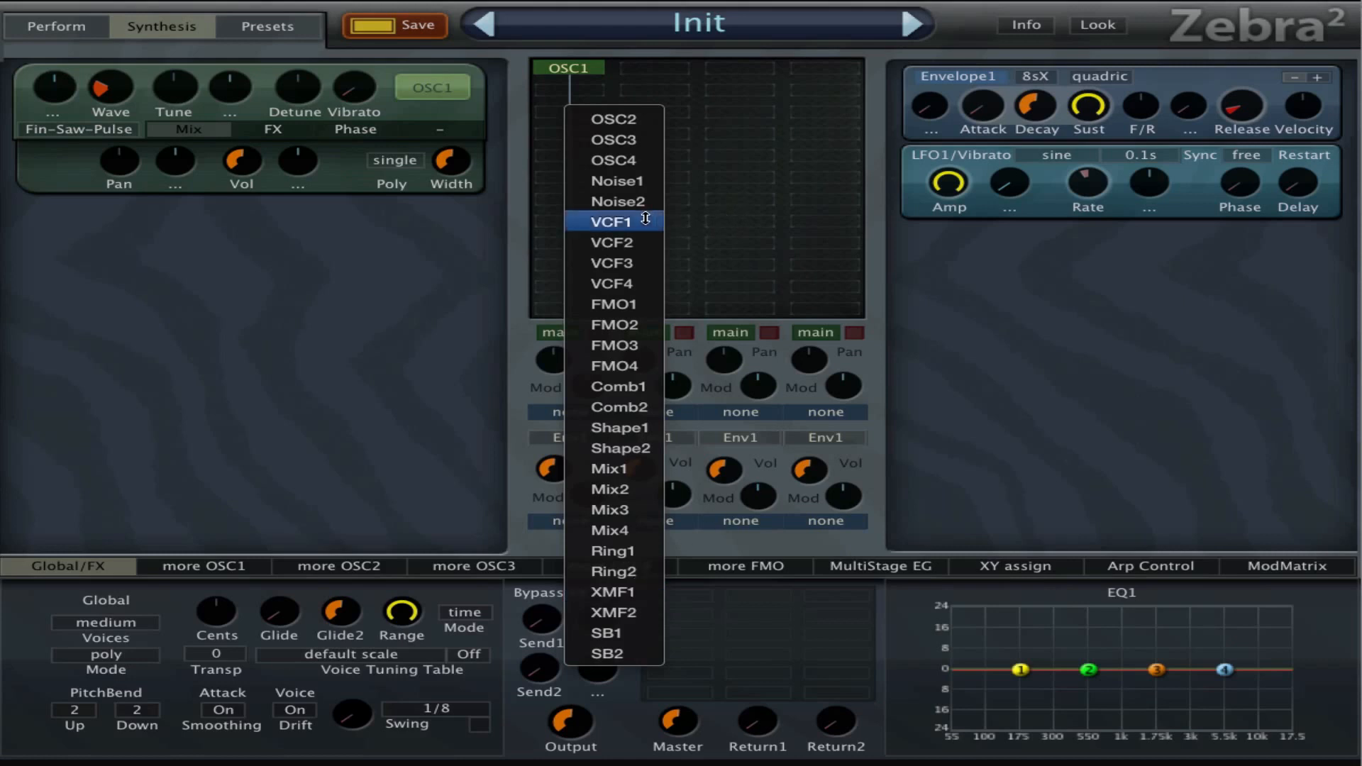
- Add a VCF1 filter module in the grid slot directly below OSC1
click(612, 222)
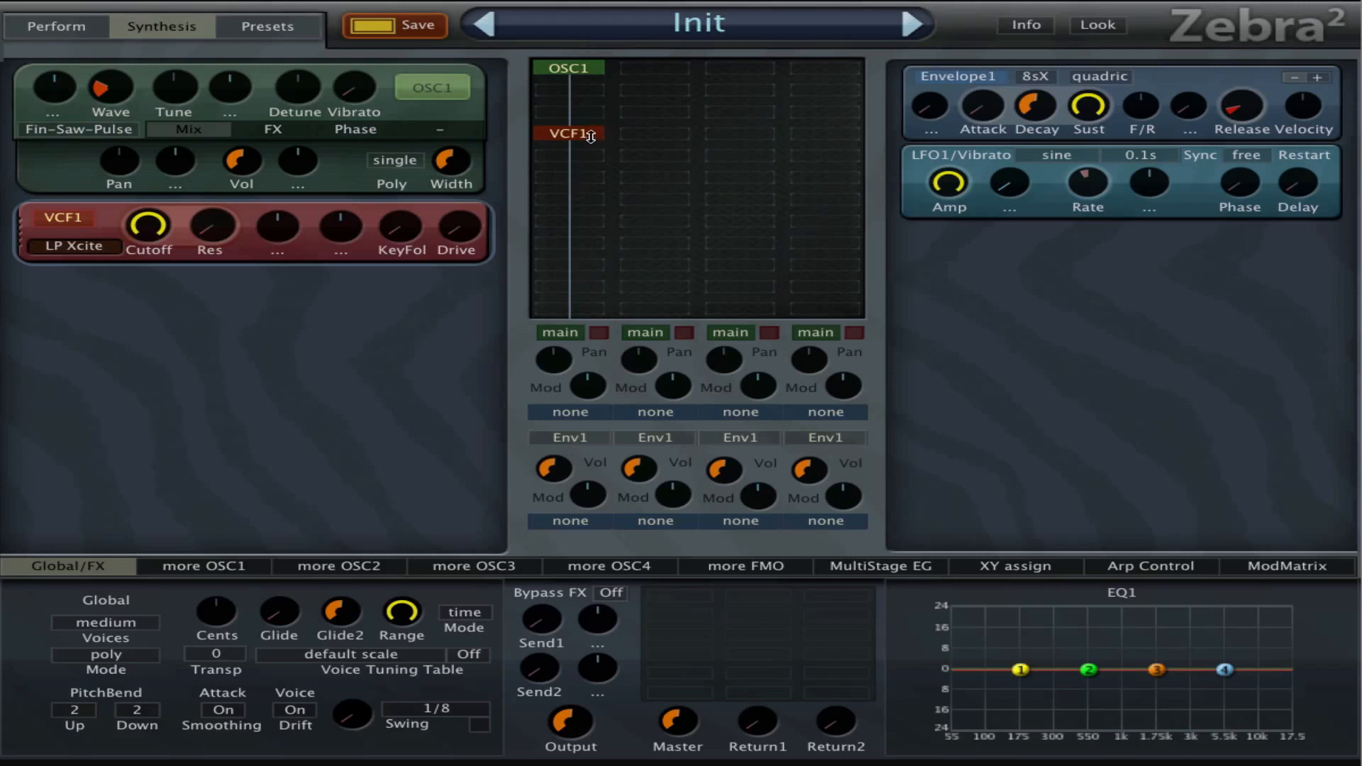
mouse_move(593, 128)
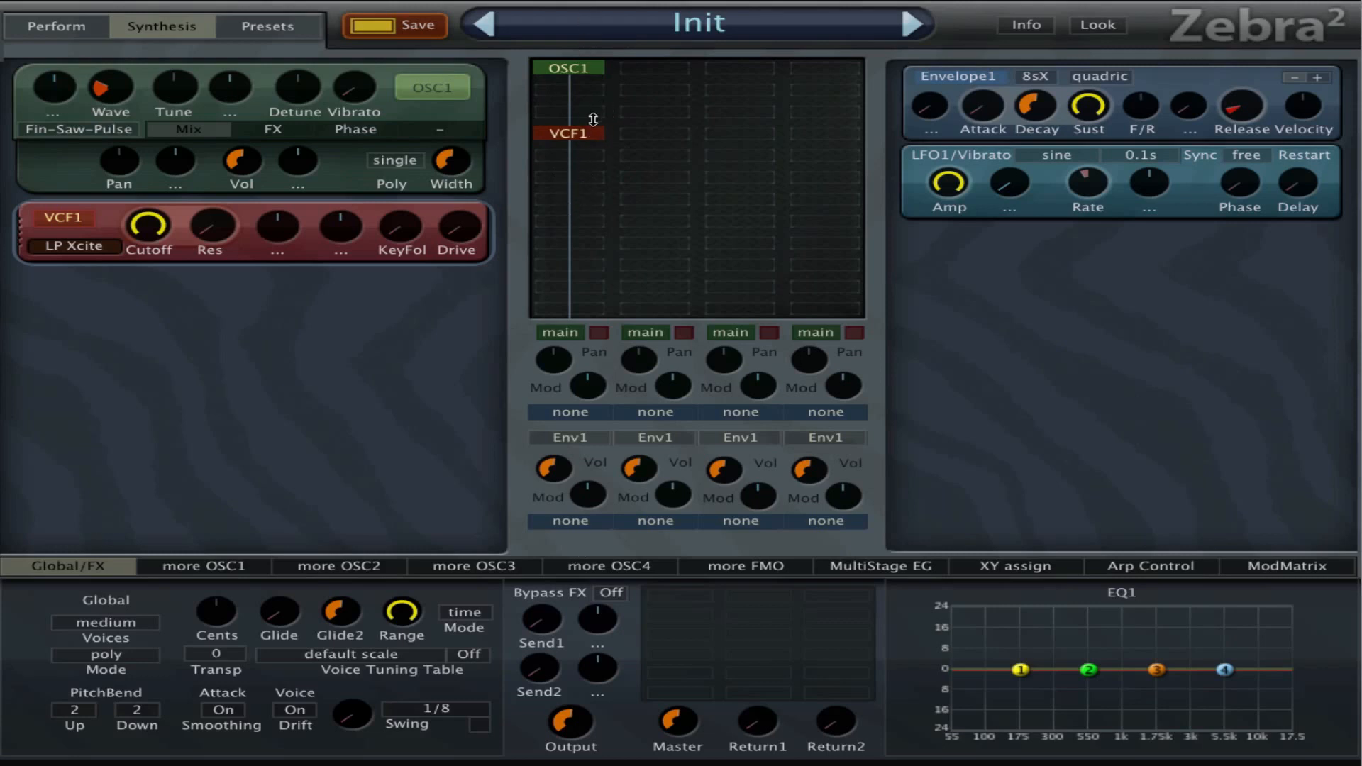
- Swap VCF1 for an XMF1 cross-mod filter under OSC1 with FilterFM at 46
right_click(593, 120)
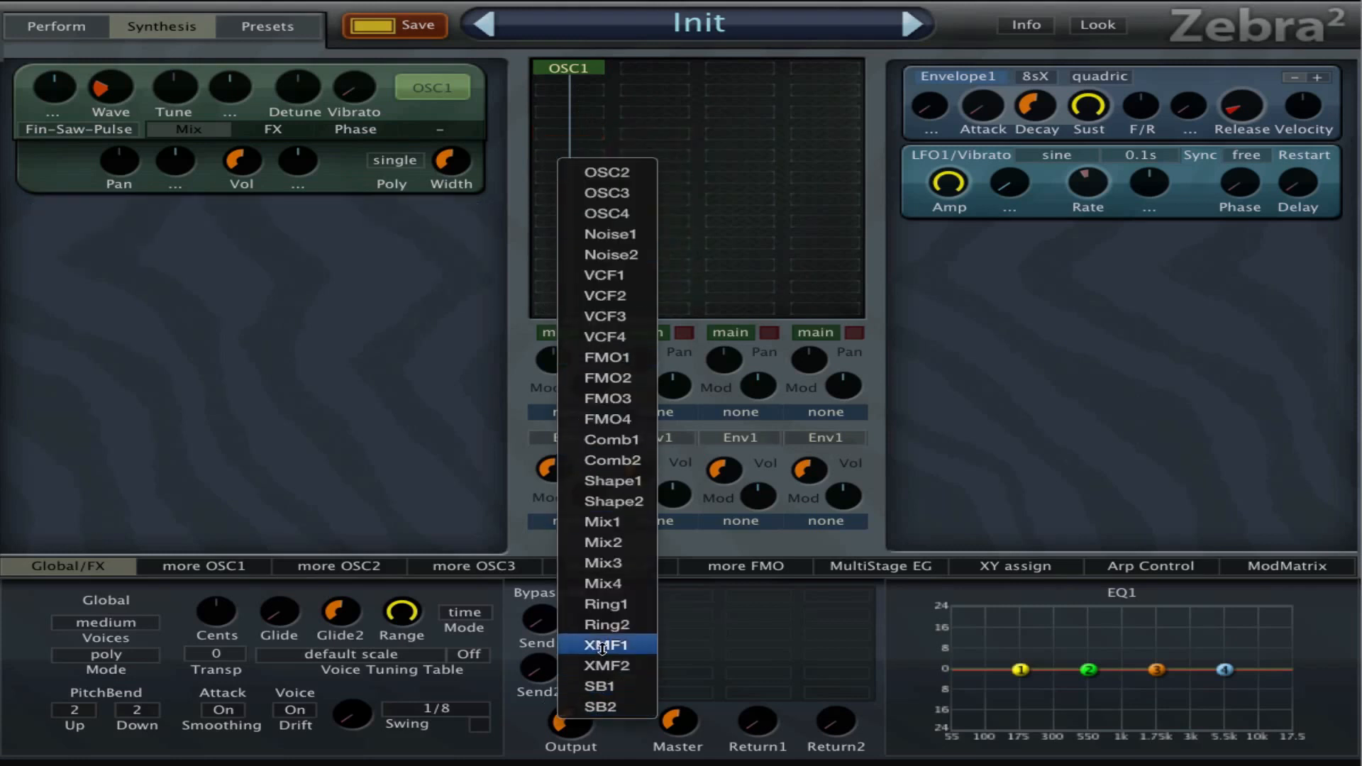
click(605, 645)
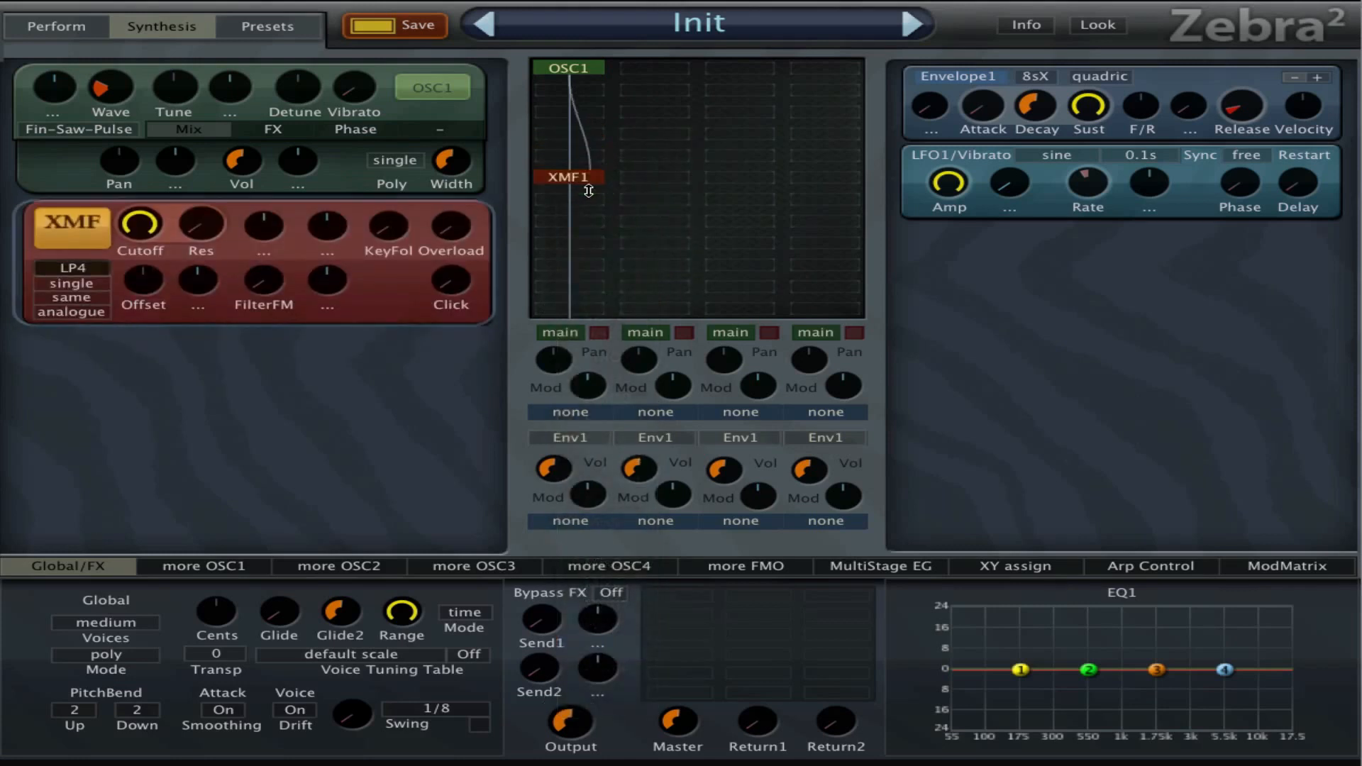
drag(589, 165, 589, 178)
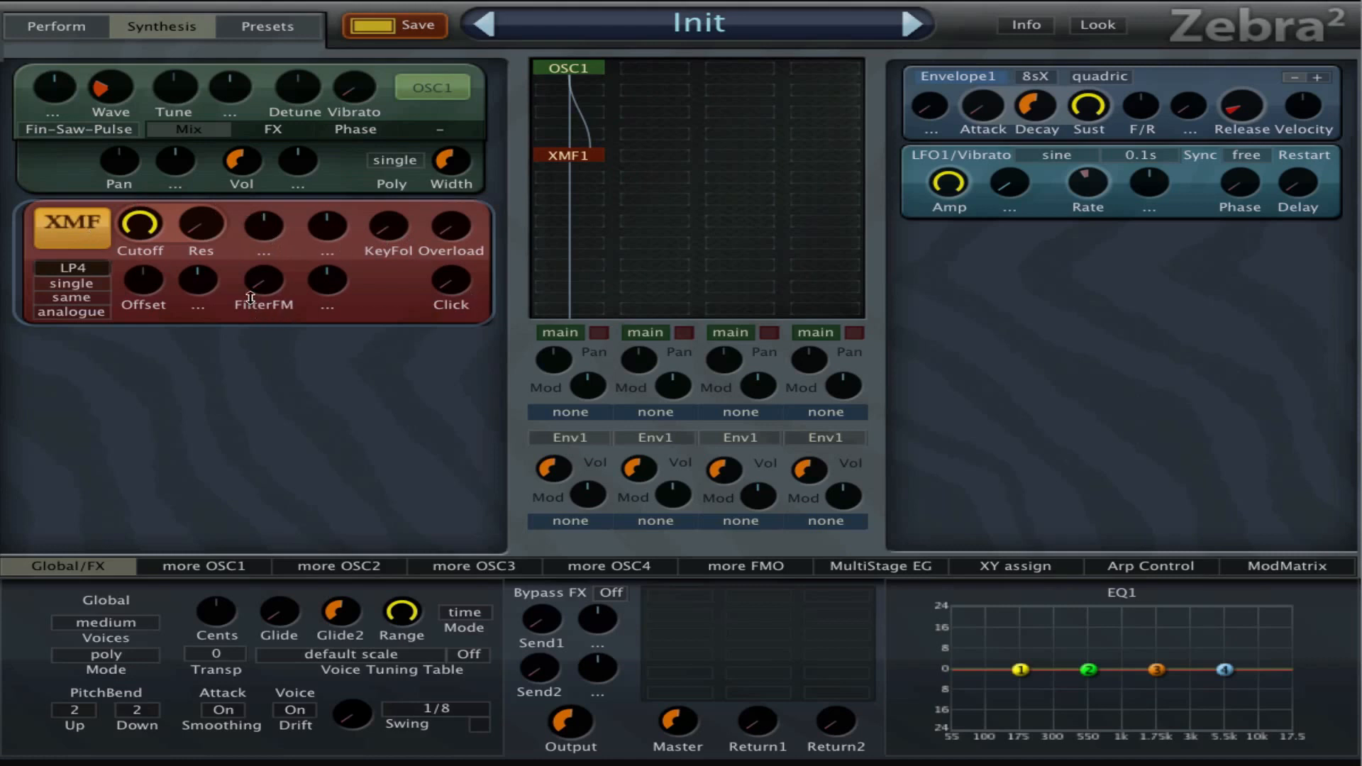
drag(263, 279, 263, 261)
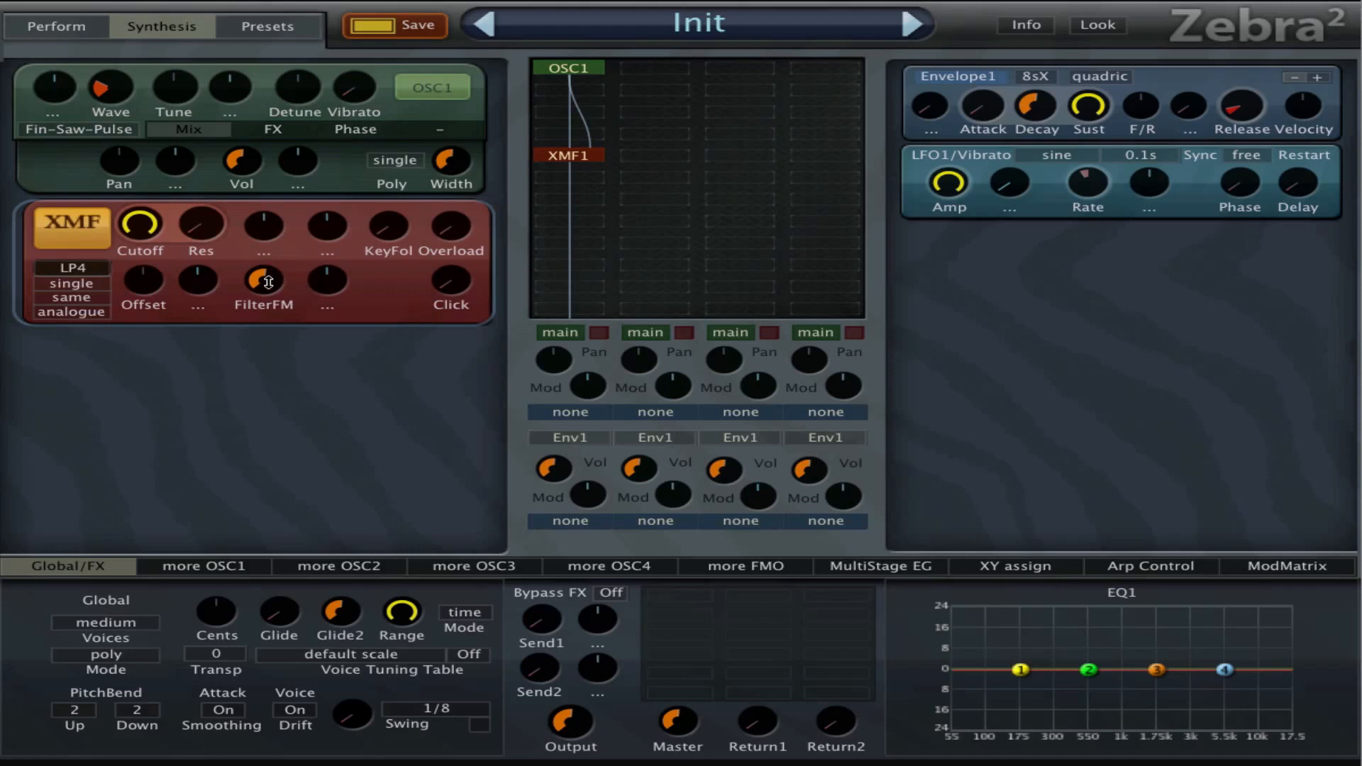
drag(263, 282, 264, 275)
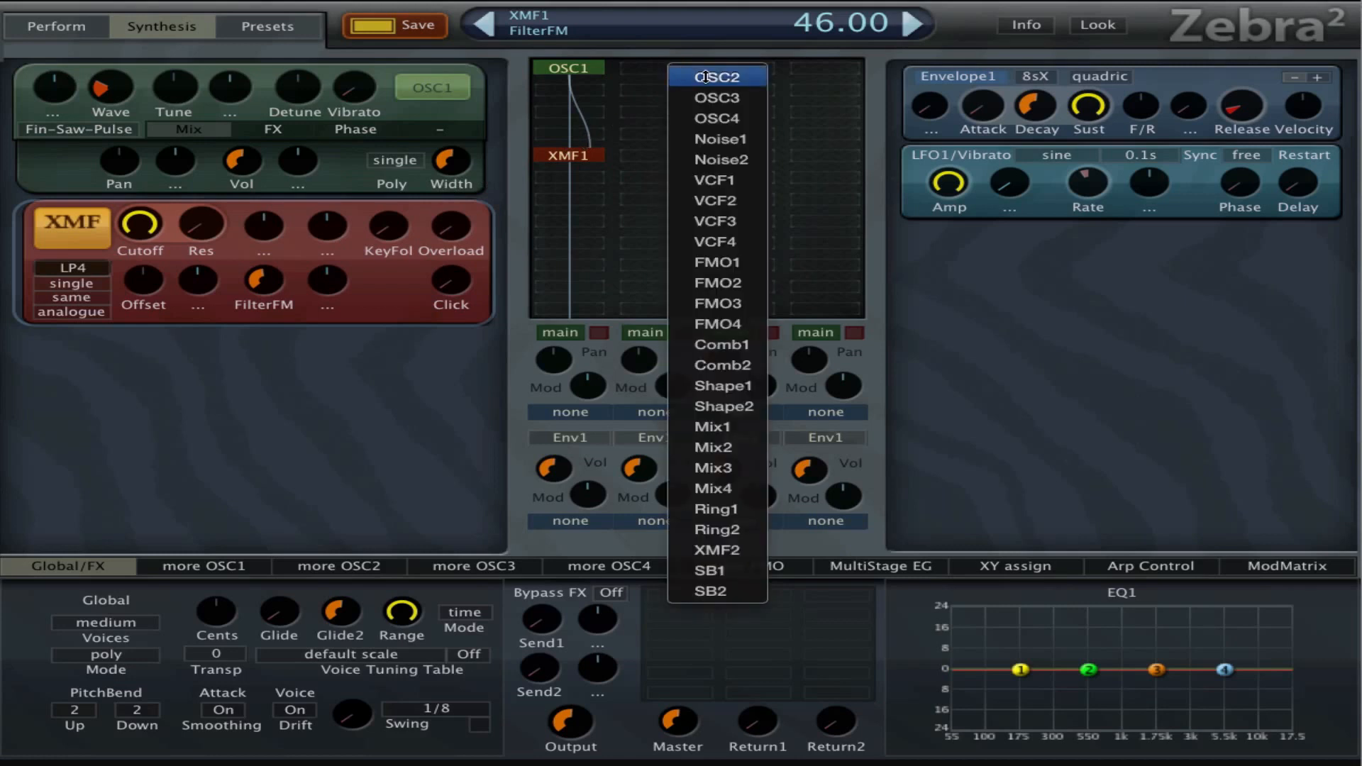
- Add OSC2 in column two, mute its direct output, and feed XMF1's SideChain 2
click(717, 77)
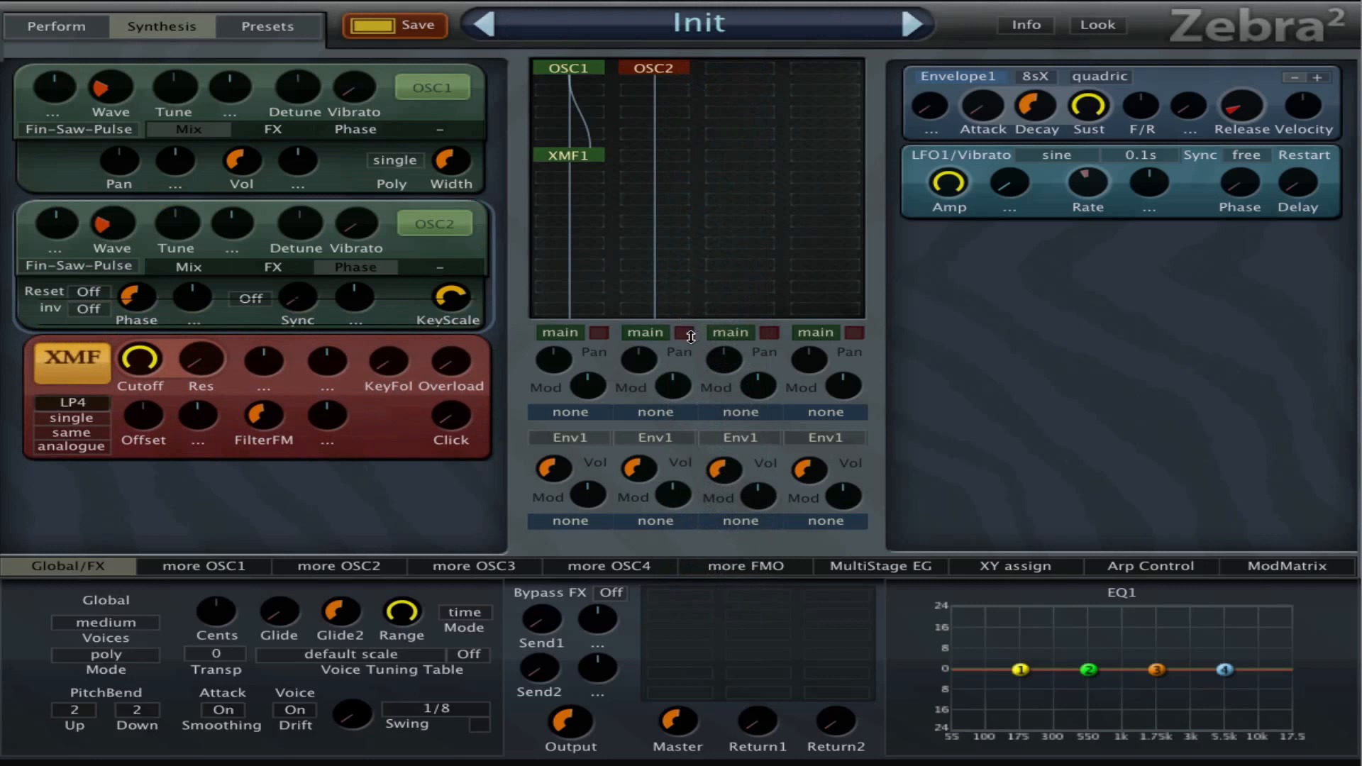
click(686, 333)
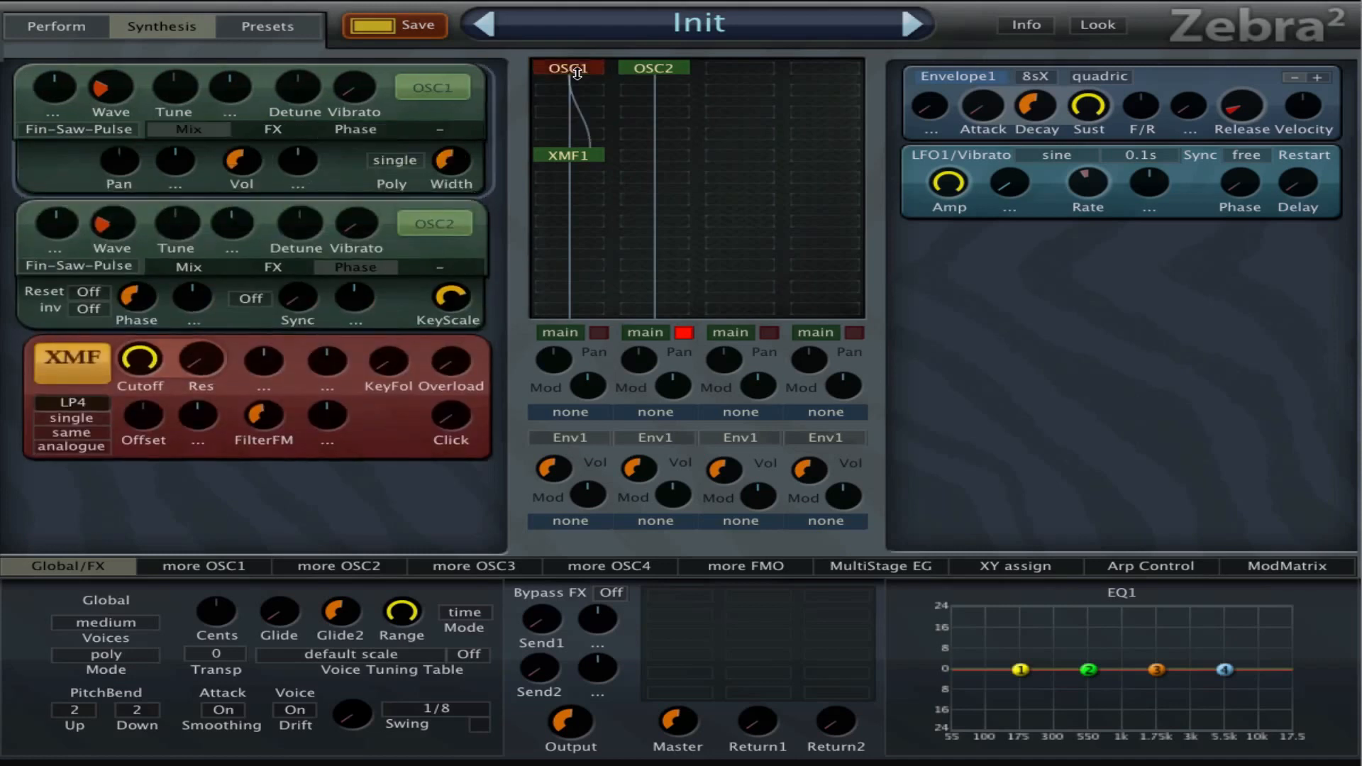
click(568, 154)
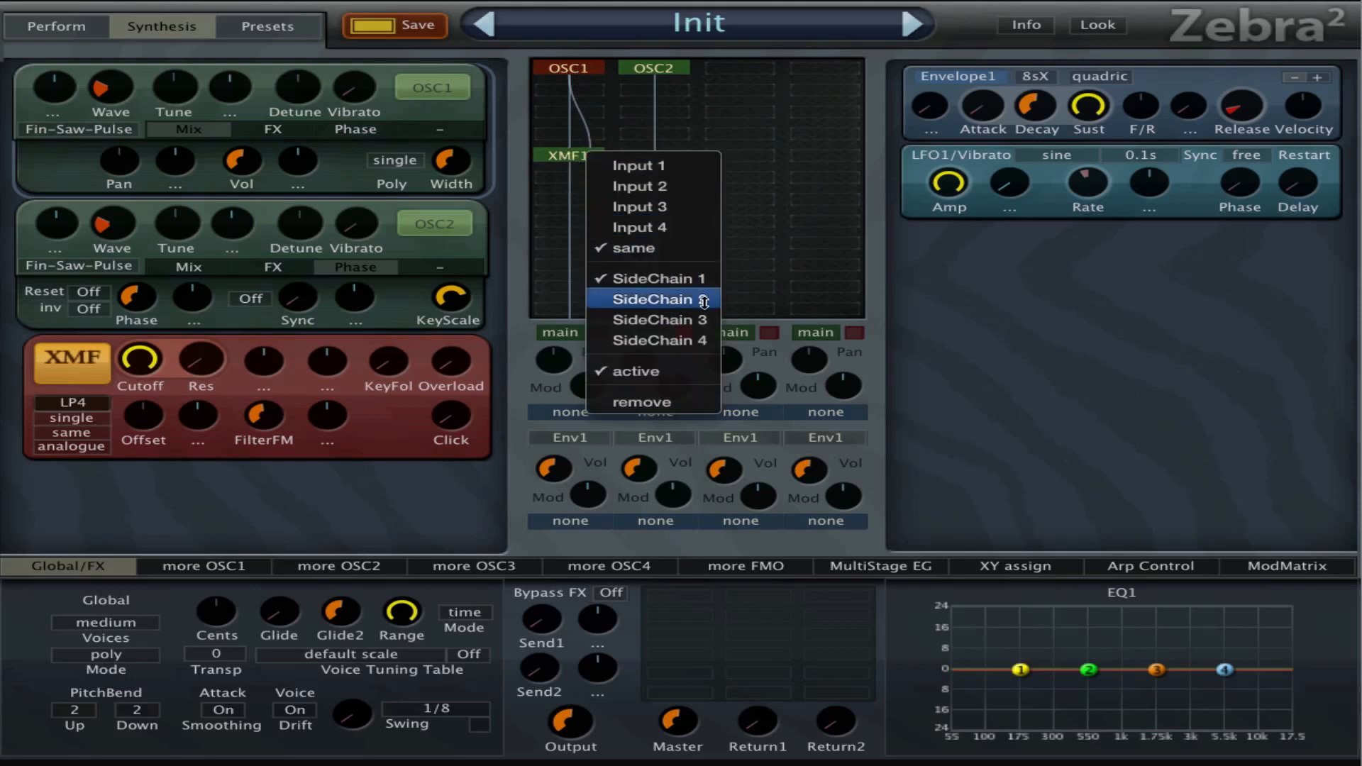
click(656, 299)
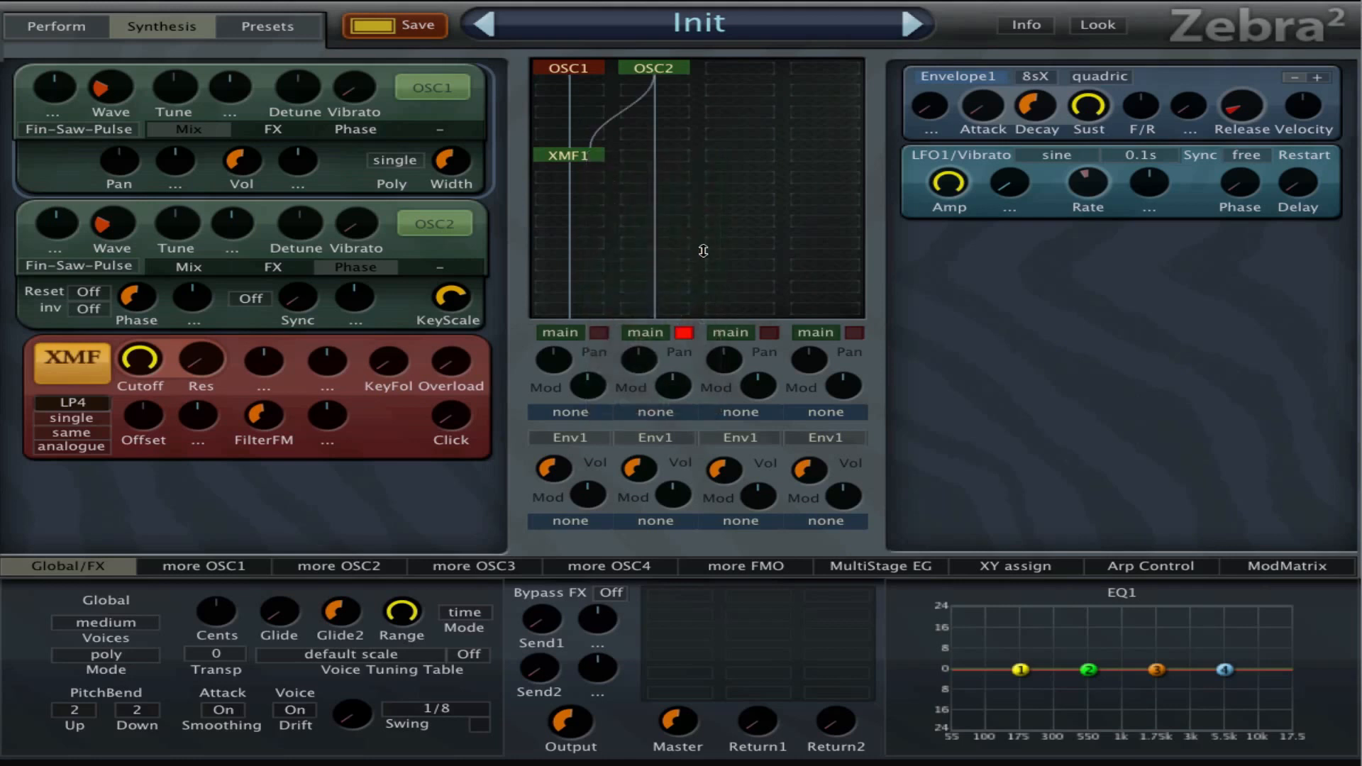
mouse_move(607, 121)
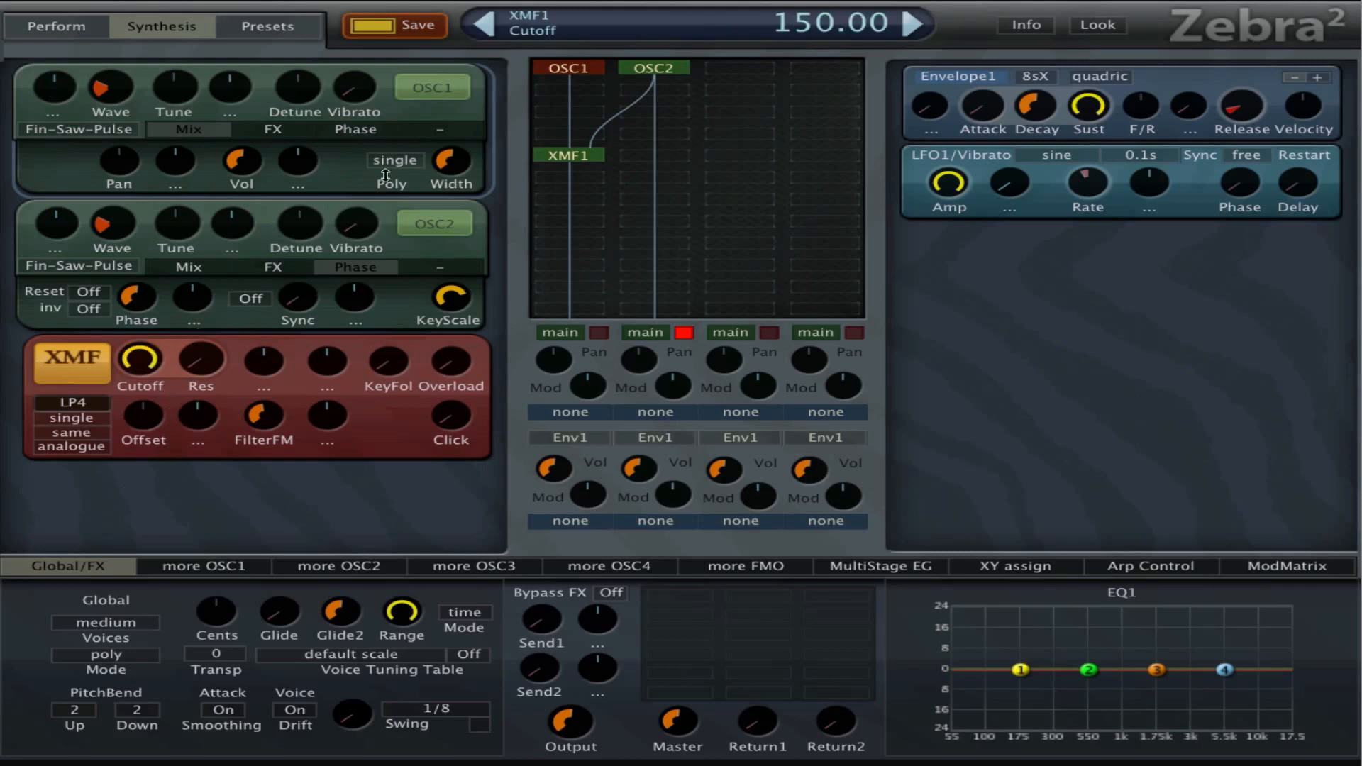
mouse_move(246, 434)
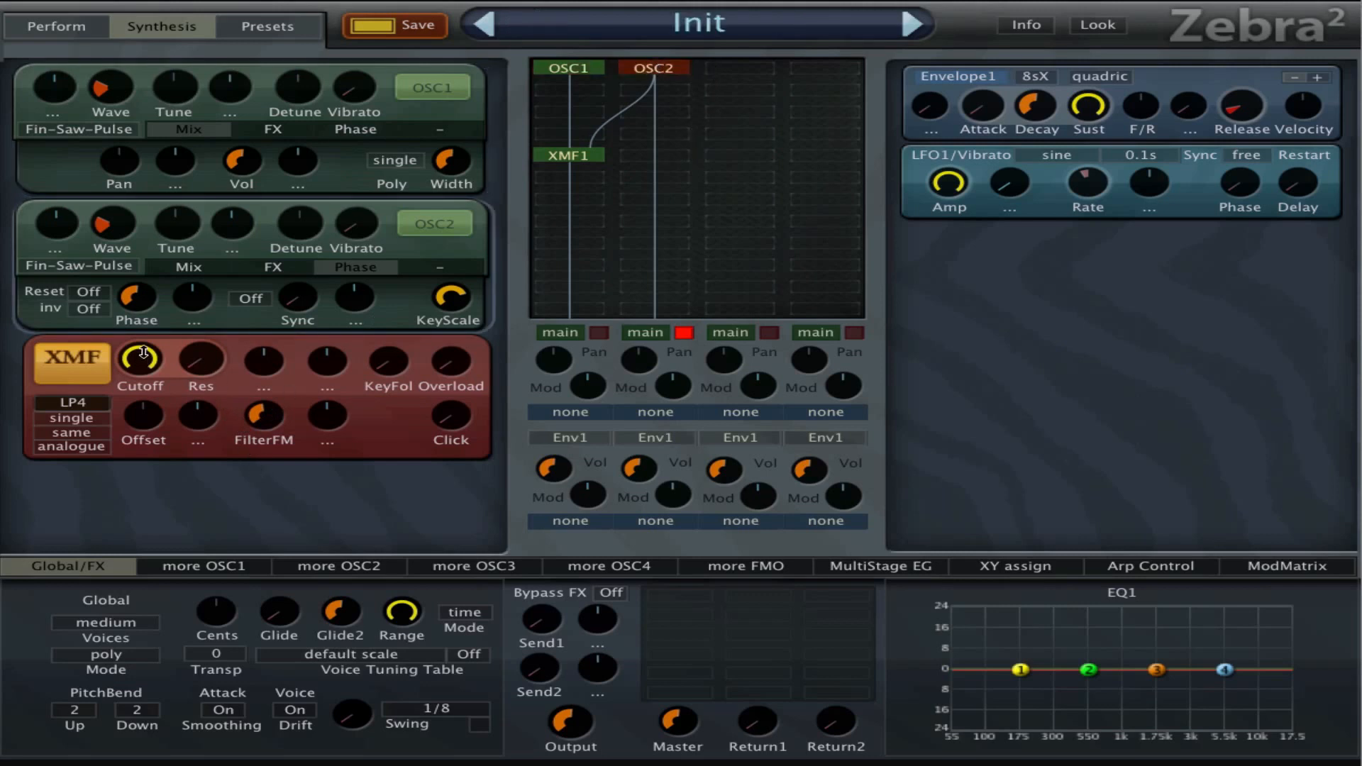
- Tune OSC1 down to -13.50 and OSC2 up to 22.50
drag(173, 87, 174, 120)
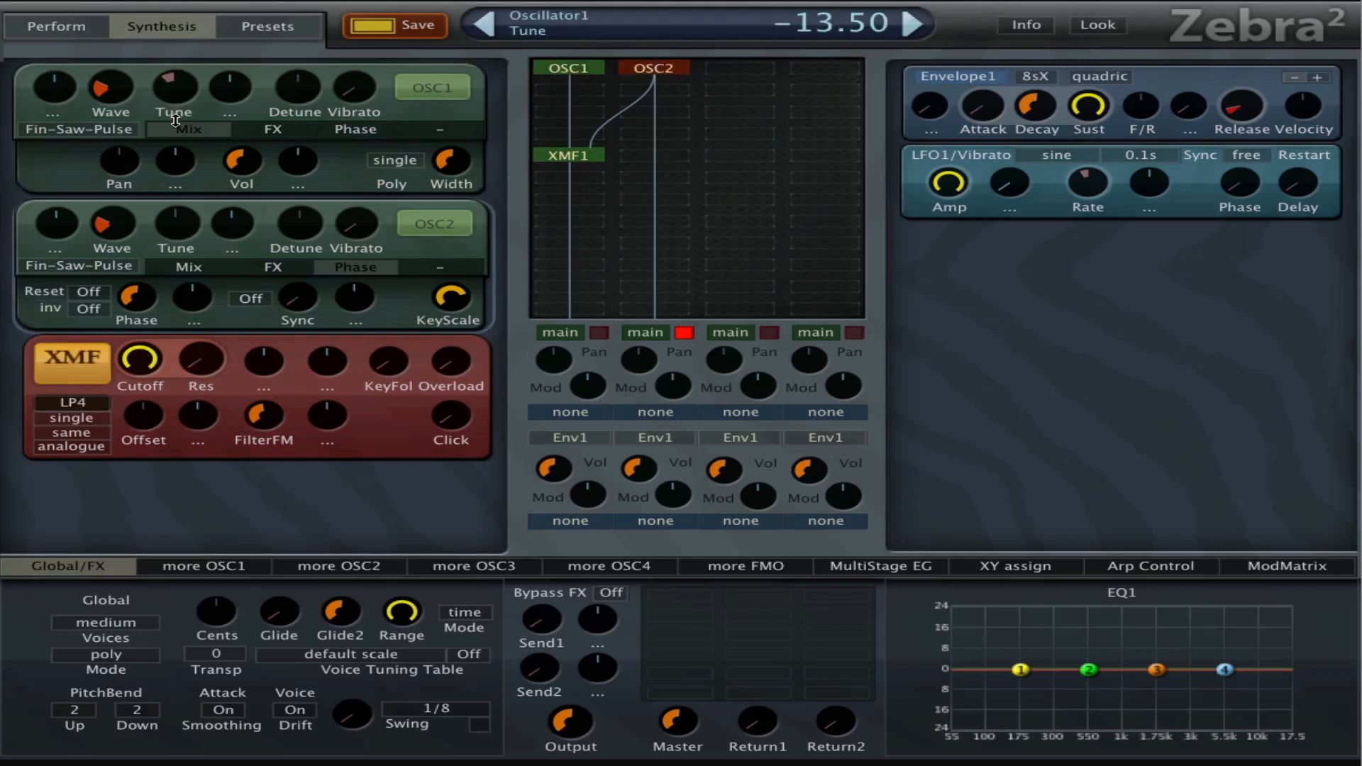
drag(173, 86, 178, 148)
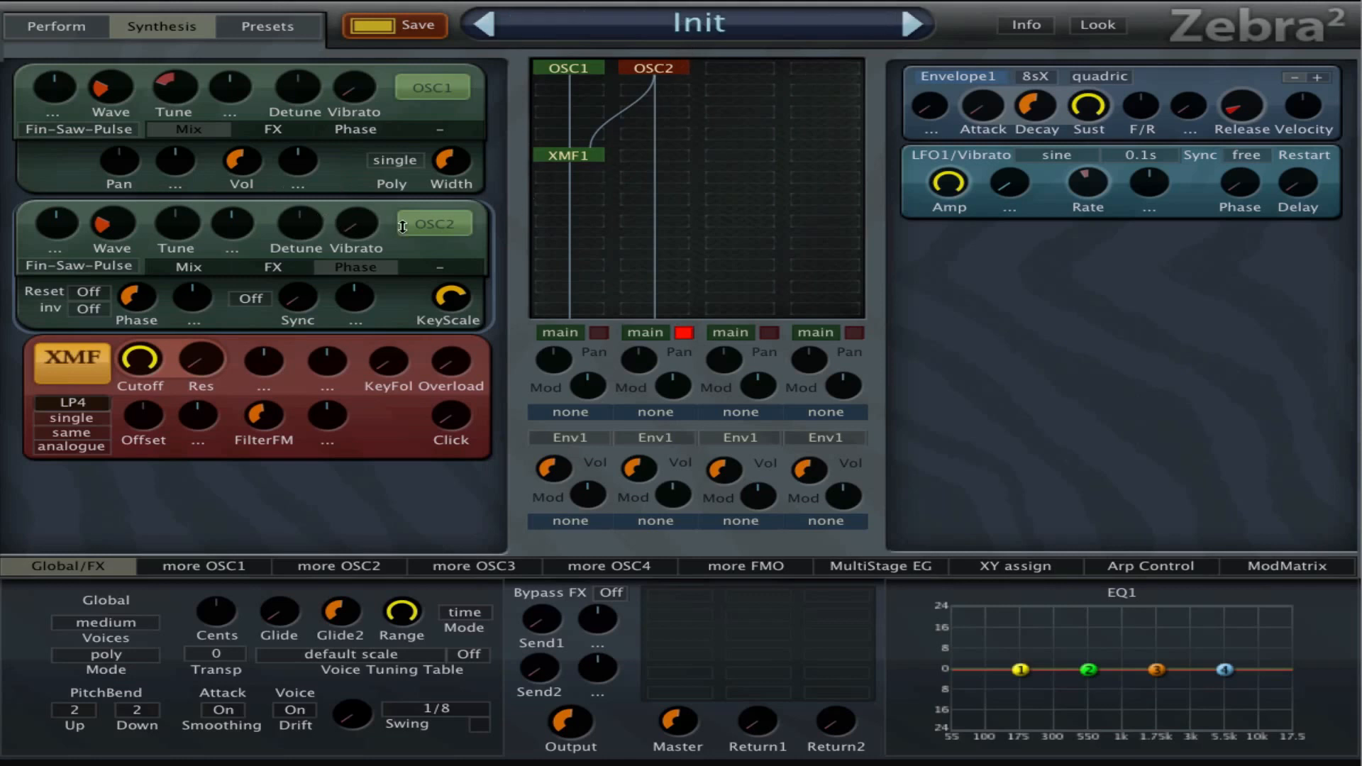
mouse_move(177, 222)
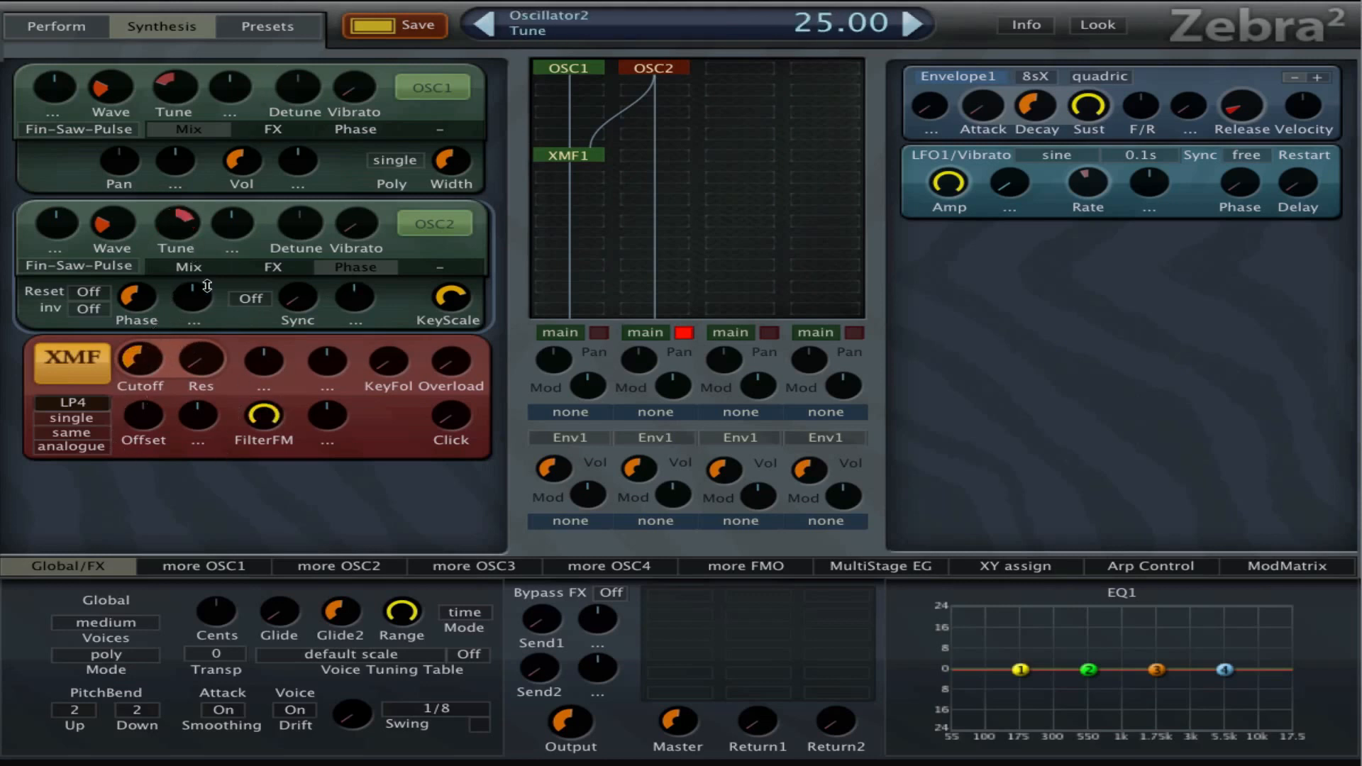
drag(174, 224, 174, 200)
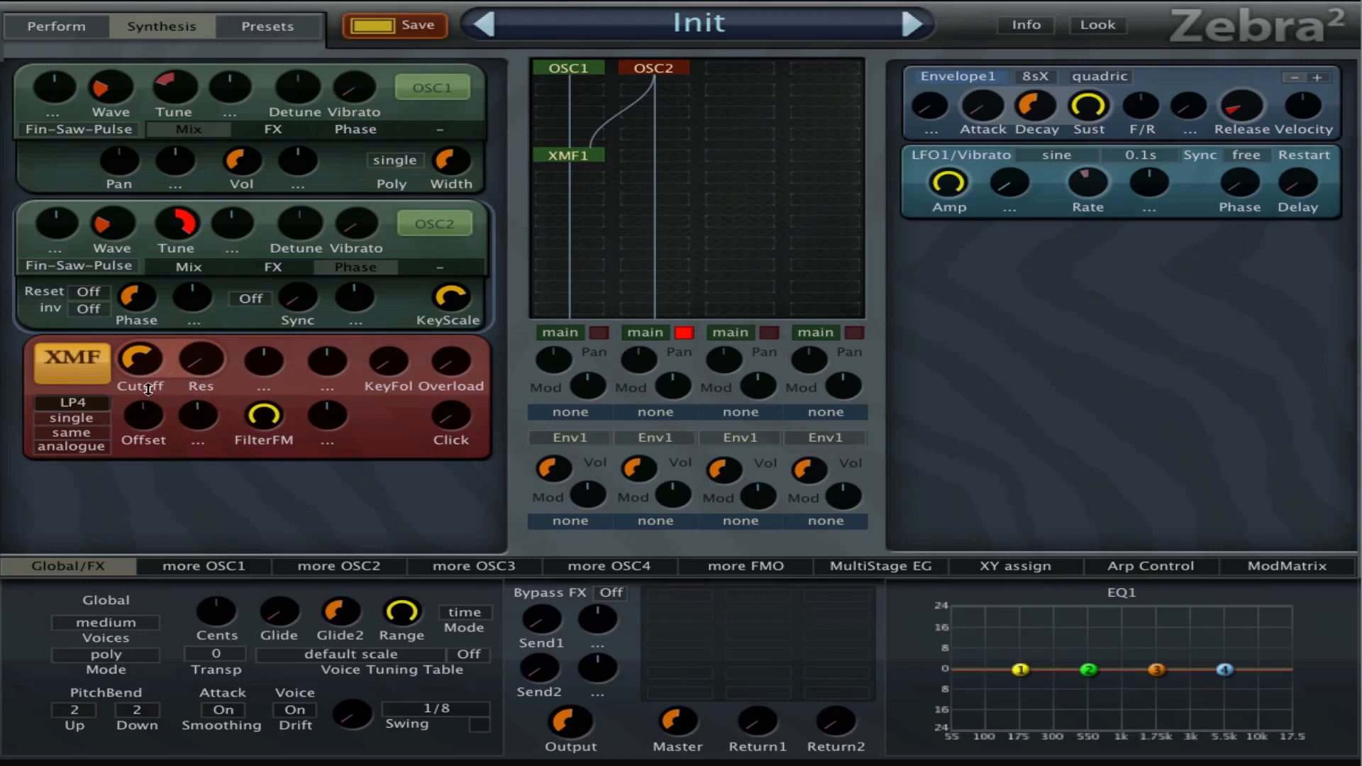
mouse_move(185, 207)
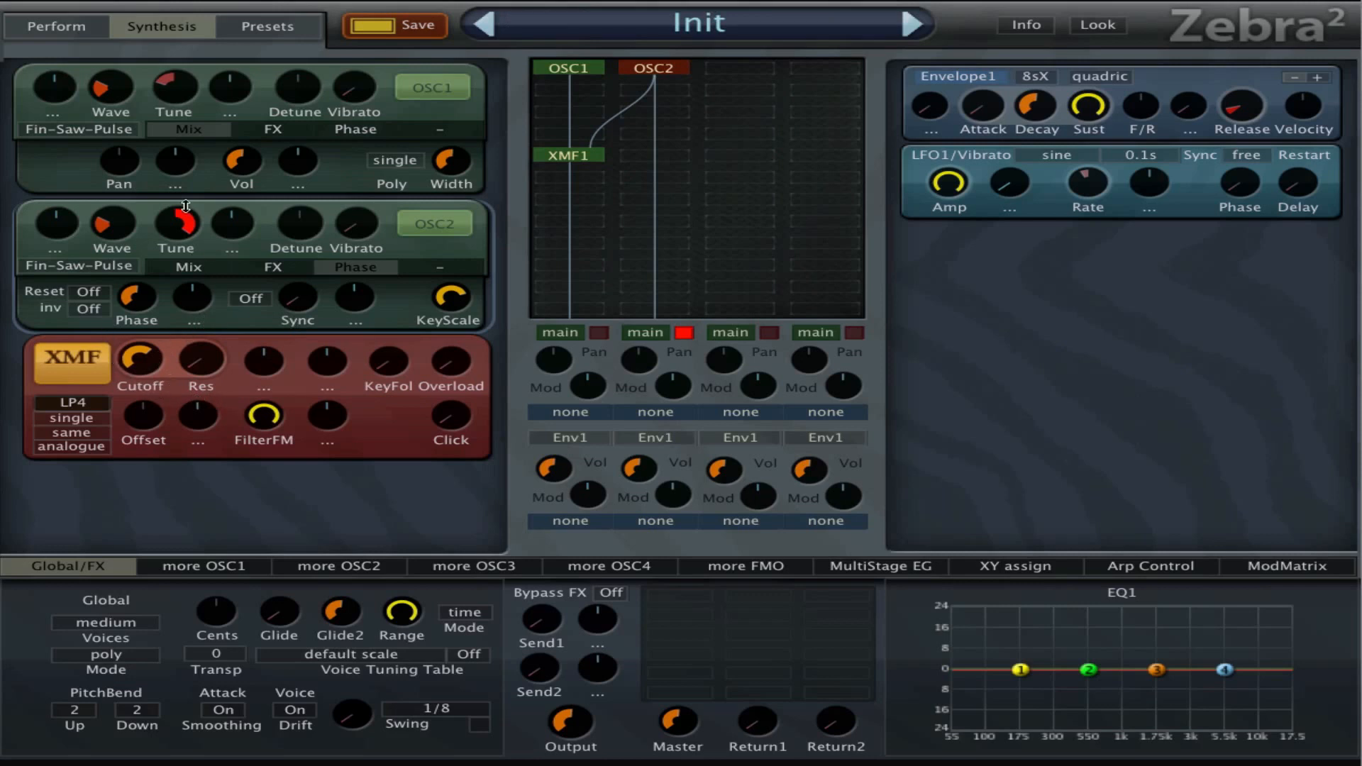
drag(174, 222, 178, 239)
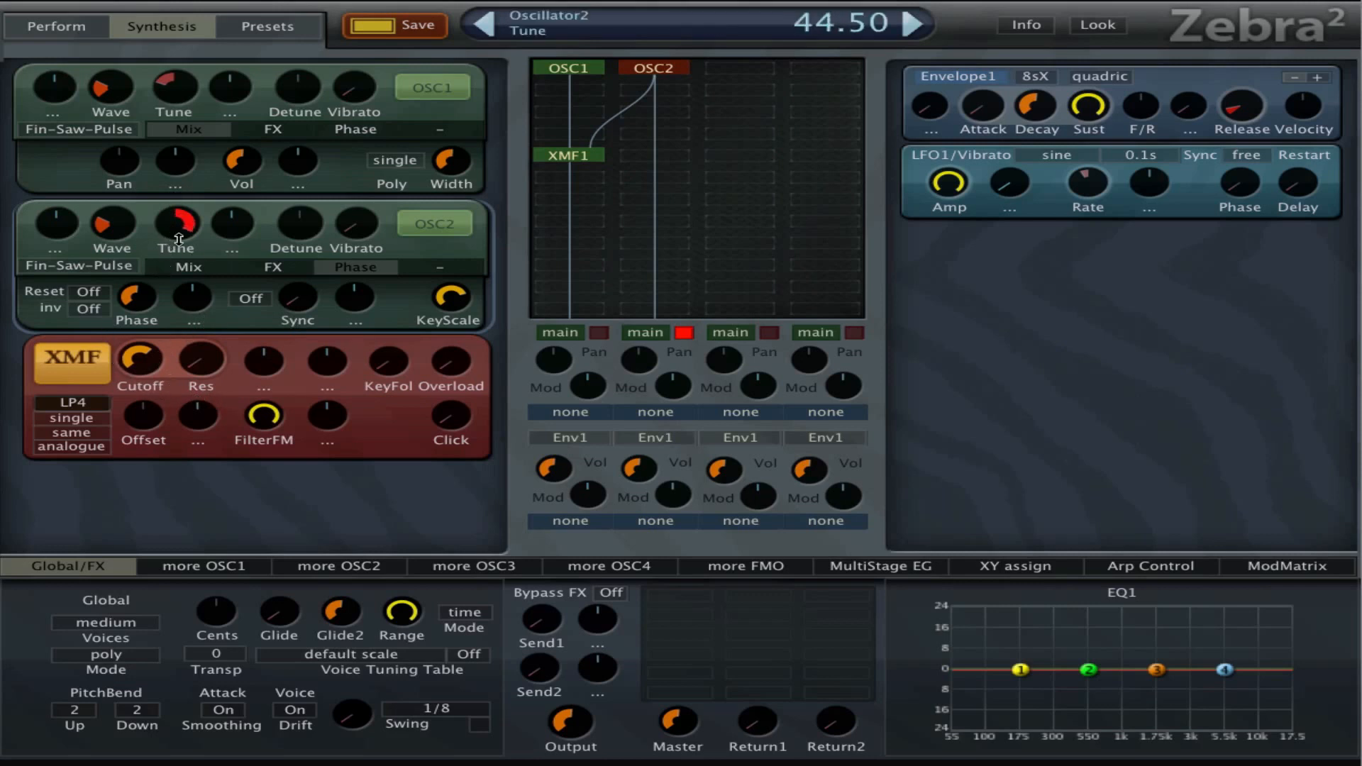
drag(177, 224, 177, 299)
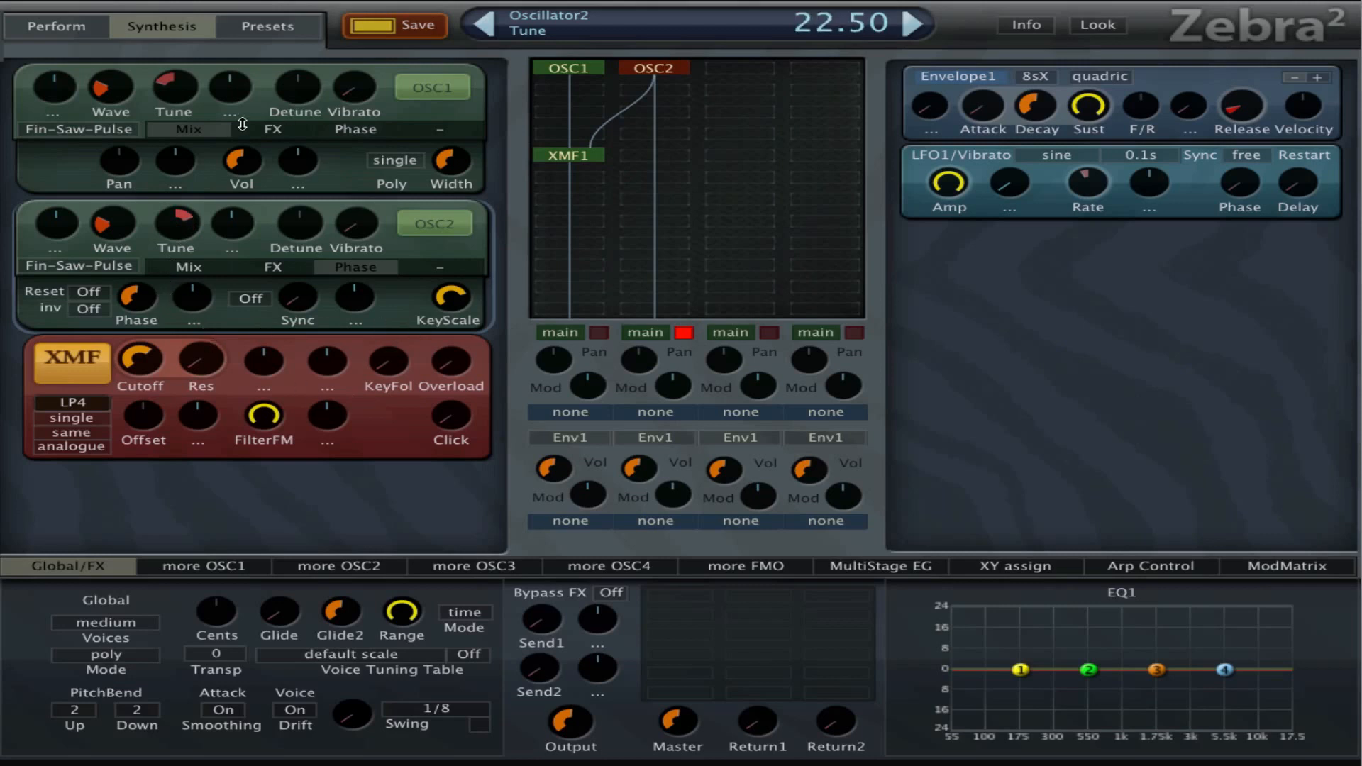
mouse_move(95, 438)
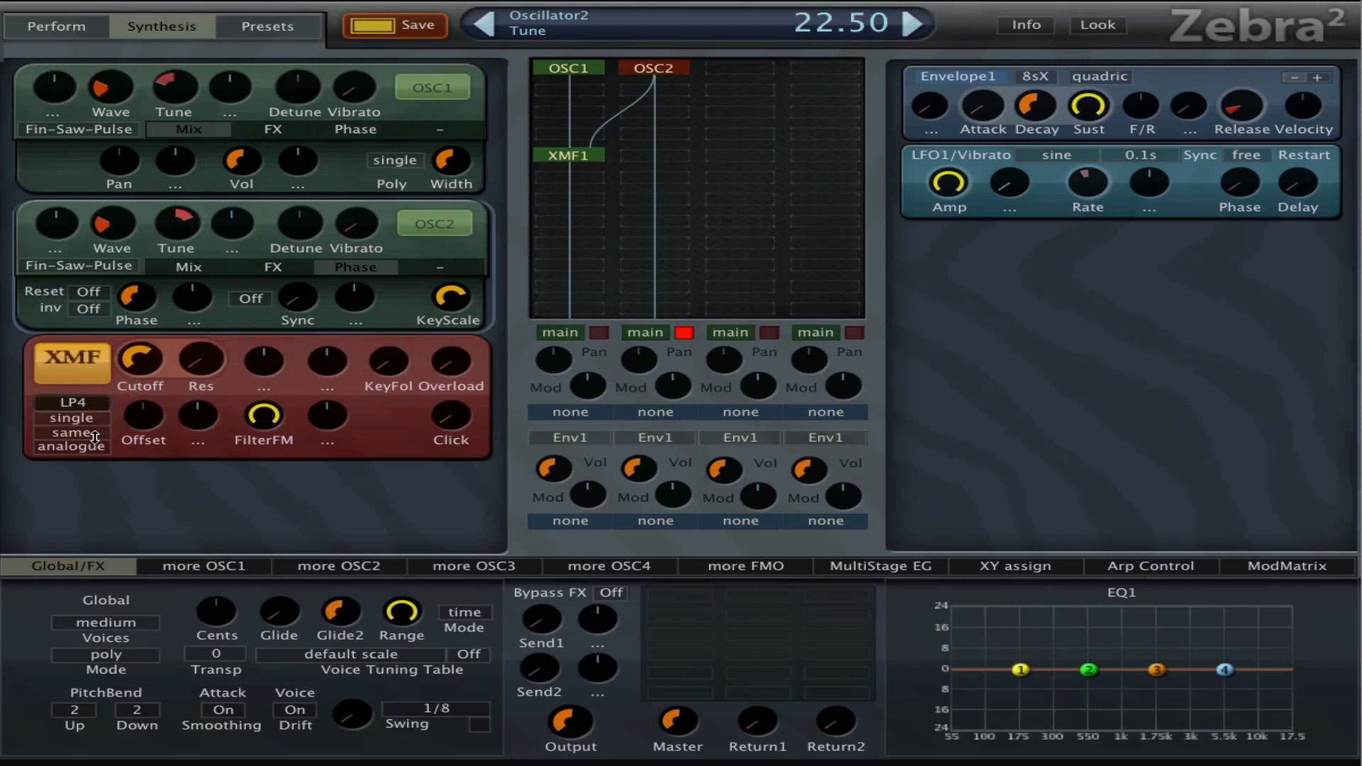
- Set the XMF1 filter types to LP4 and AP3LP
click(71, 403)
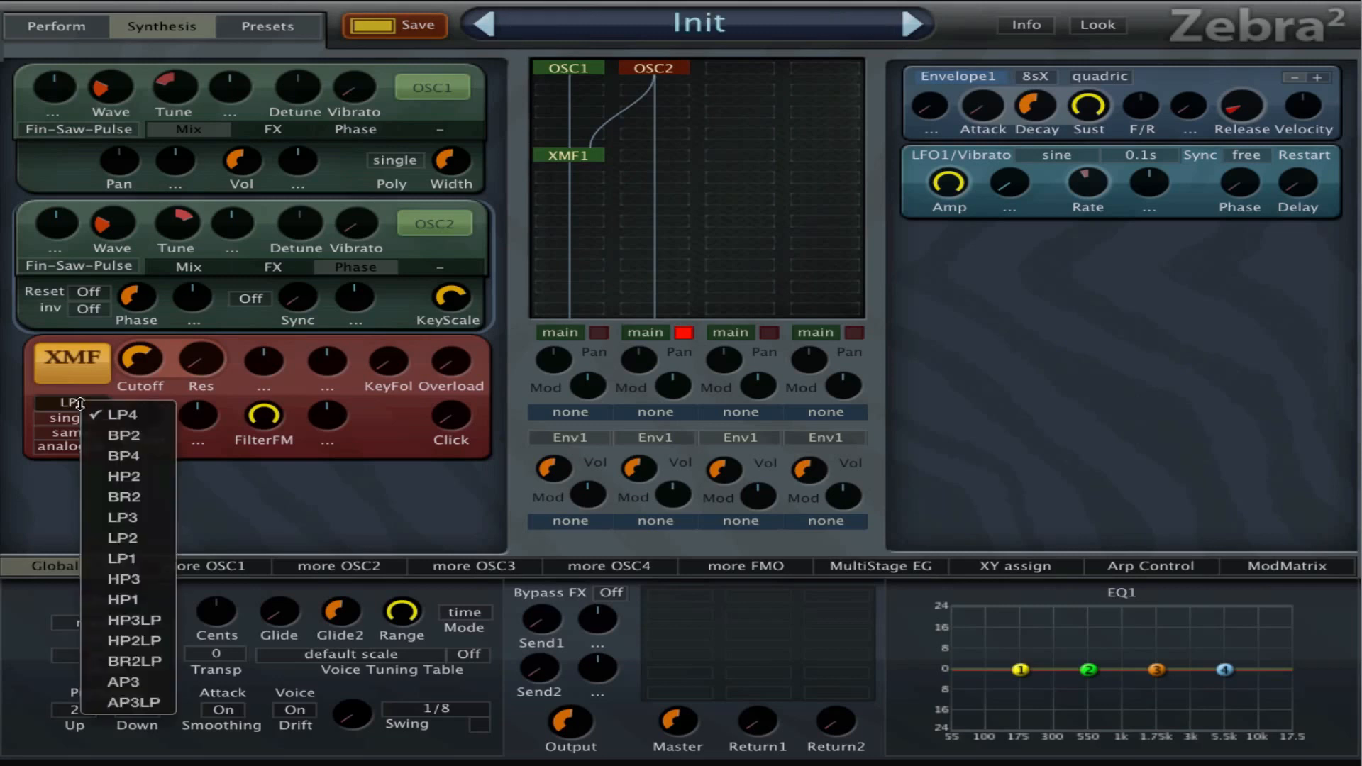
mouse_move(122, 415)
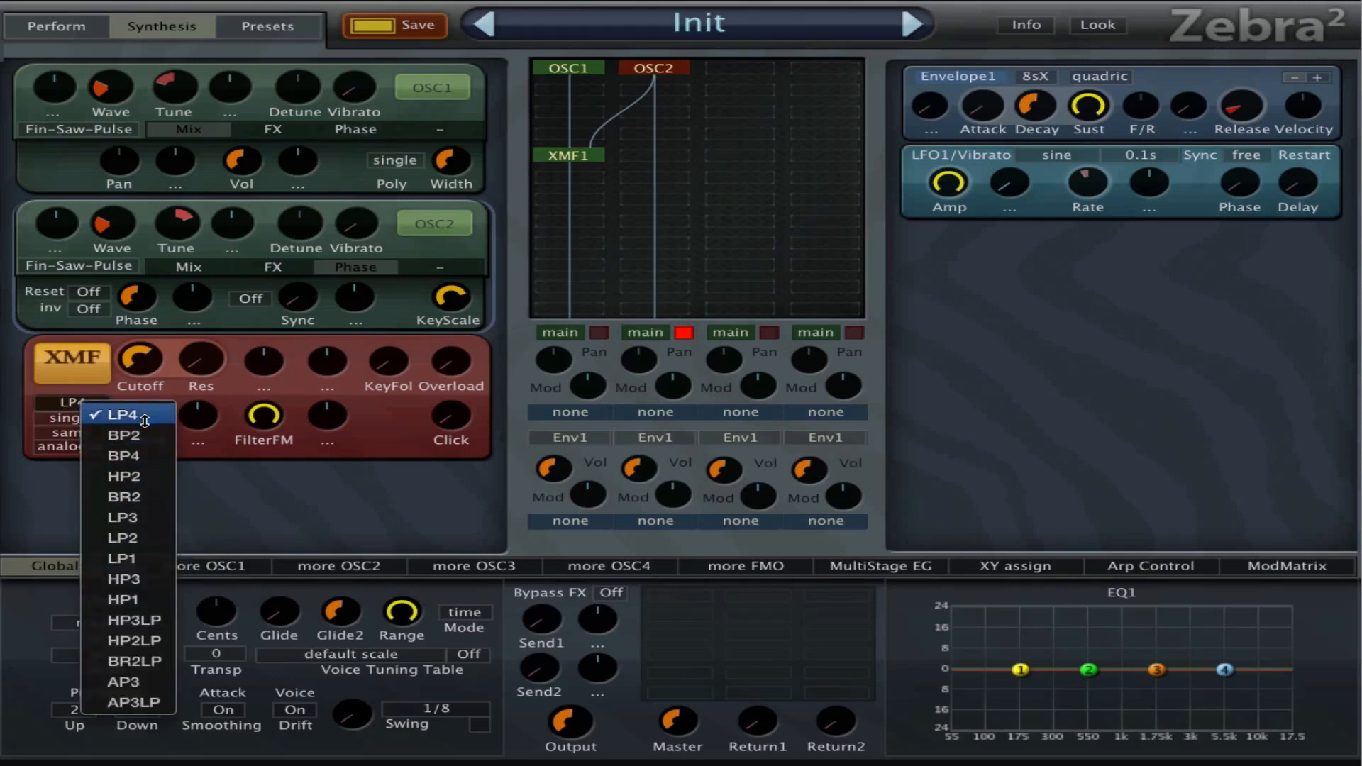
click(120, 414)
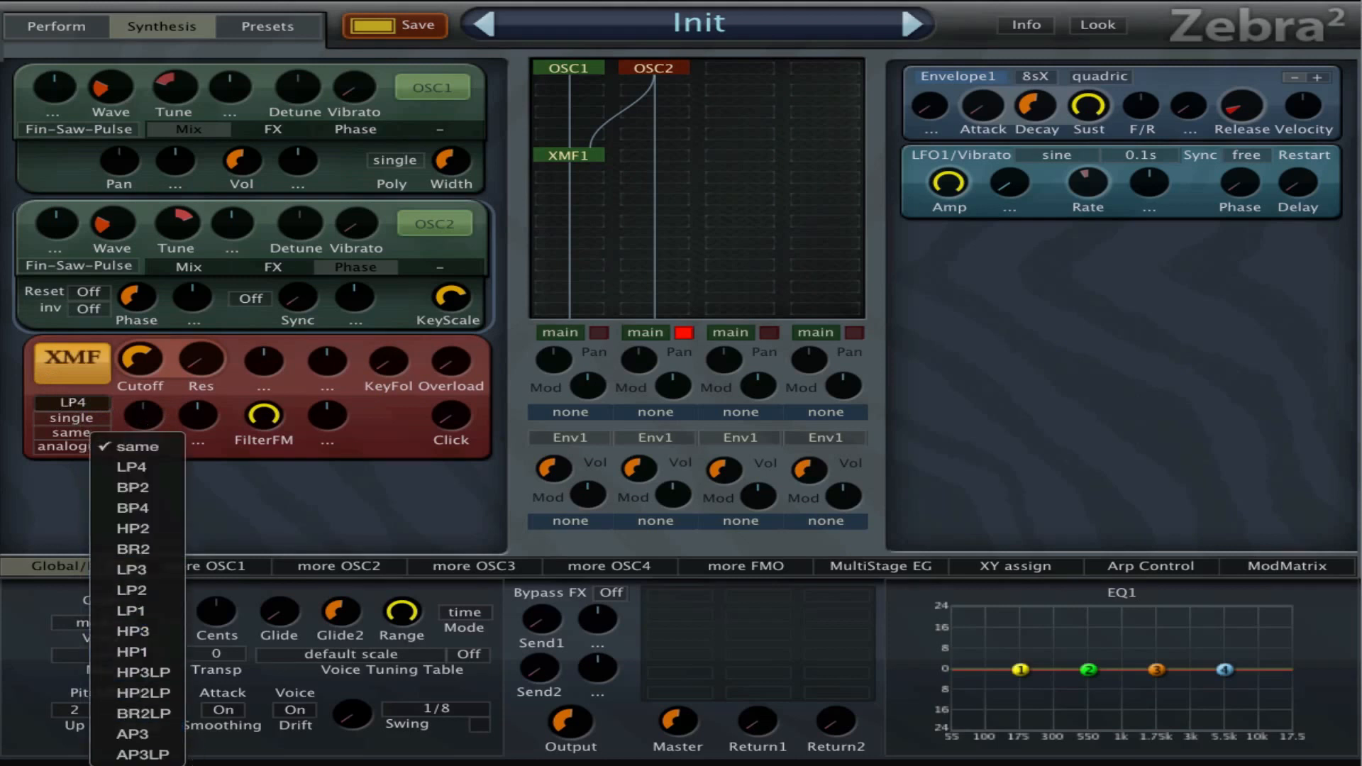
click(145, 754)
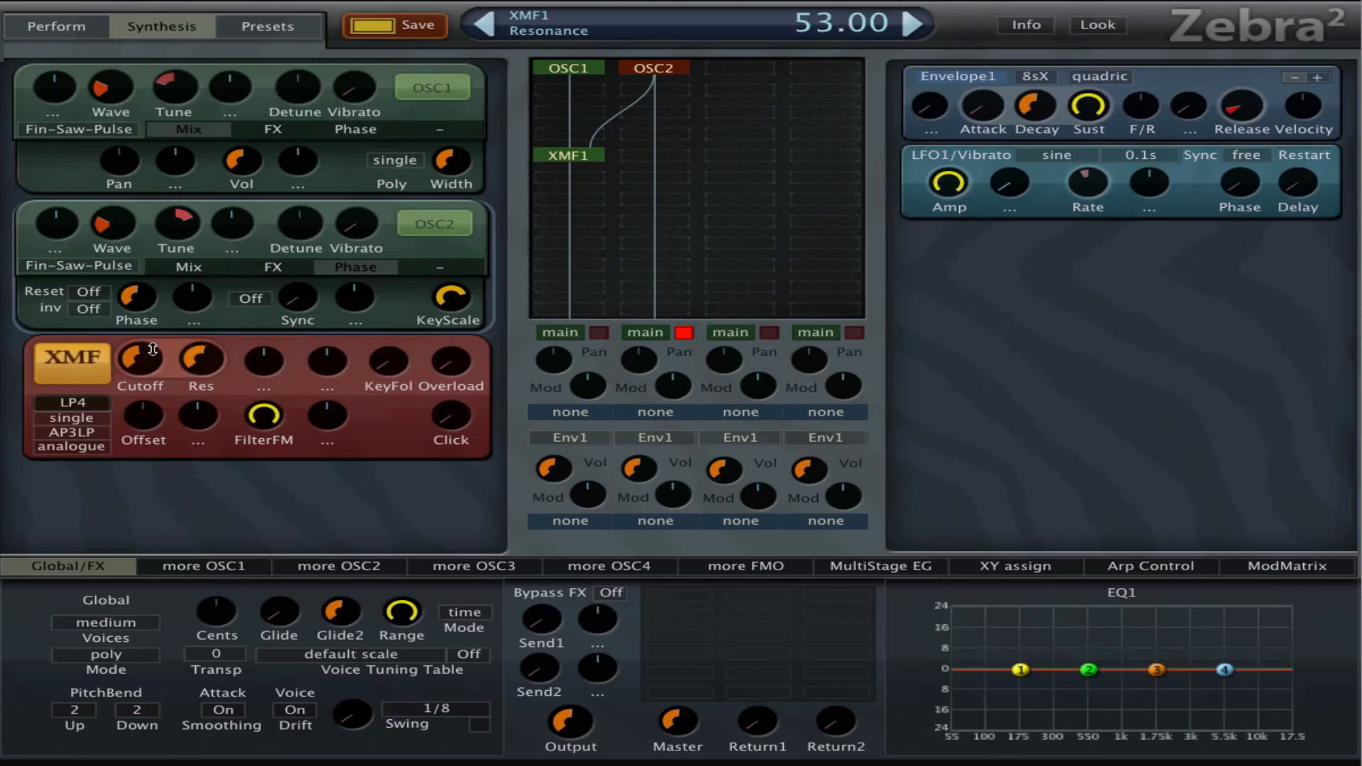
- Set XMF1 cutoff 66, resonance 49.5, overload 81.5 and offset 9
drag(139, 361, 139, 339)
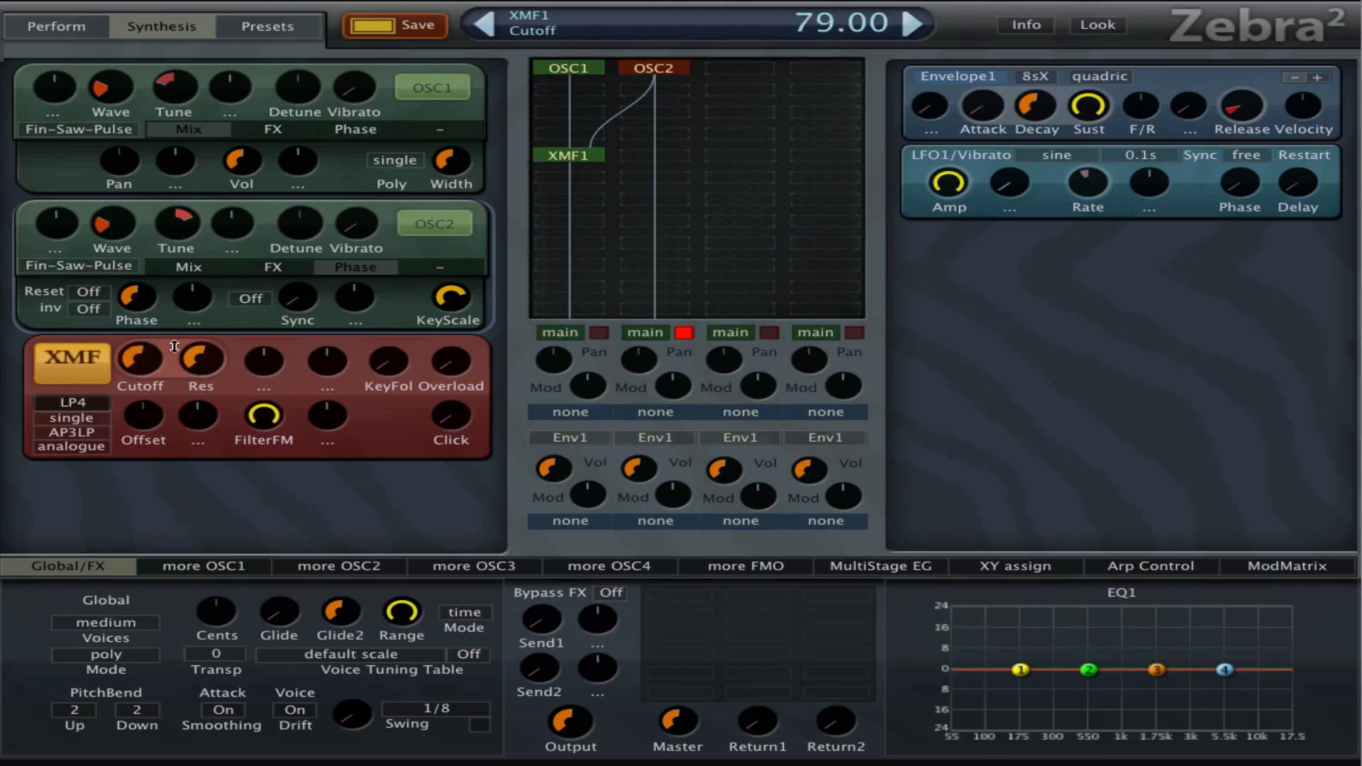
drag(200, 362, 201, 373)
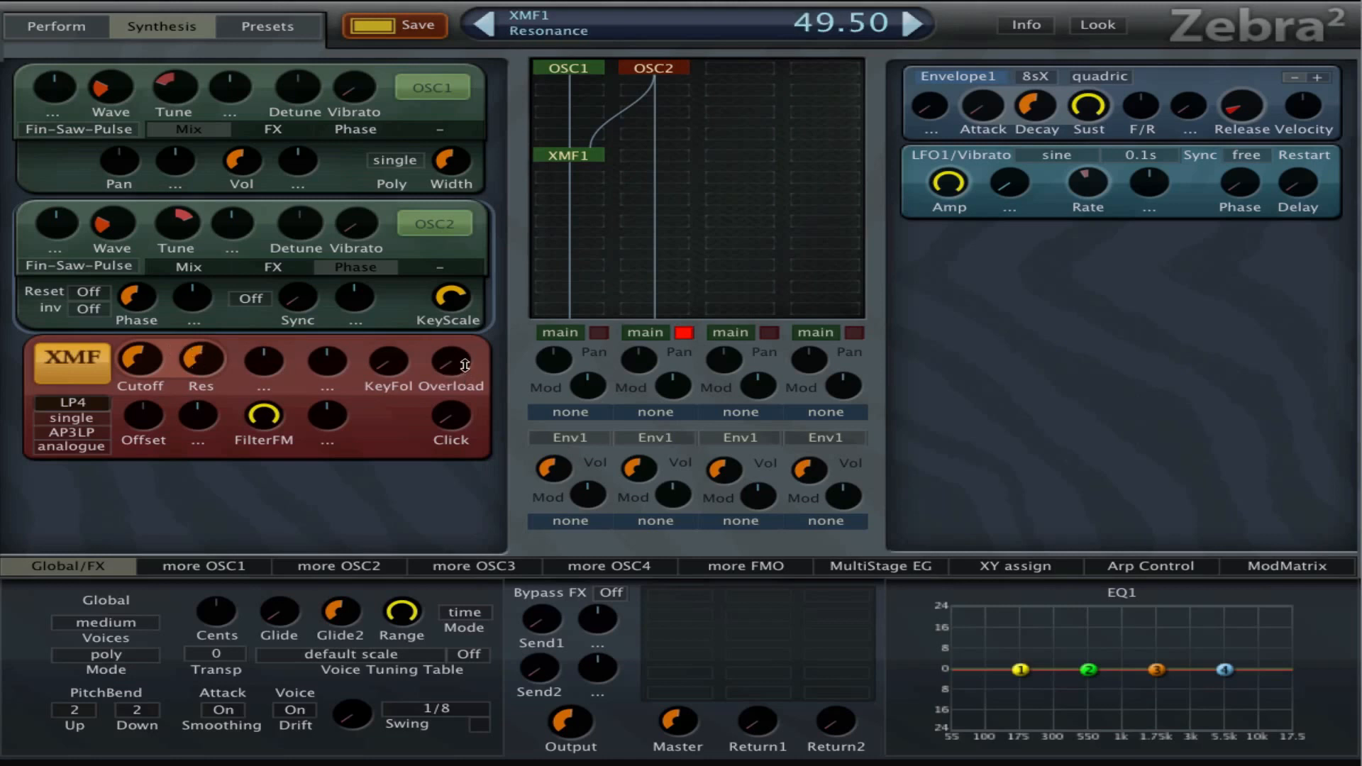
mouse_move(498, 356)
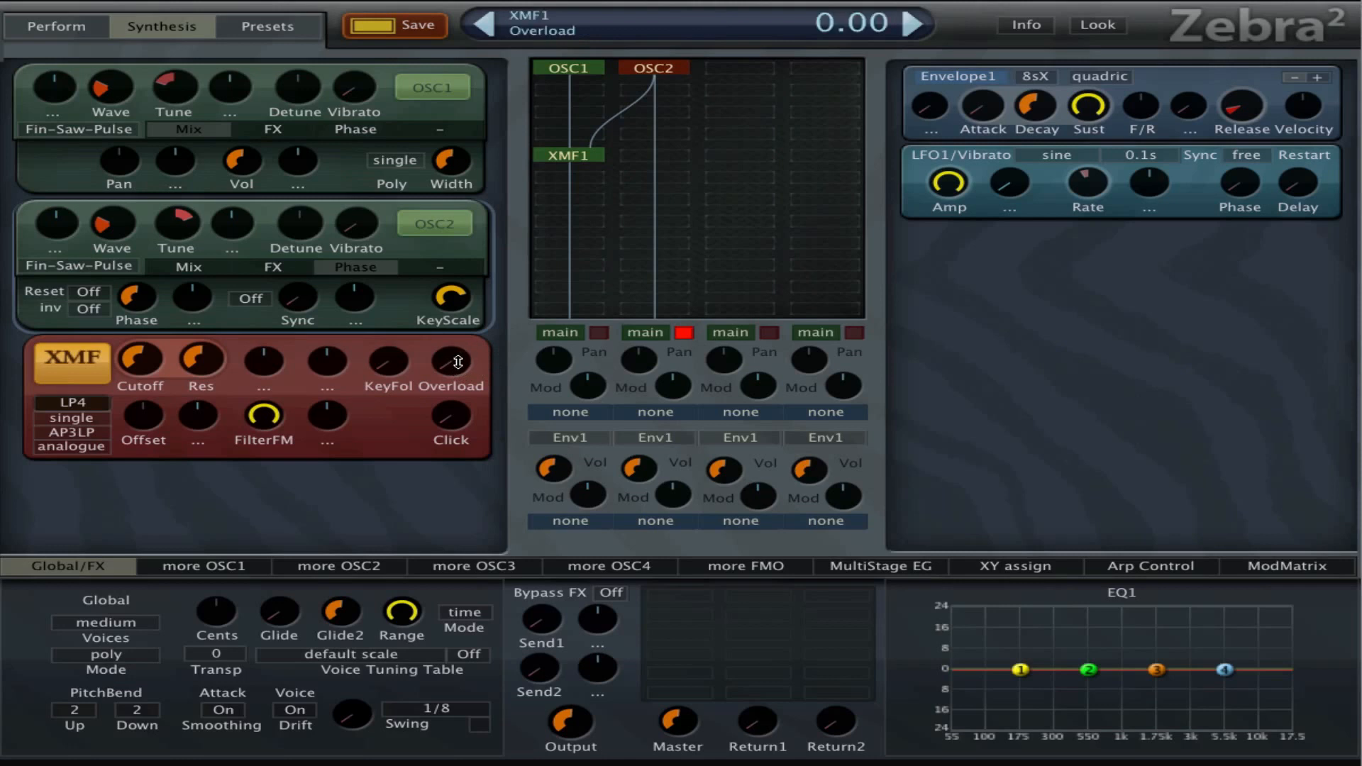
drag(451, 363, 452, 313)
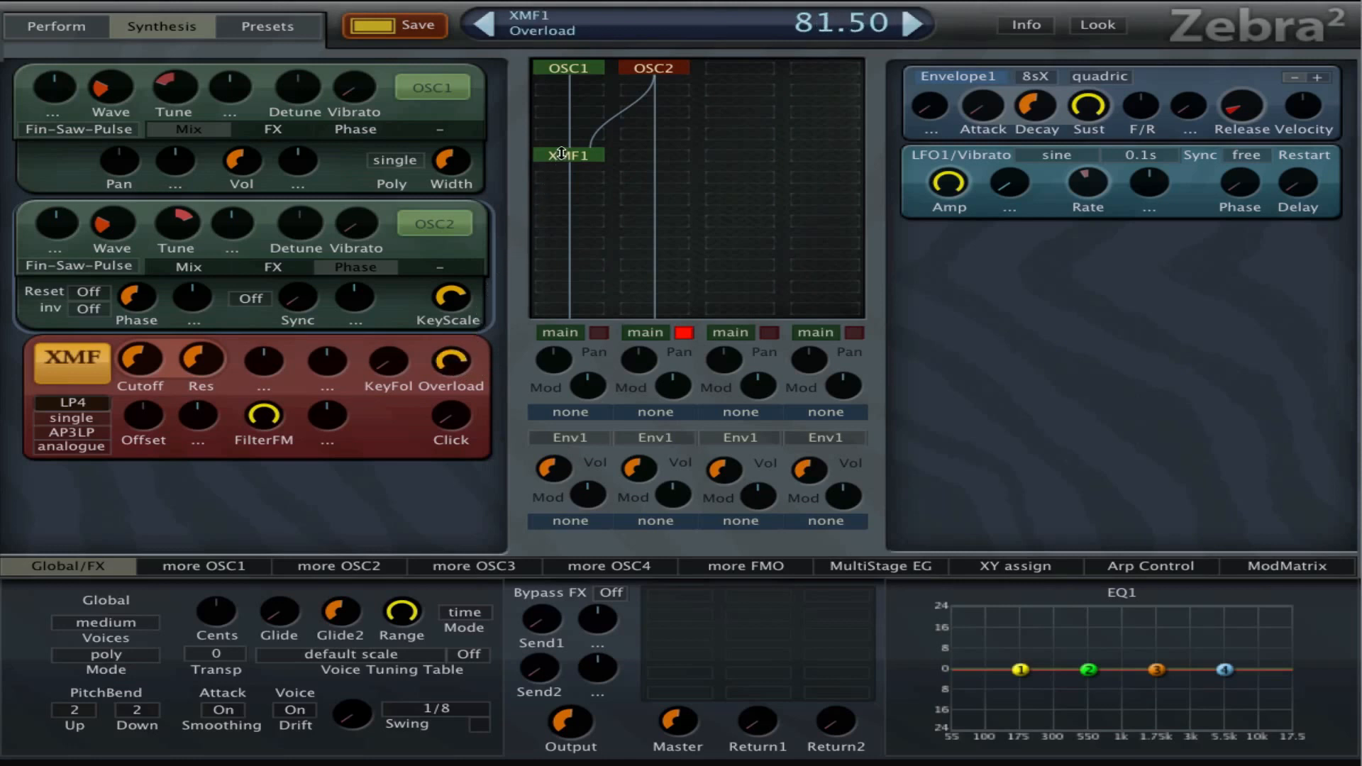
drag(139, 361, 139, 382)
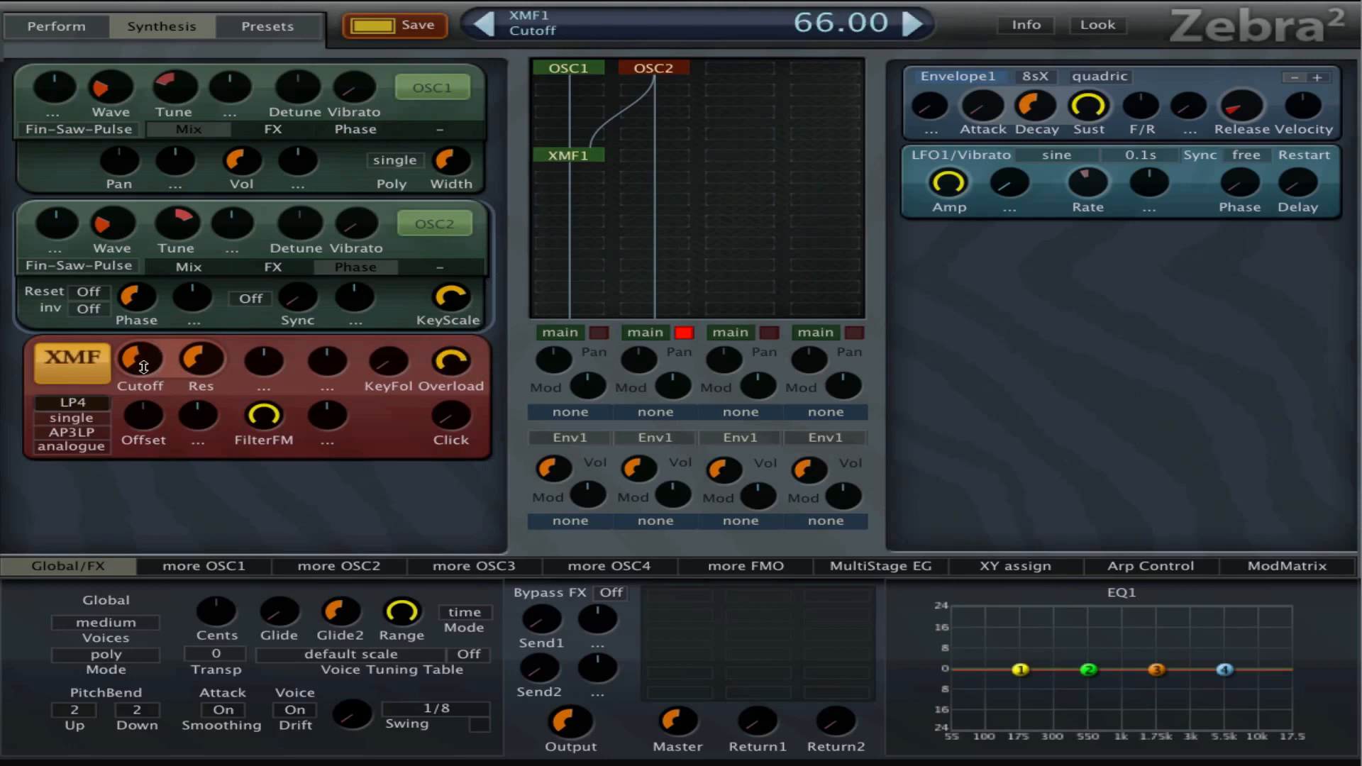
drag(139, 361, 139, 347)
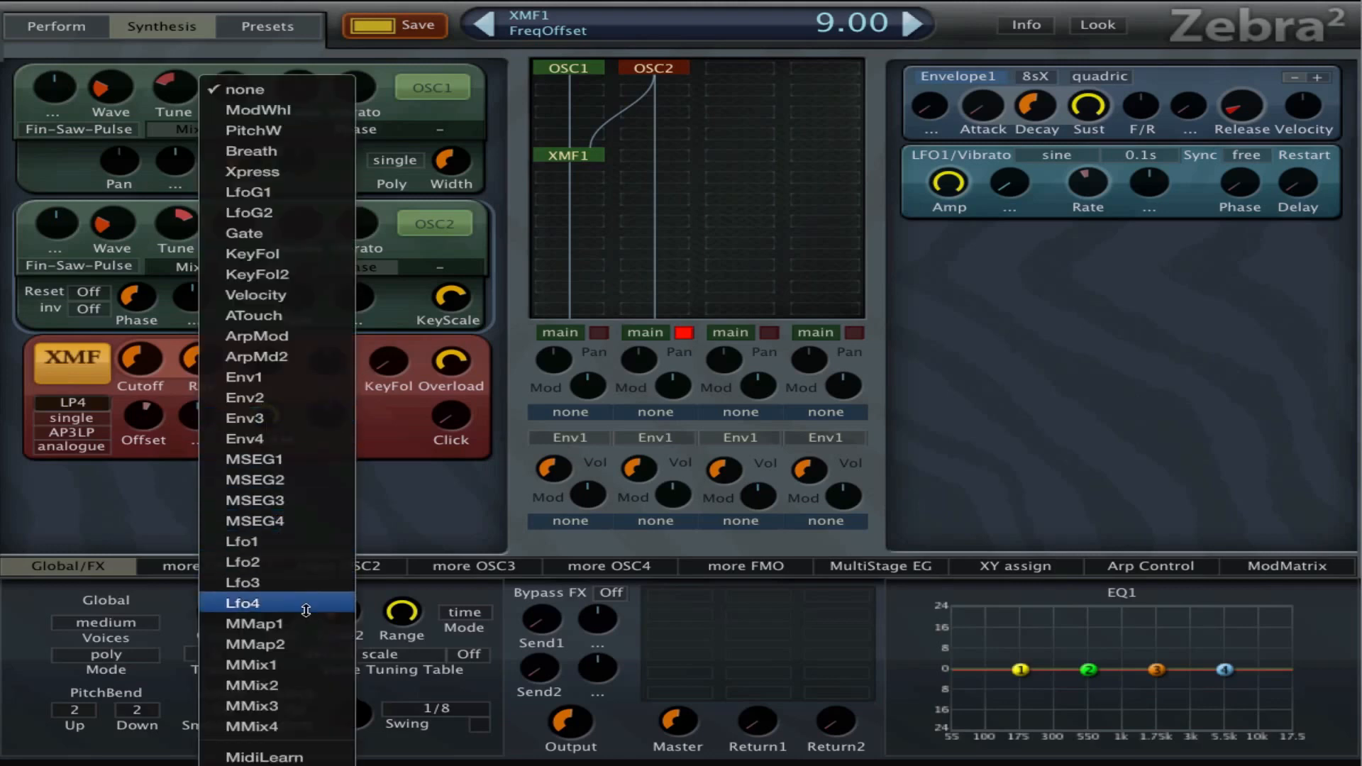
mouse_move(243, 562)
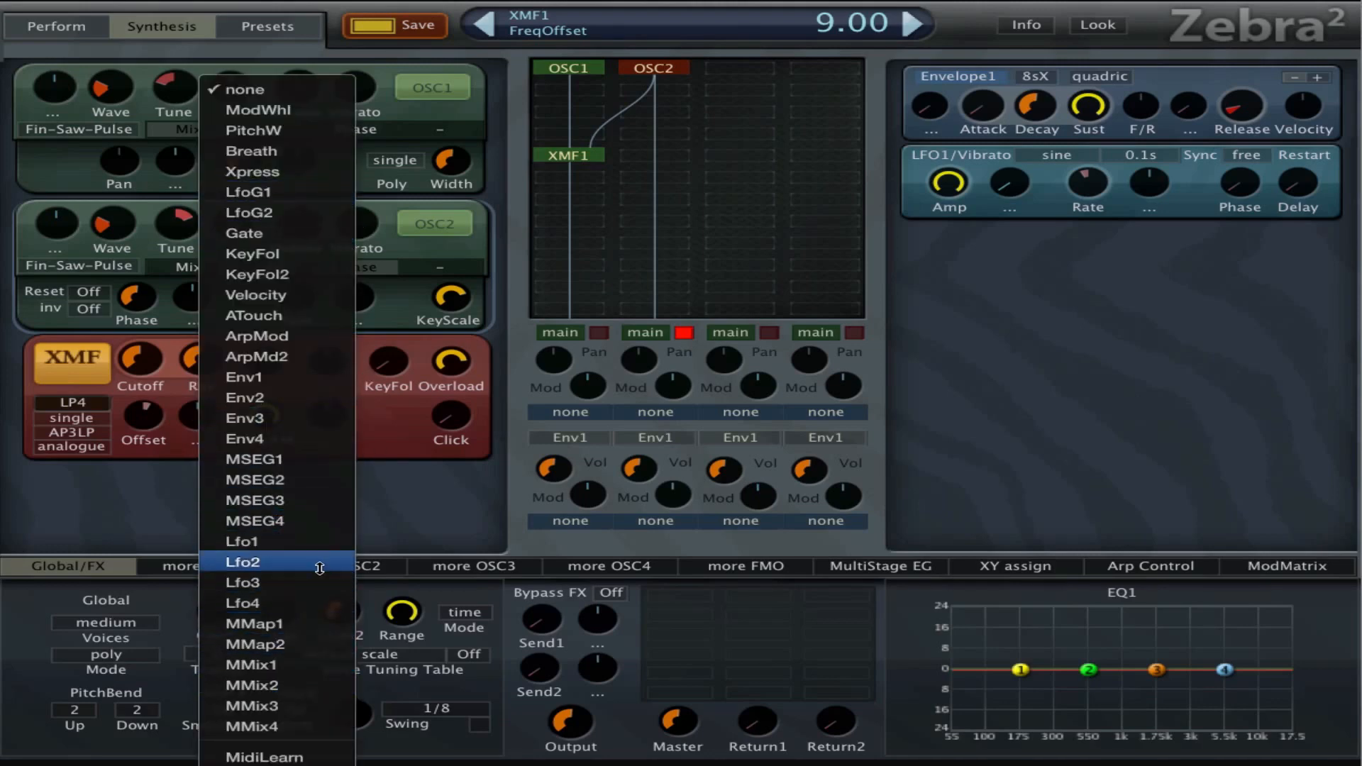
- Modulate the XMF1 offset with LFO2 synced at 1/32
click(243, 562)
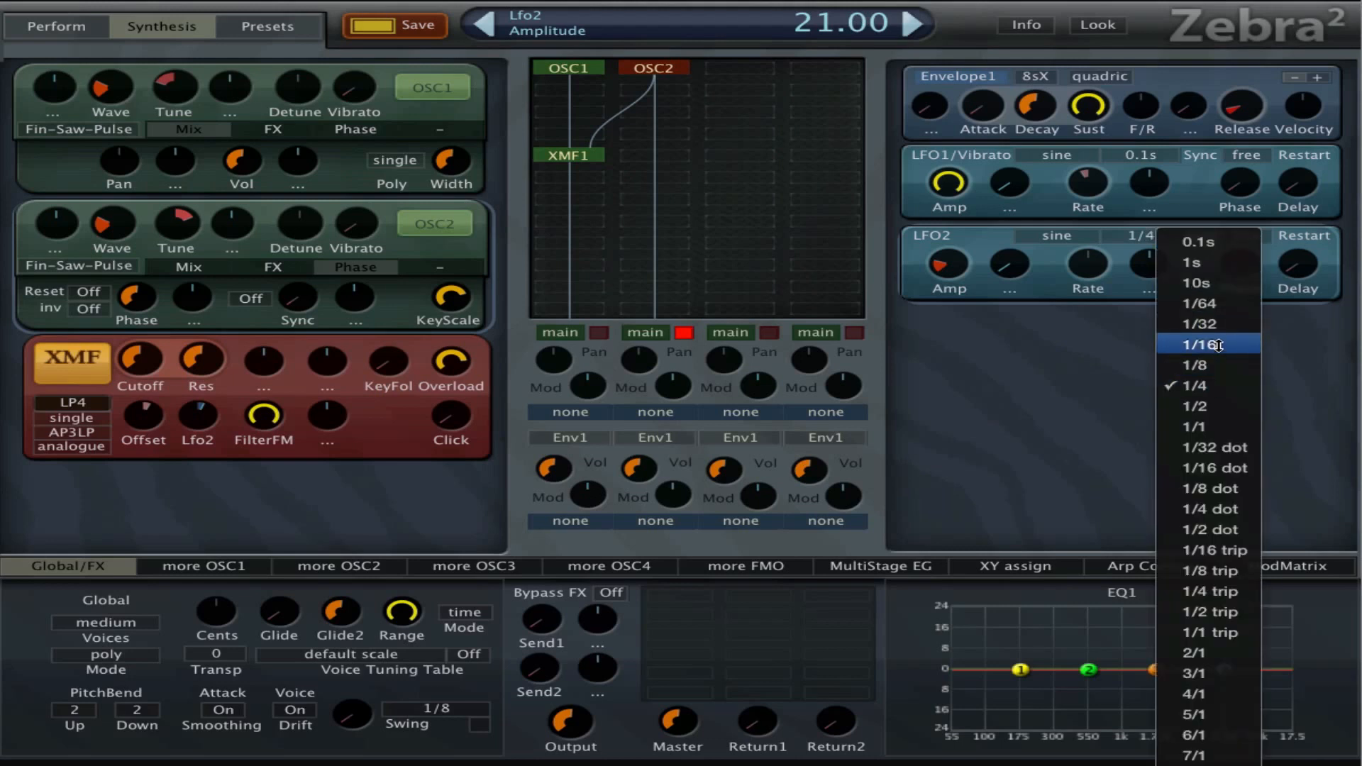
click(1195, 344)
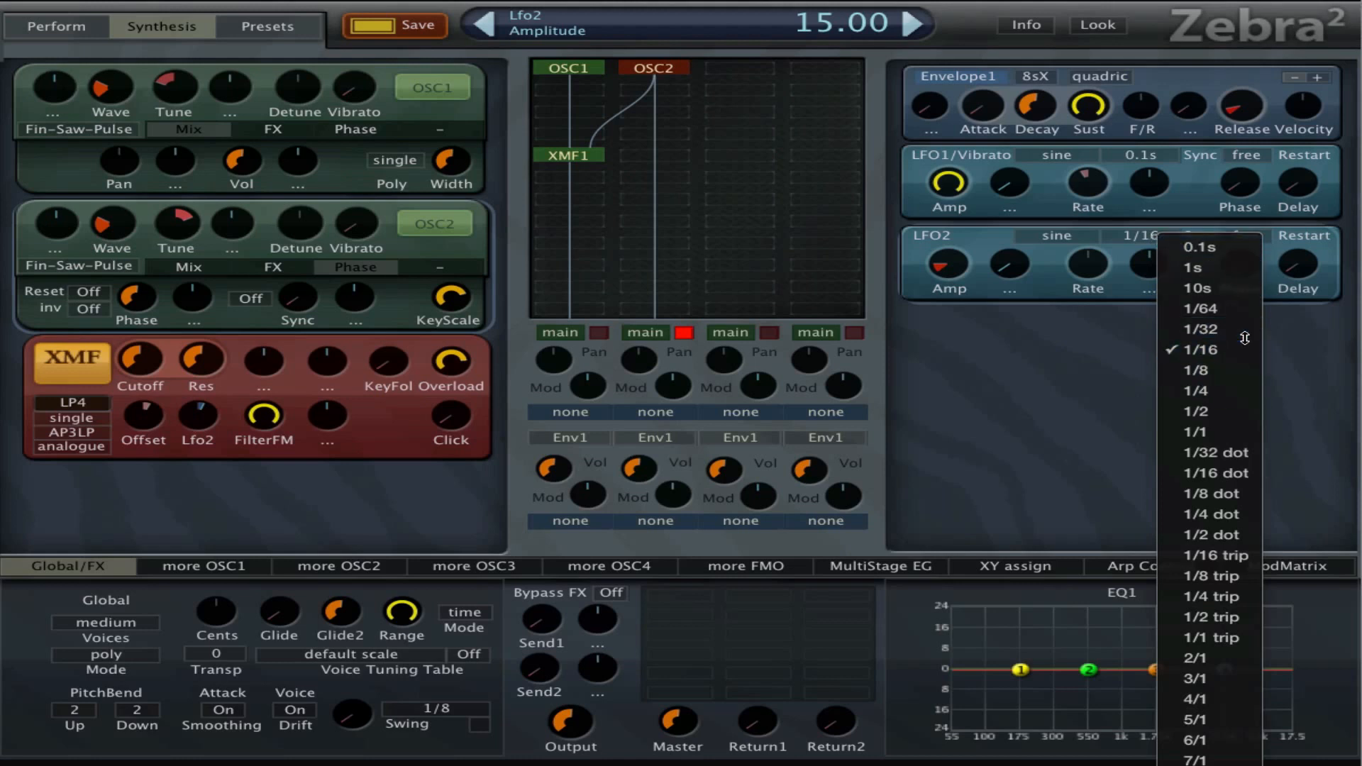
click(1200, 328)
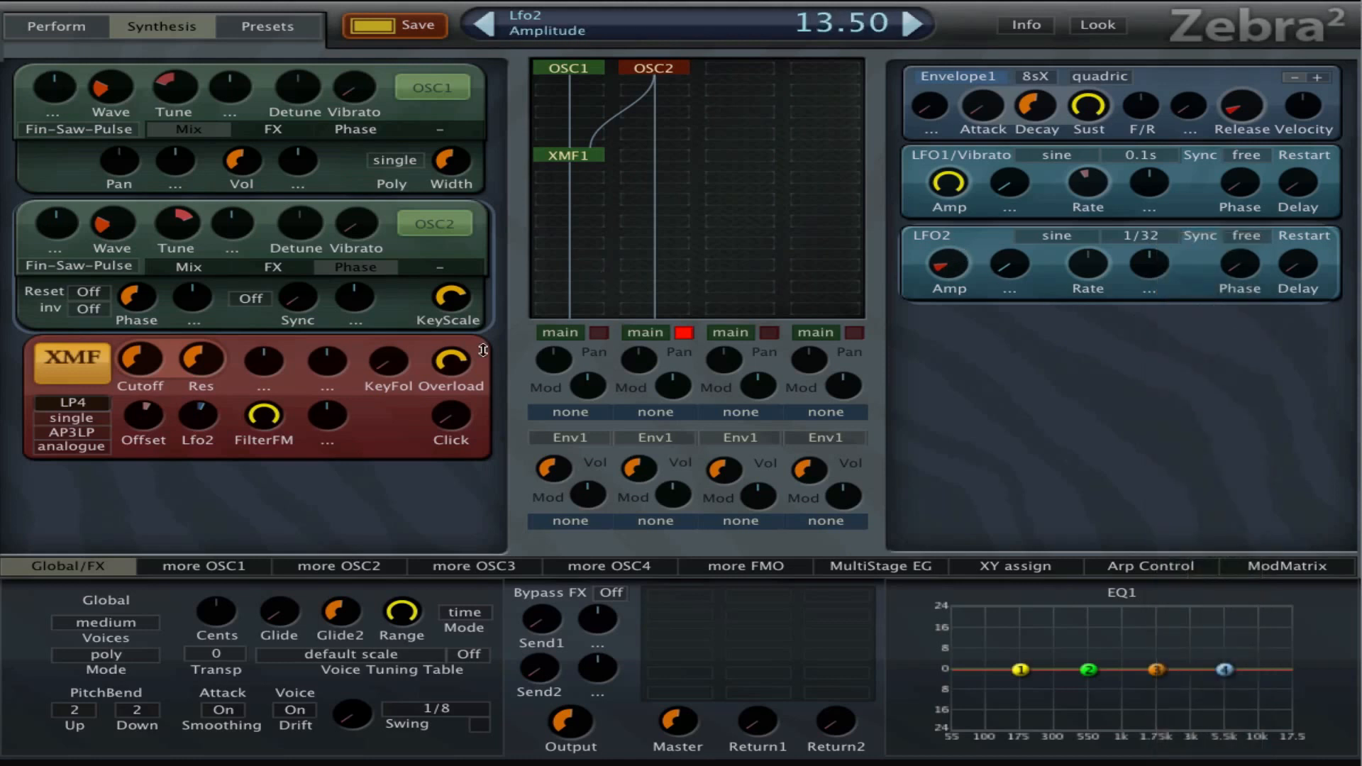
- Settle XMF1 cutoff around 69 and turn resonance up high
drag(139, 356, 139, 339)
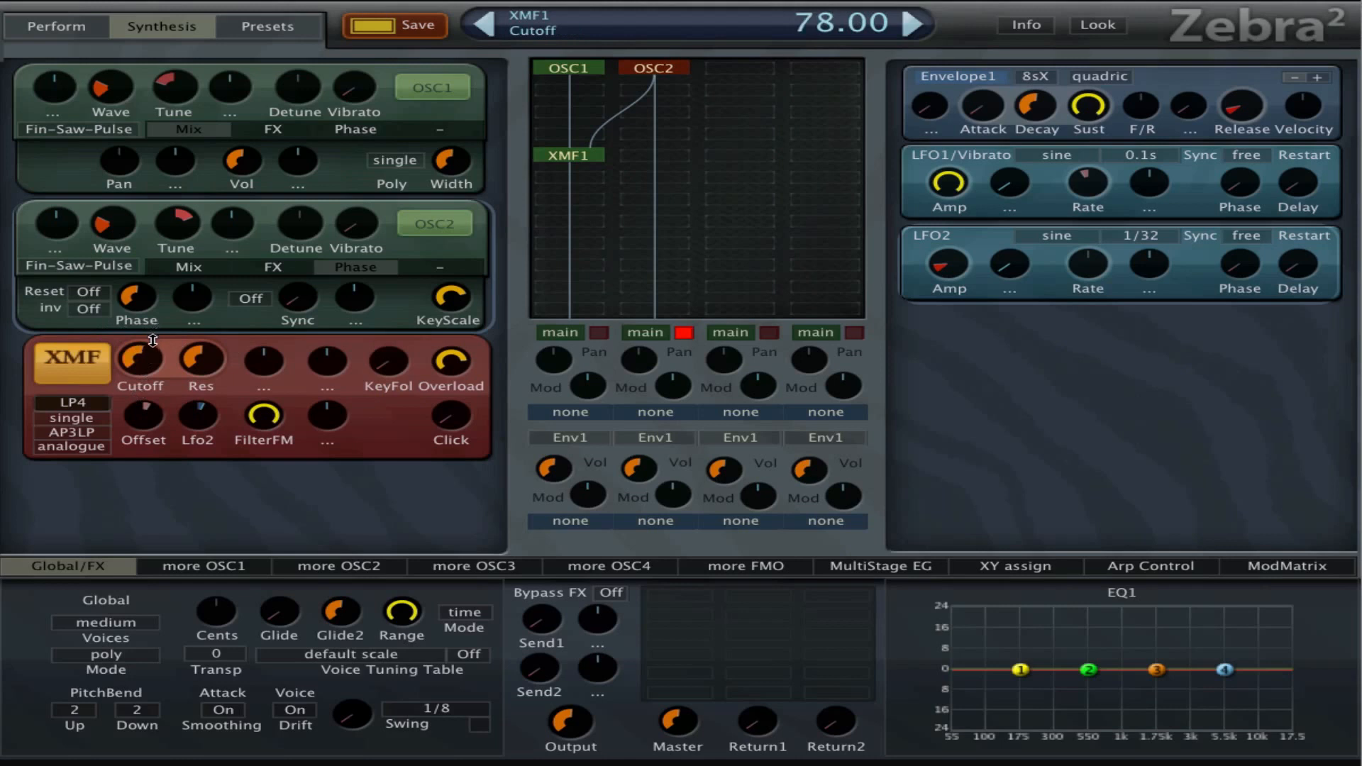
drag(202, 360, 202, 348)
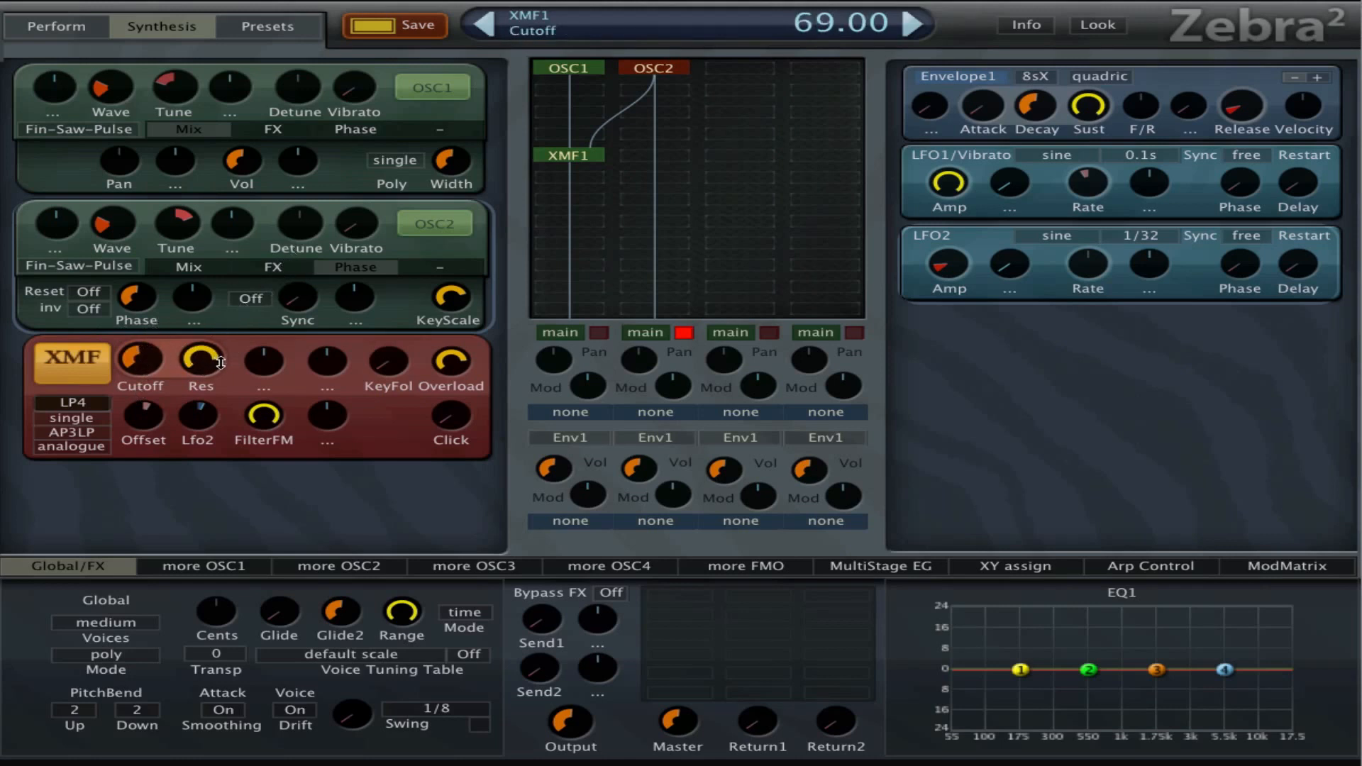
drag(201, 359, 200, 348)
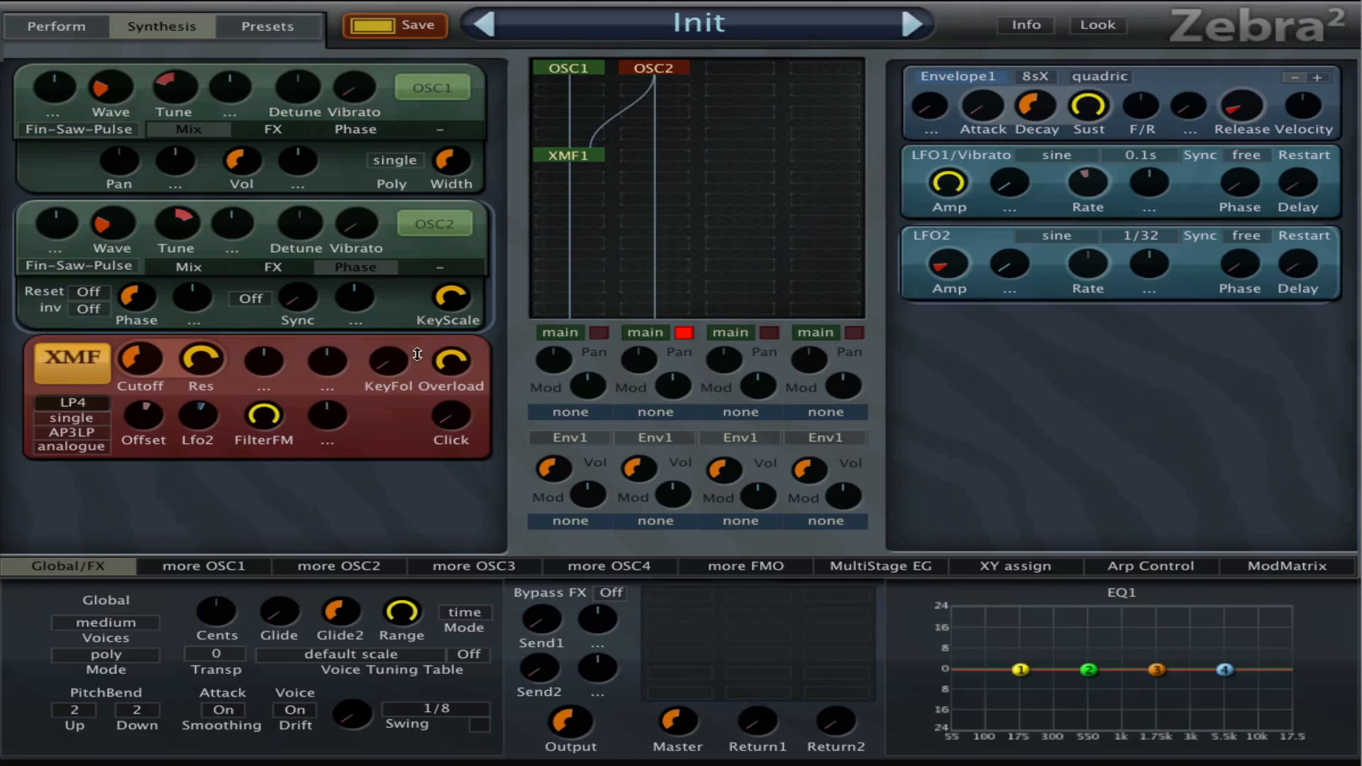
mouse_move(326, 372)
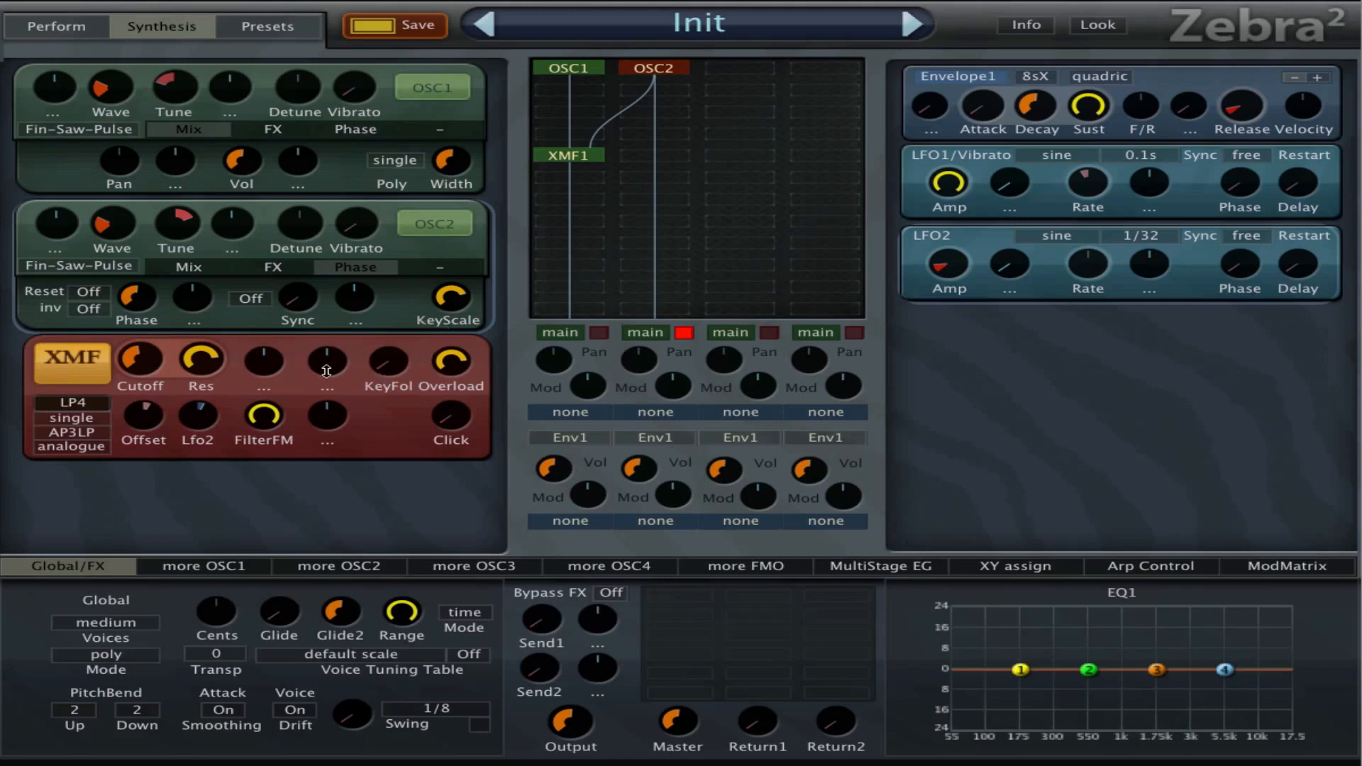
mouse_move(321, 432)
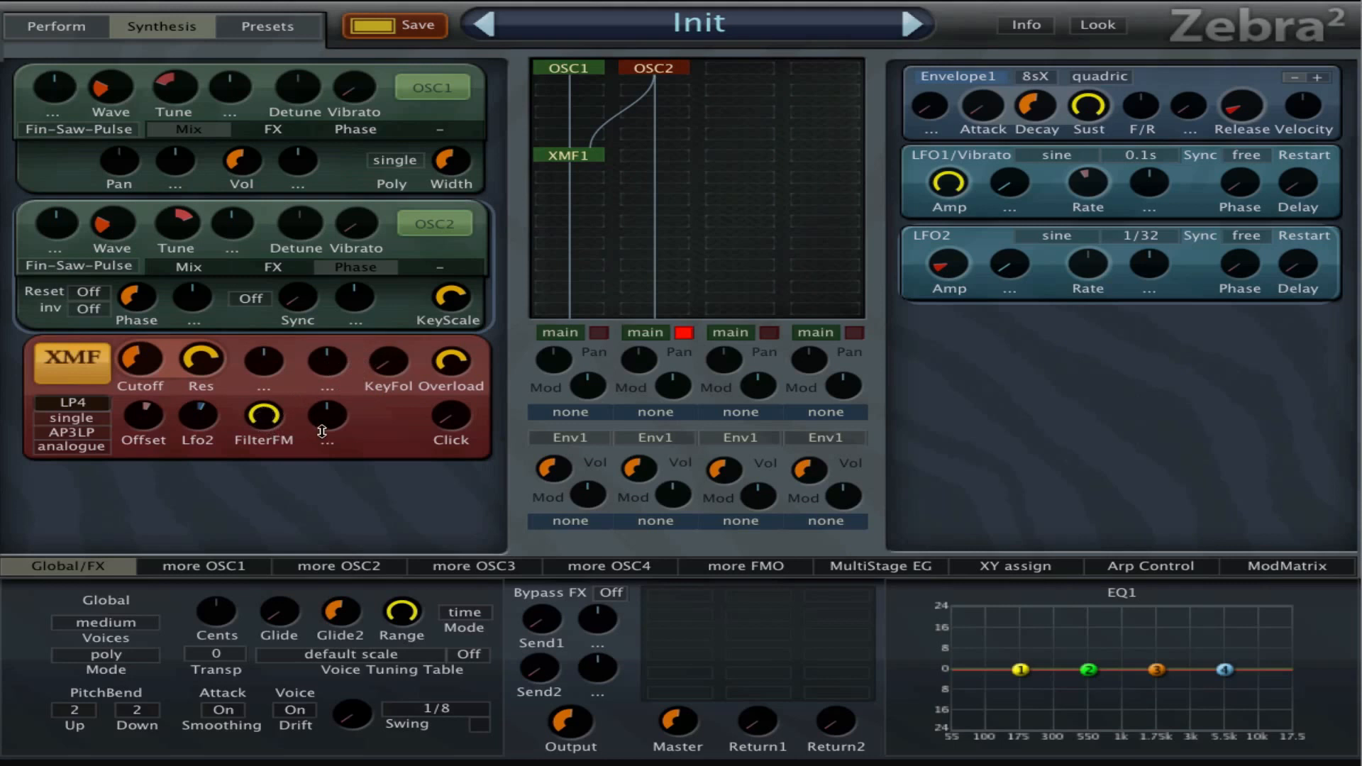
mouse_move(375, 383)
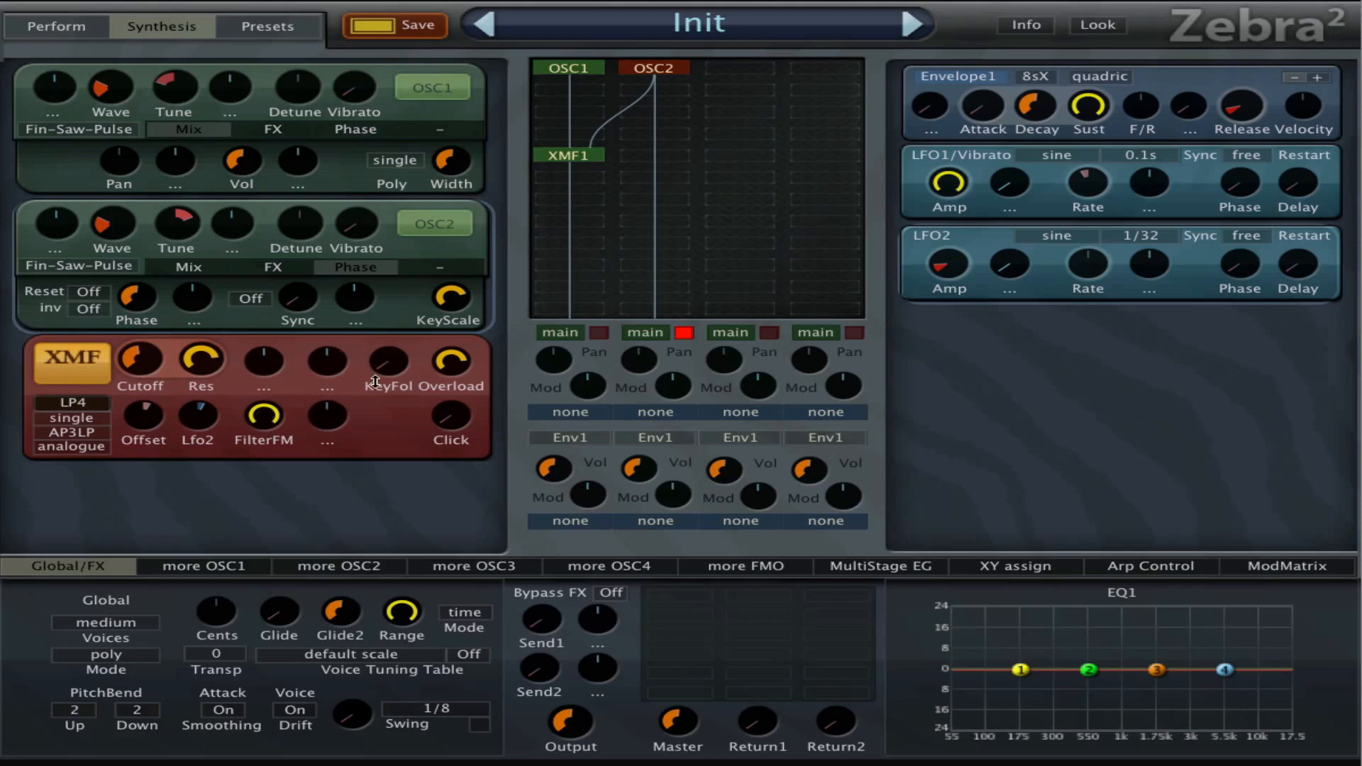
mouse_move(412, 372)
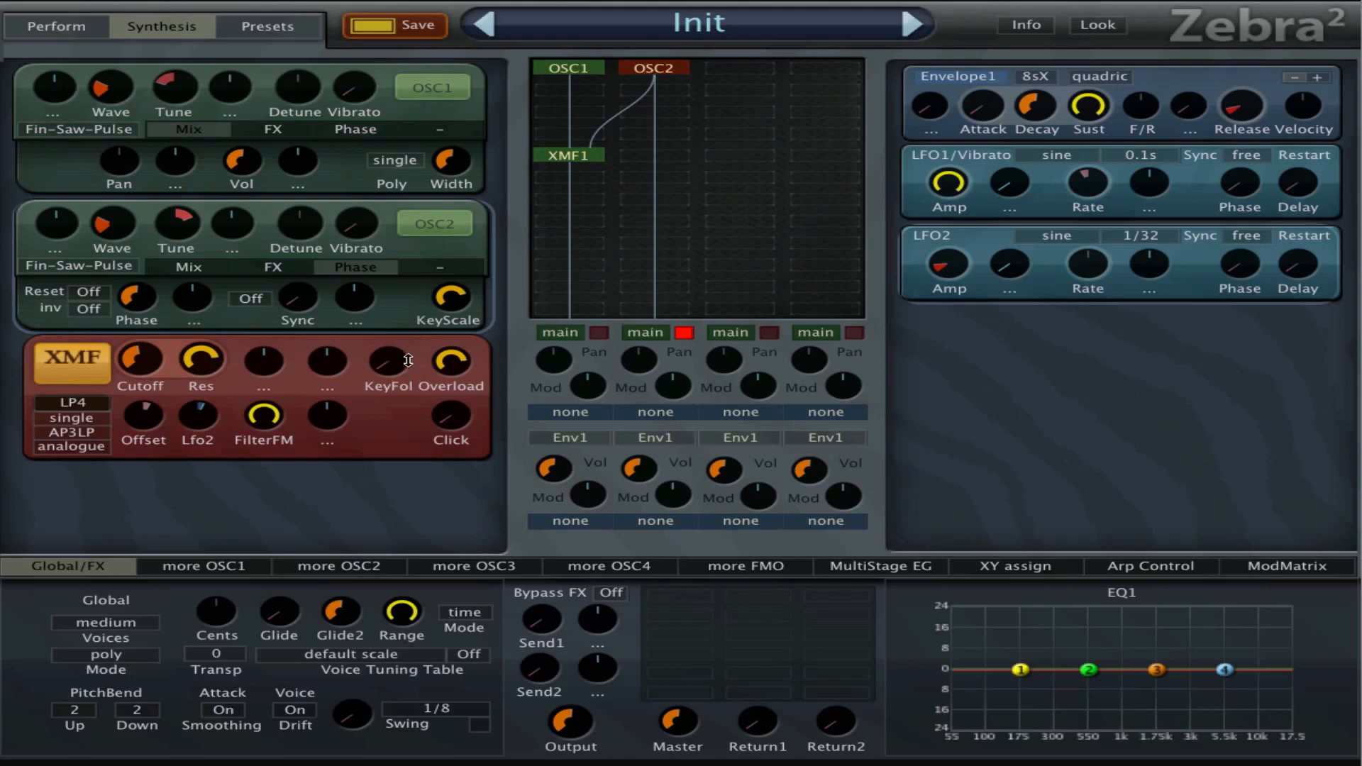
drag(387, 360, 387, 343)
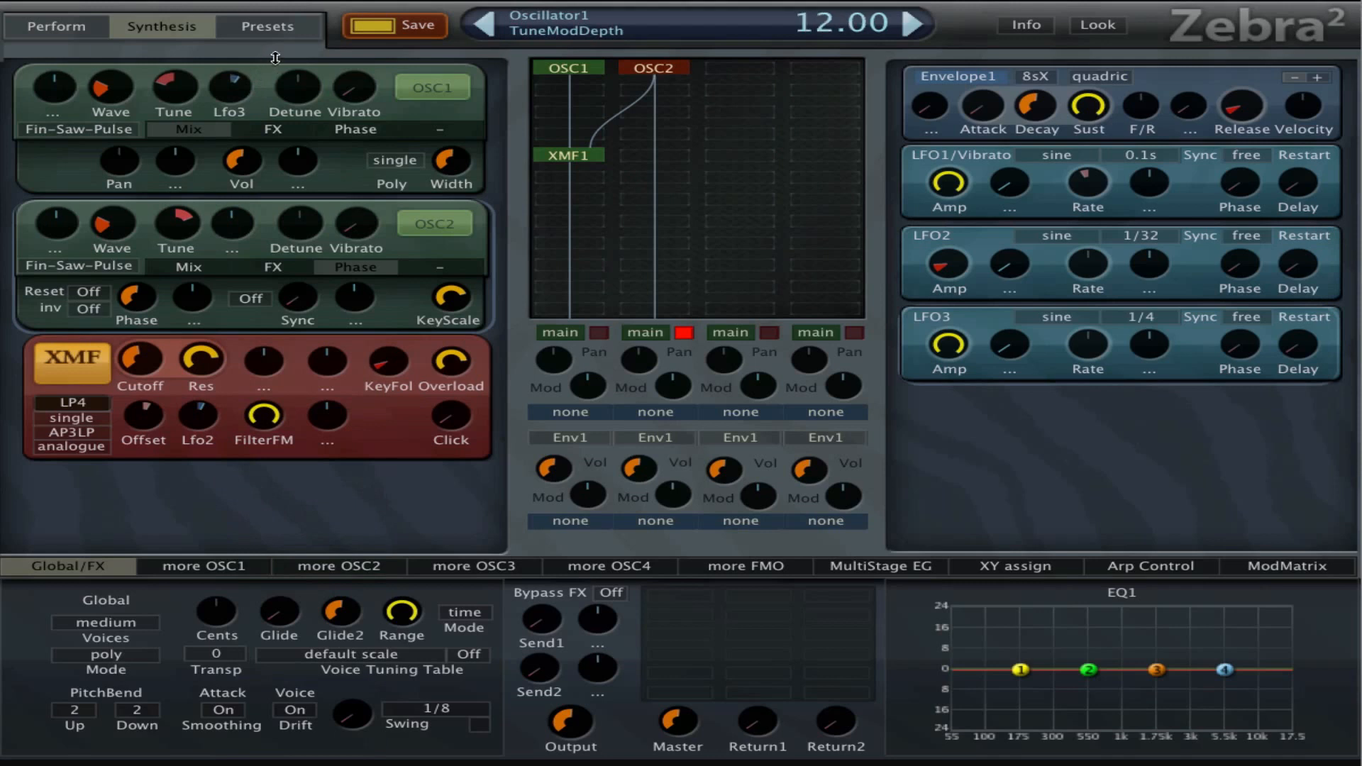
mouse_move(1072, 324)
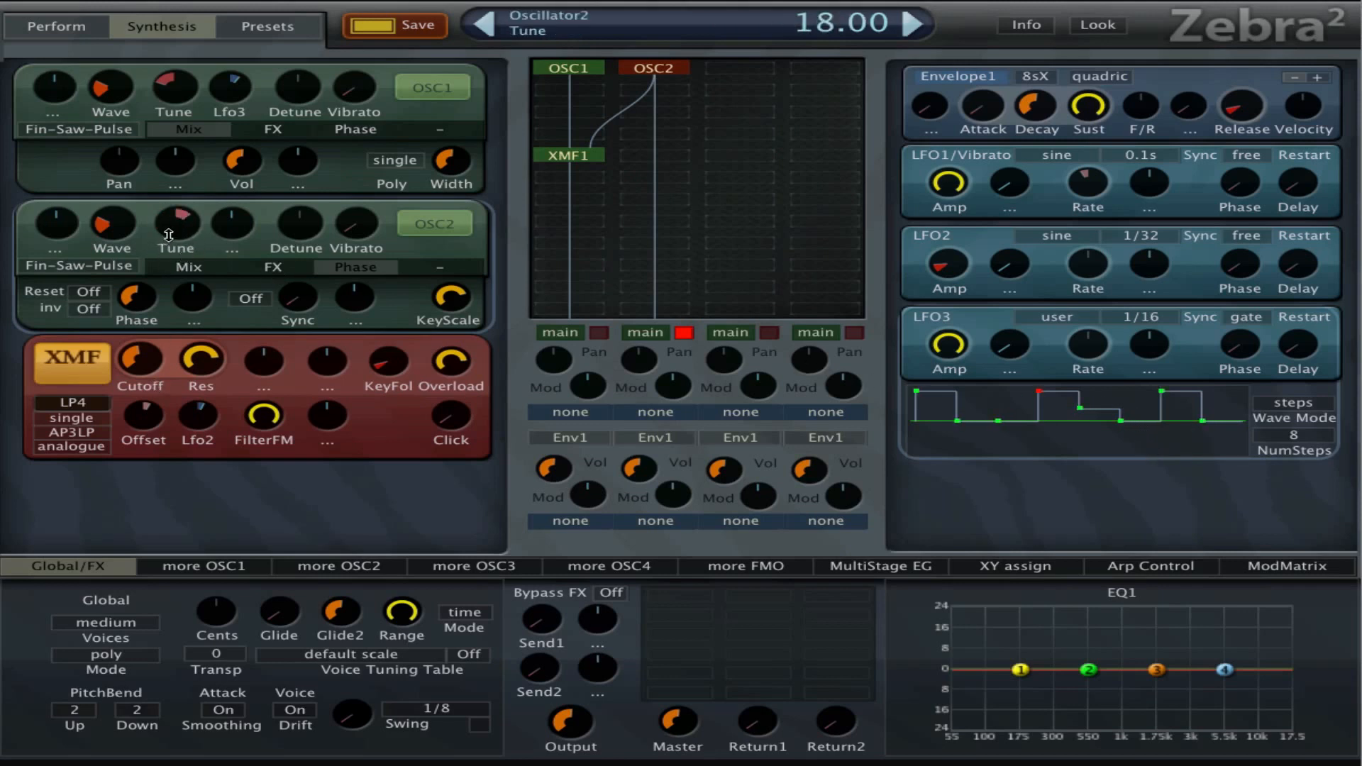
- Raise OSC2's tuning toward 48
drag(175, 224, 176, 200)
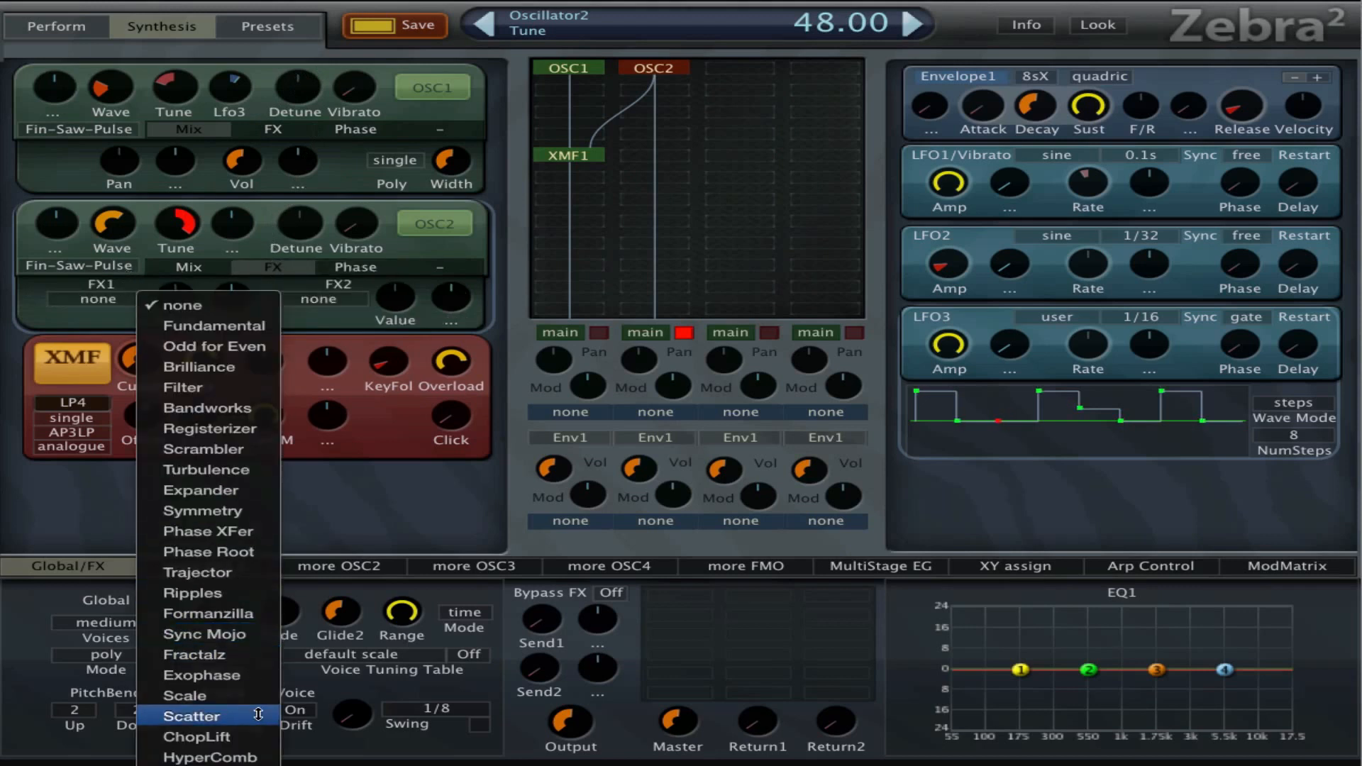
- Set OSC2's first spectral effect to Exophase and choose a second effect
click(206, 674)
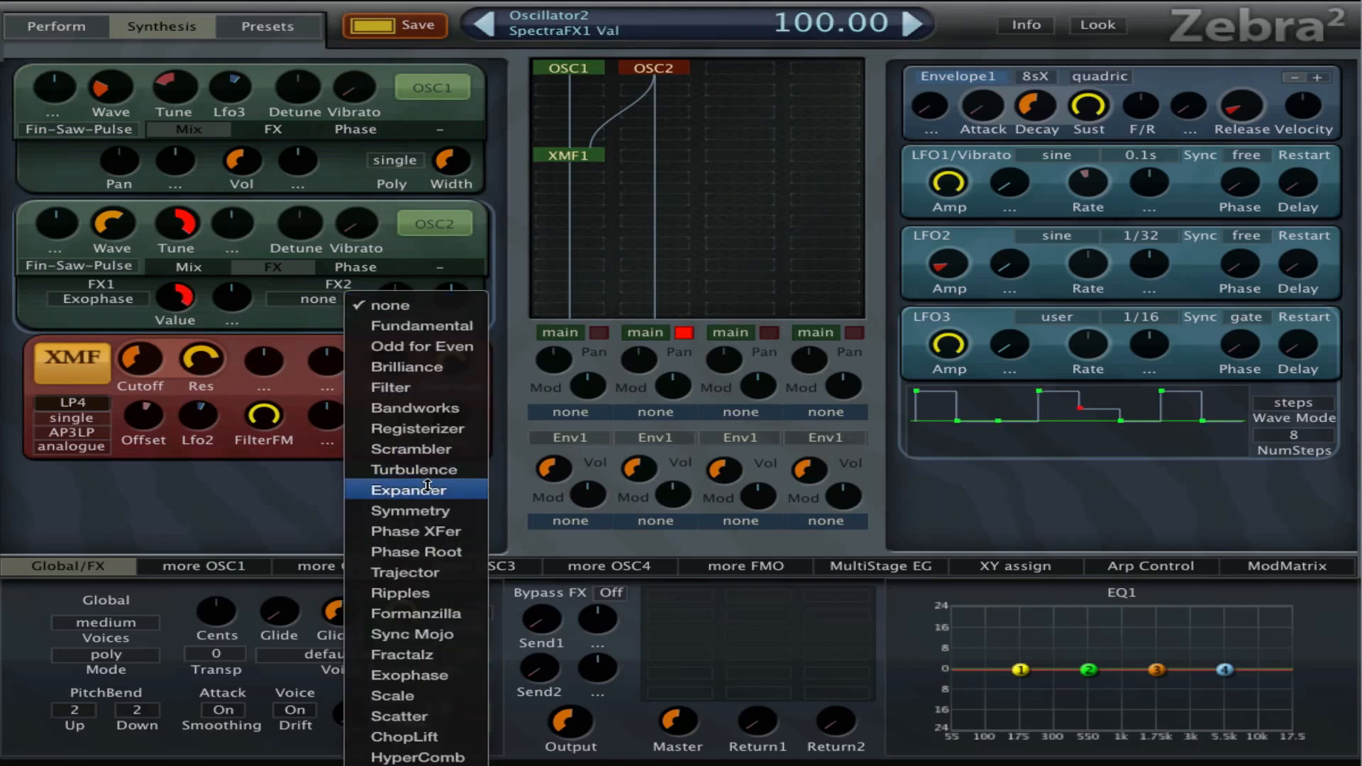
click(408, 490)
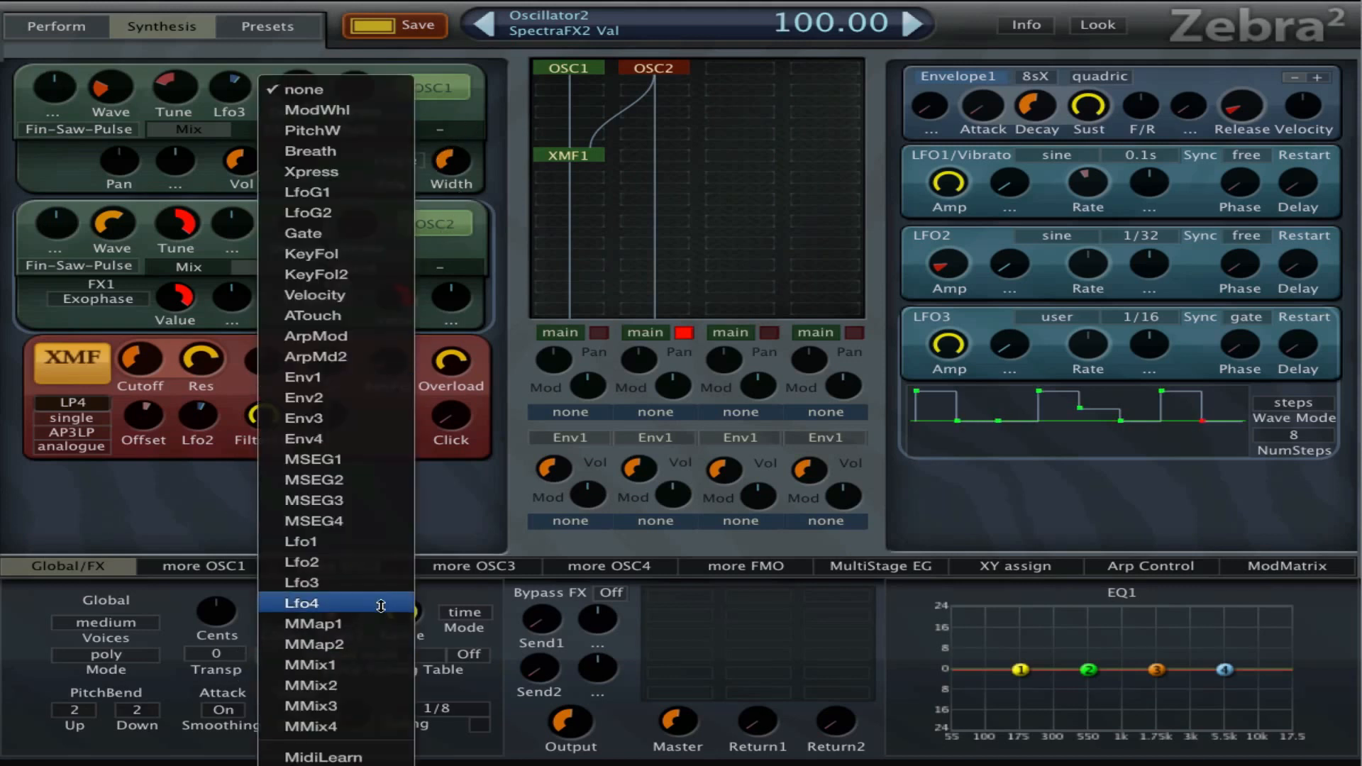
mouse_move(301, 583)
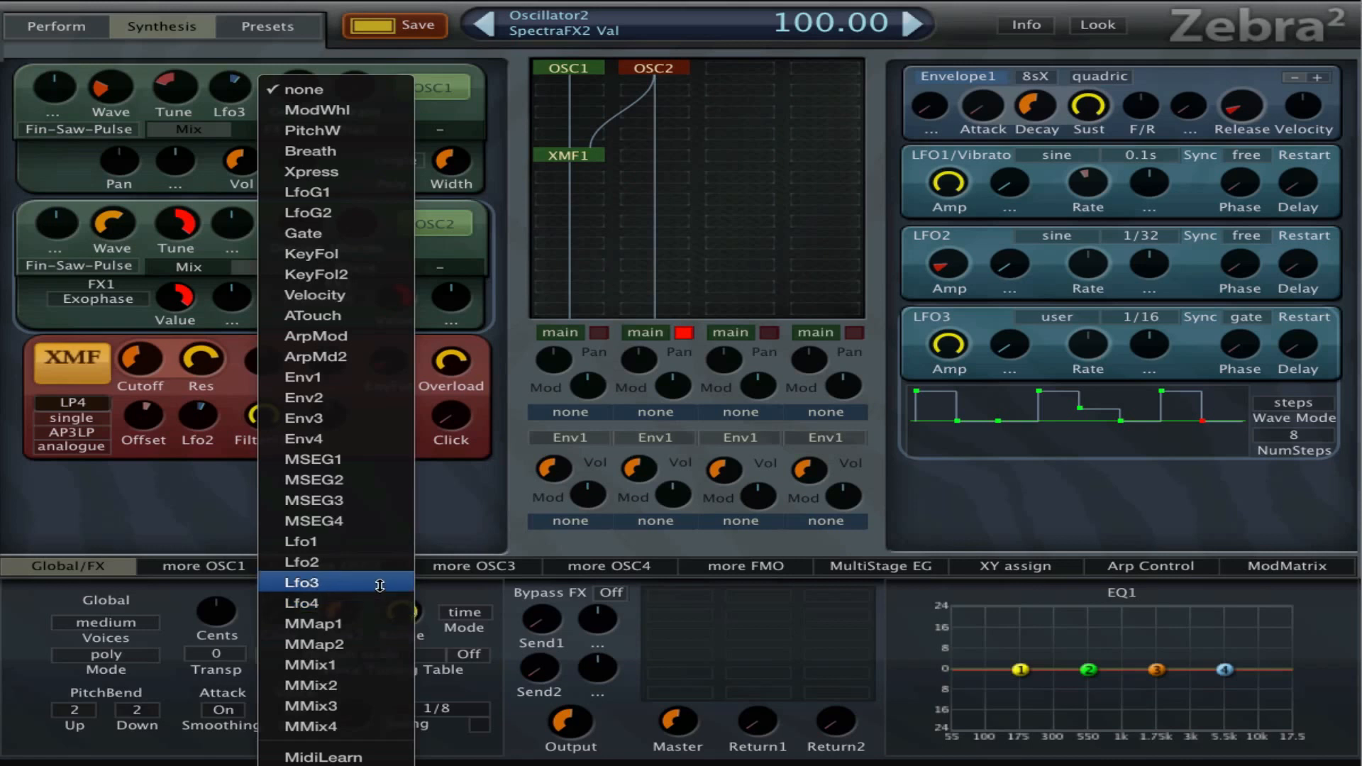
mouse_move(334, 603)
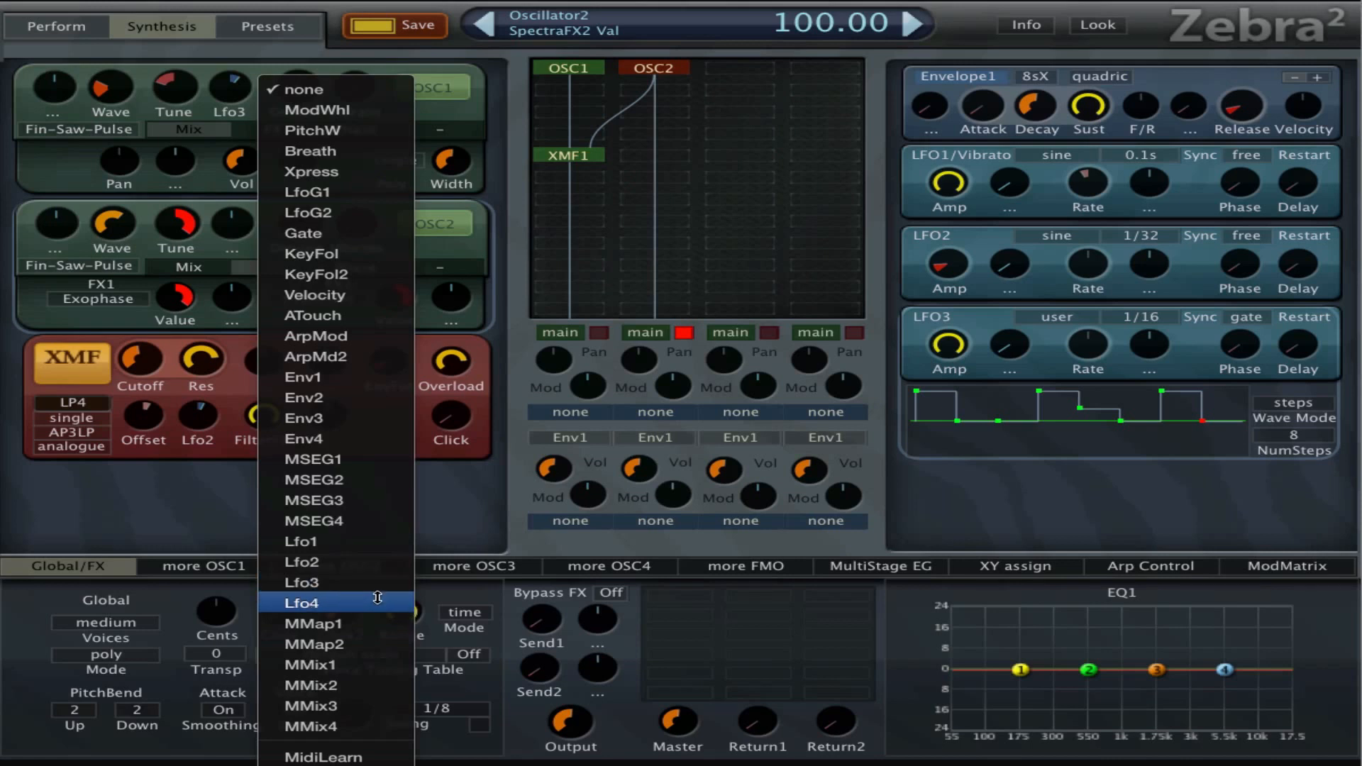
- Modulate XMF1 with Lfo4 at a 1/8 rate and draw its step values
click(301, 602)
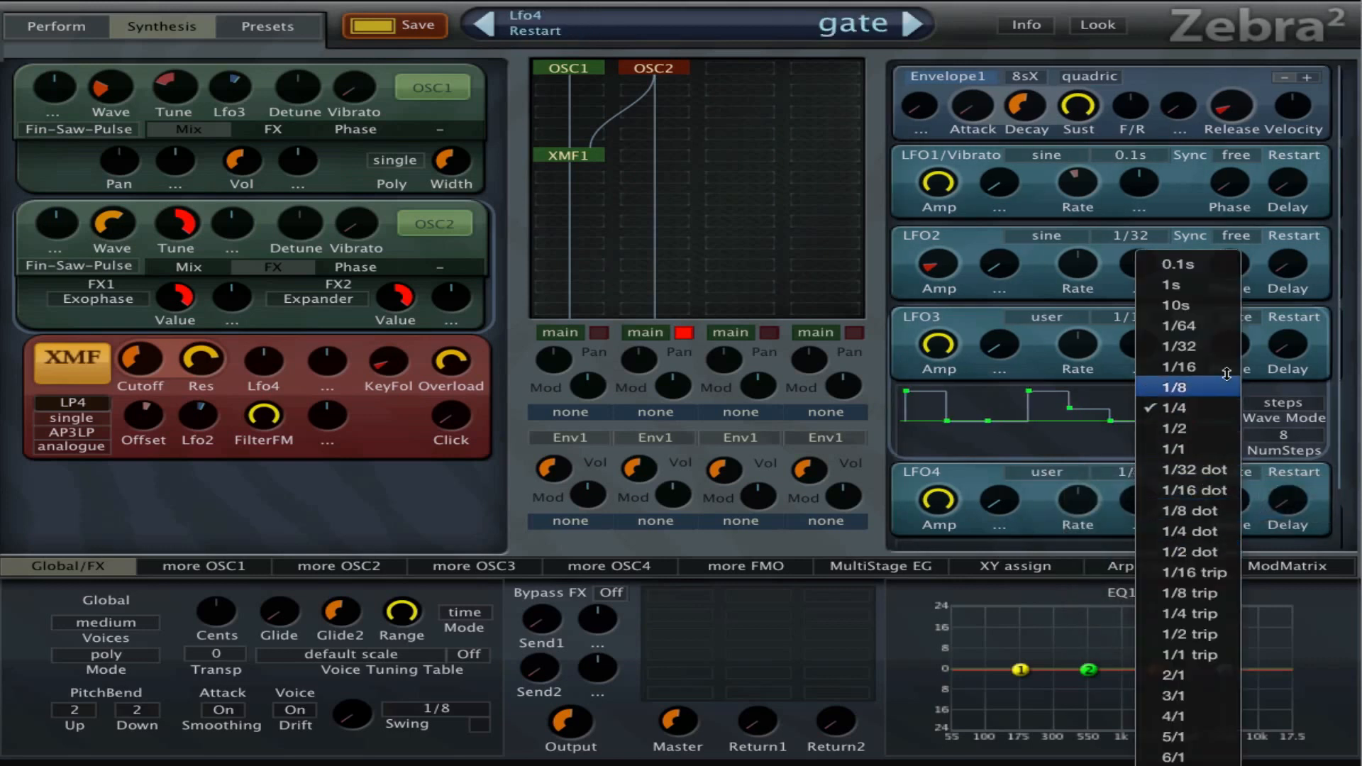
click(1179, 388)
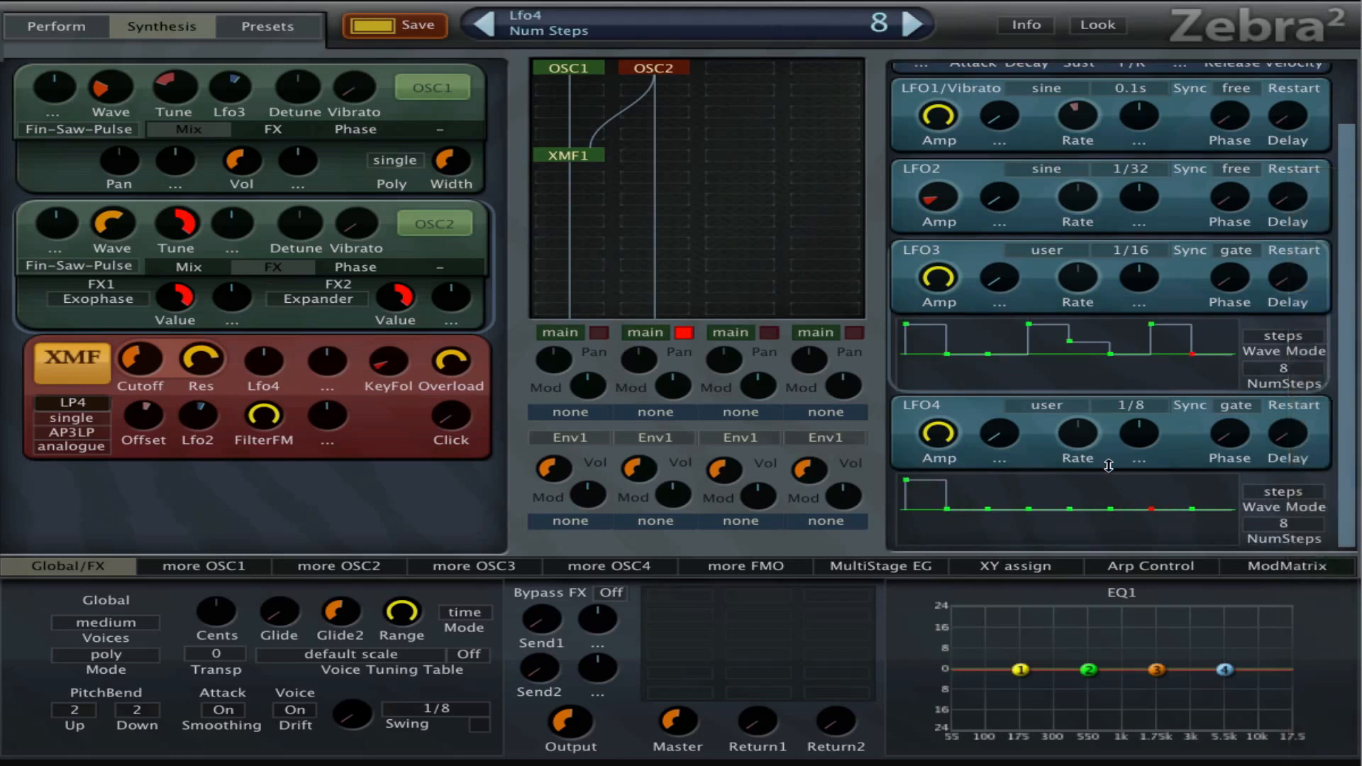
drag(1025, 512, 1025, 486)
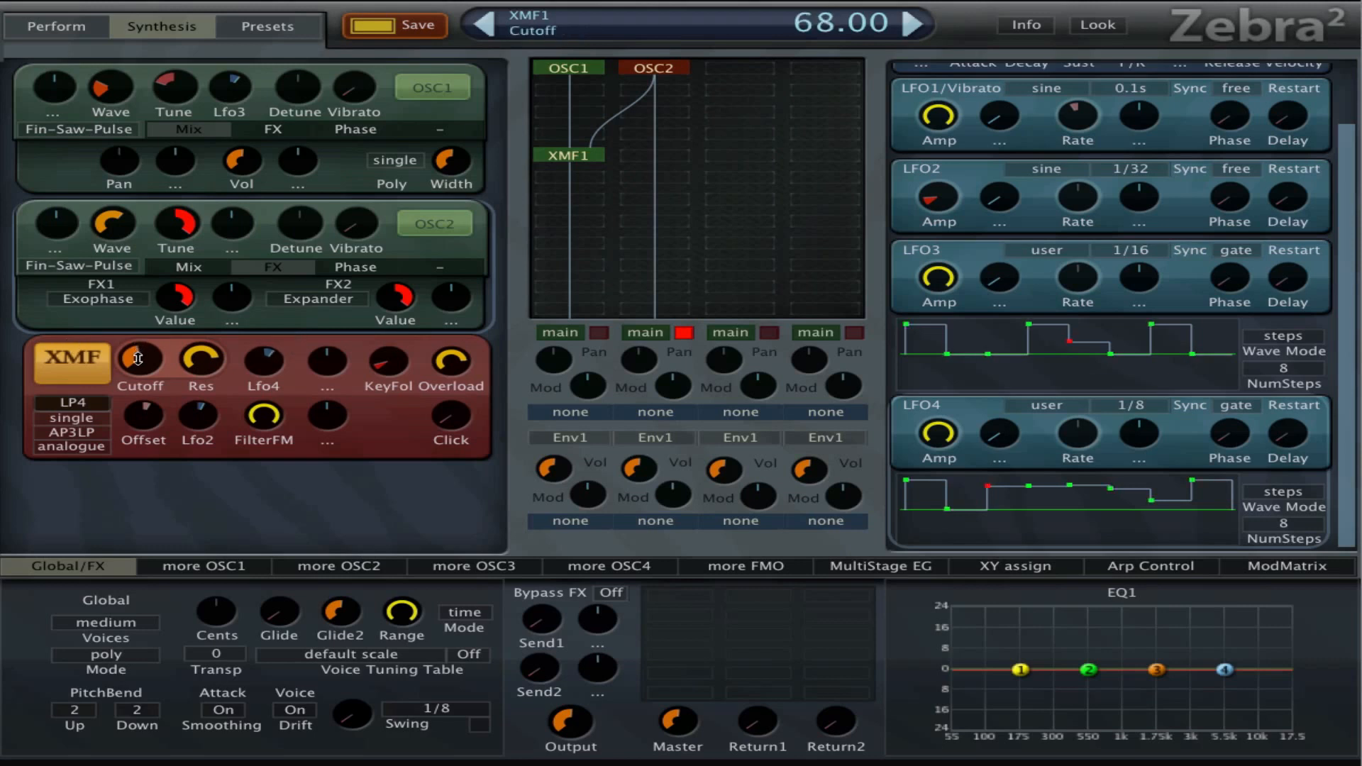
- Lower the XMF1 cutoff to 29 and the frequency offset to -26.50
drag(139, 359, 139, 399)
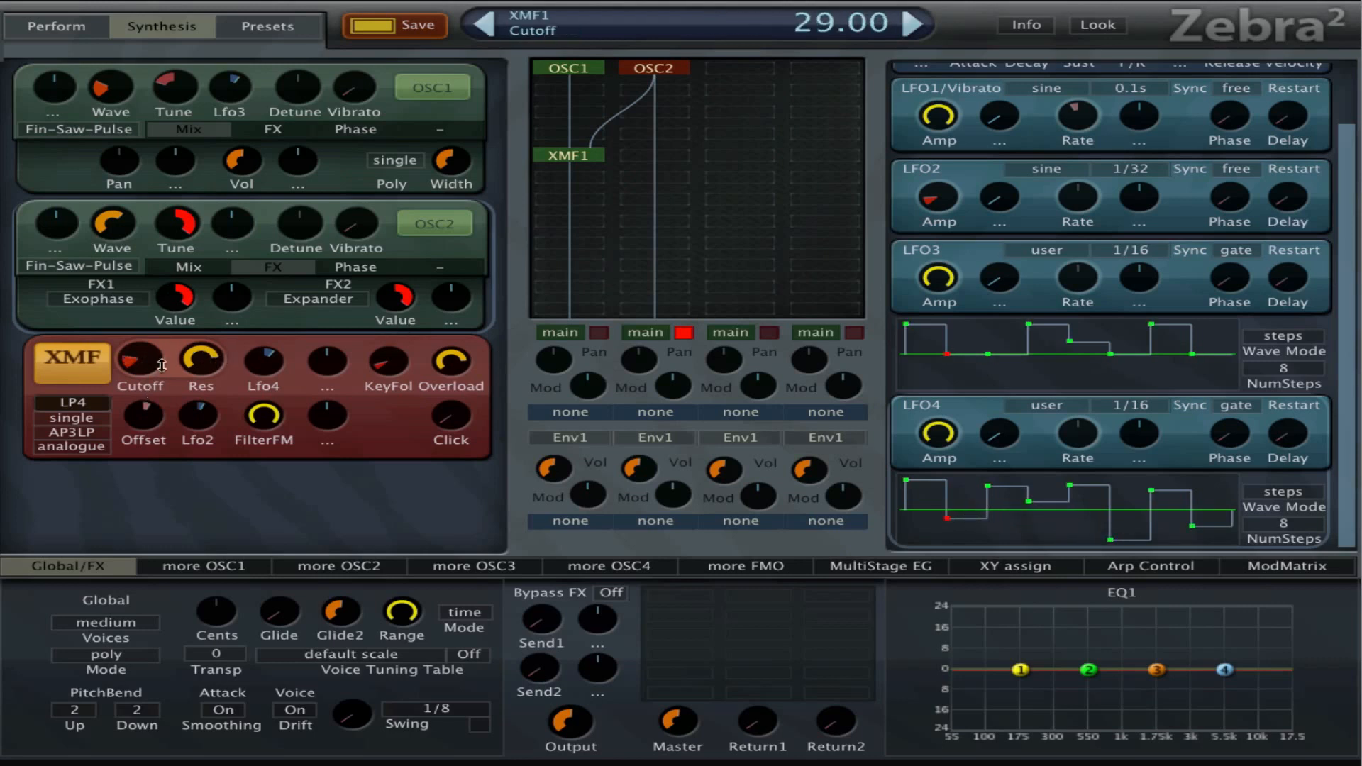
drag(138, 361, 138, 330)
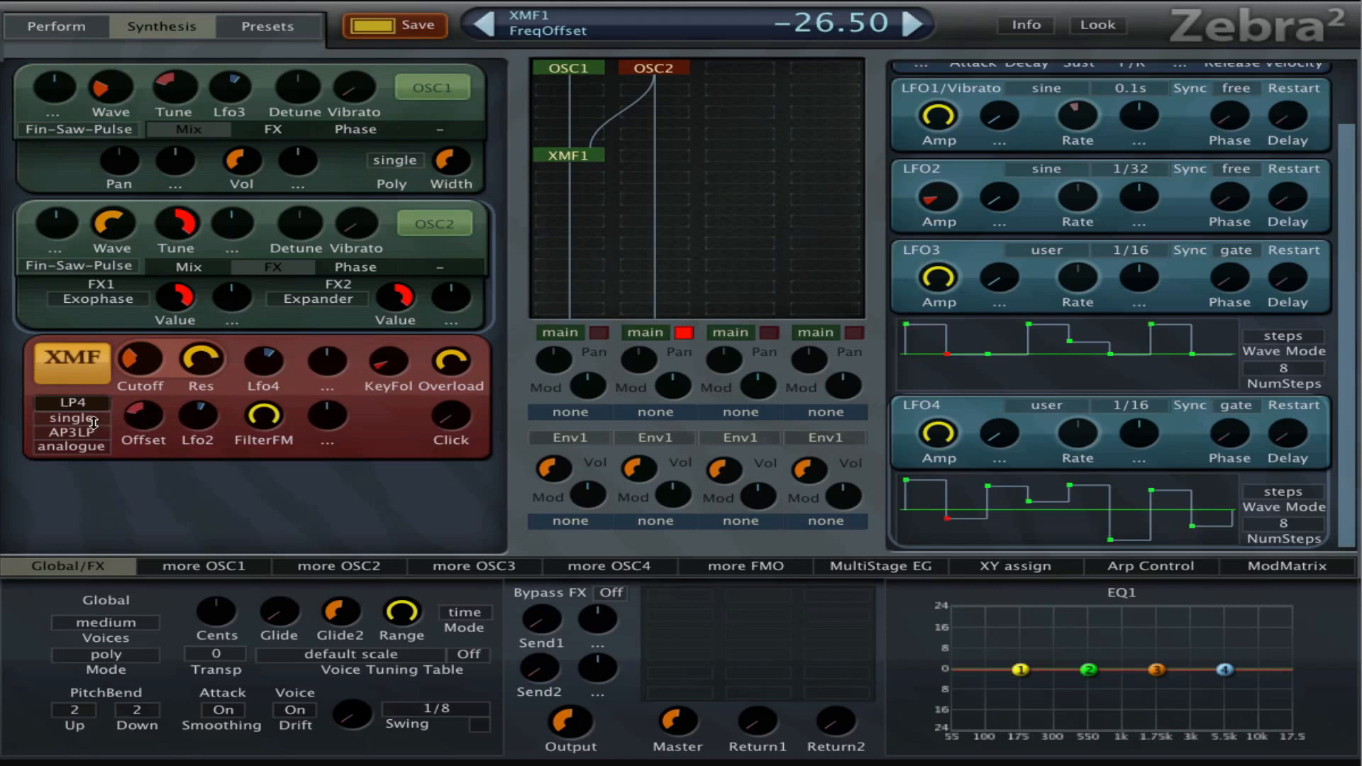
- Raise the XMF filter frequency offset to 3
click(71, 419)
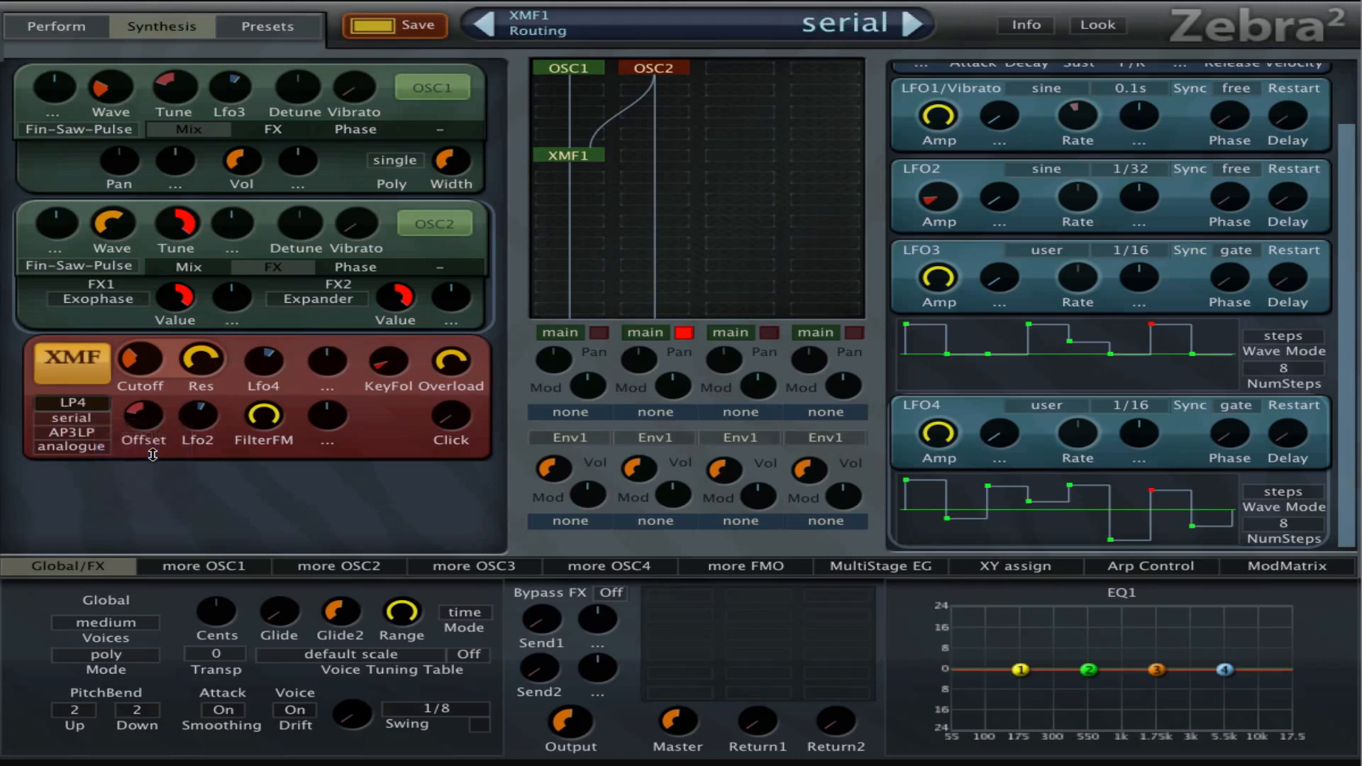
drag(201, 360, 187, 349)
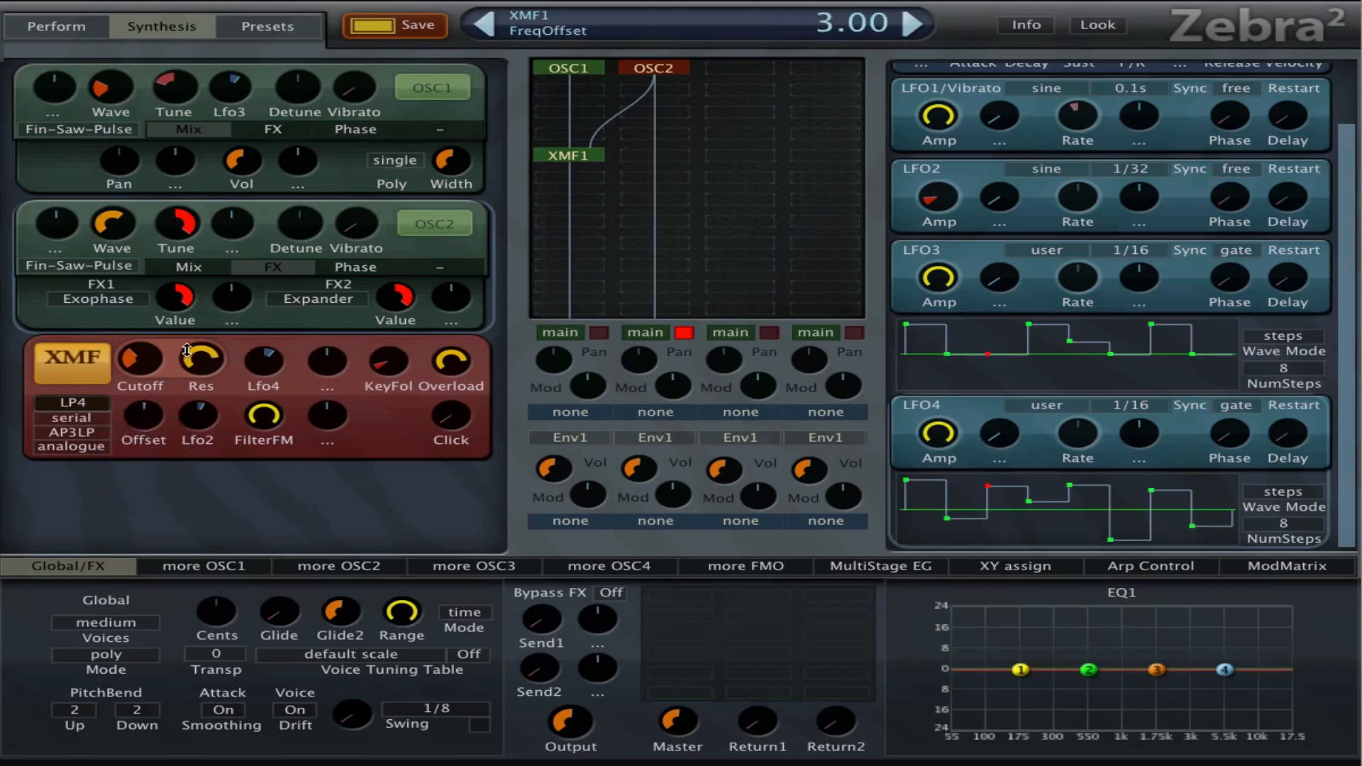
drag(201, 359, 200, 339)
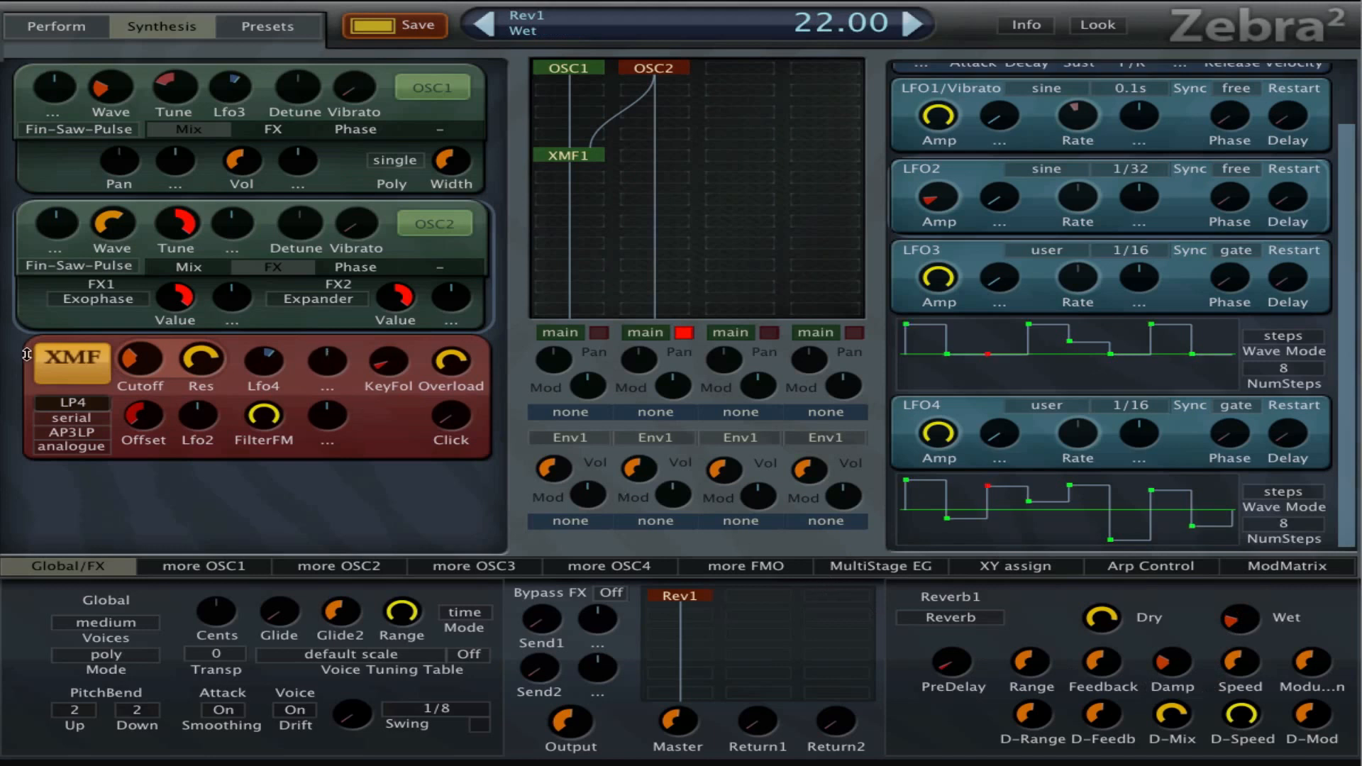
- Set the XMF routing to parallel and nudge LFO3 step 5
click(71, 430)
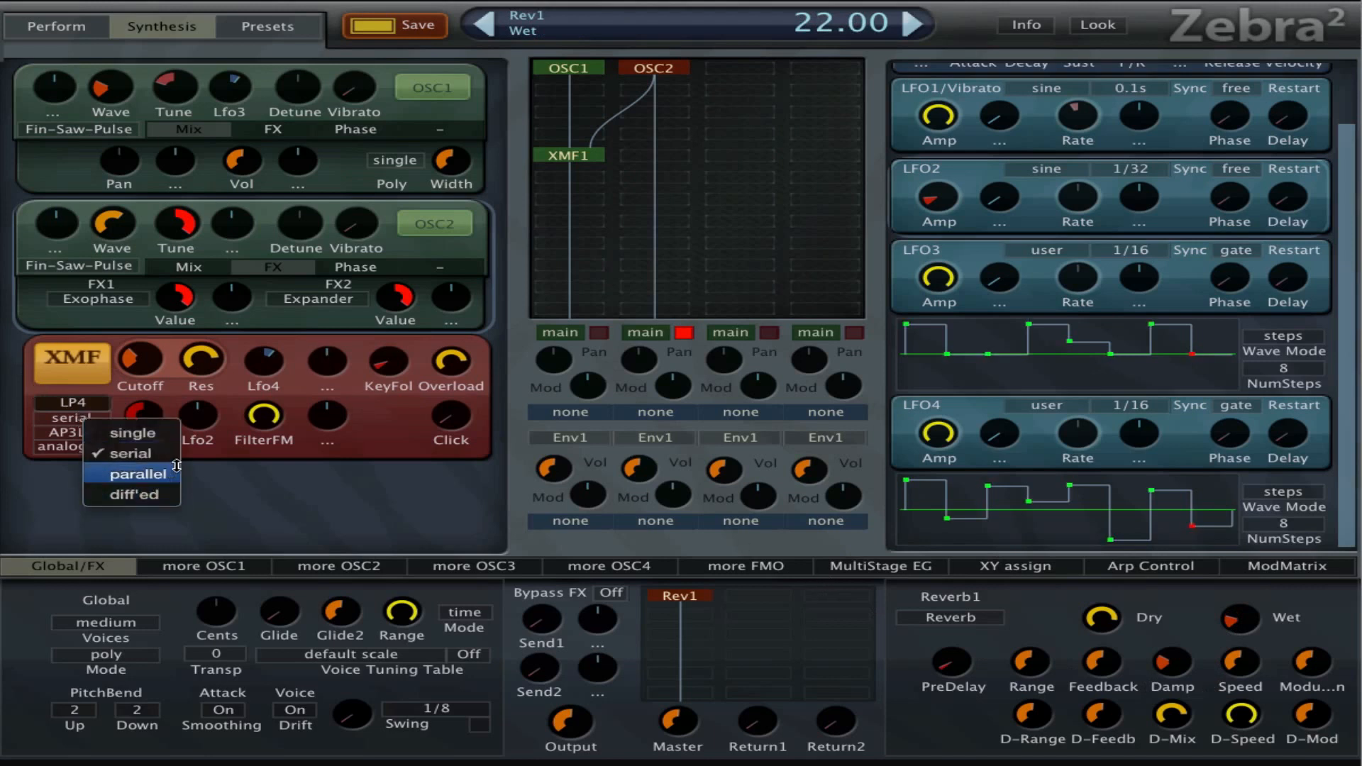
click(137, 474)
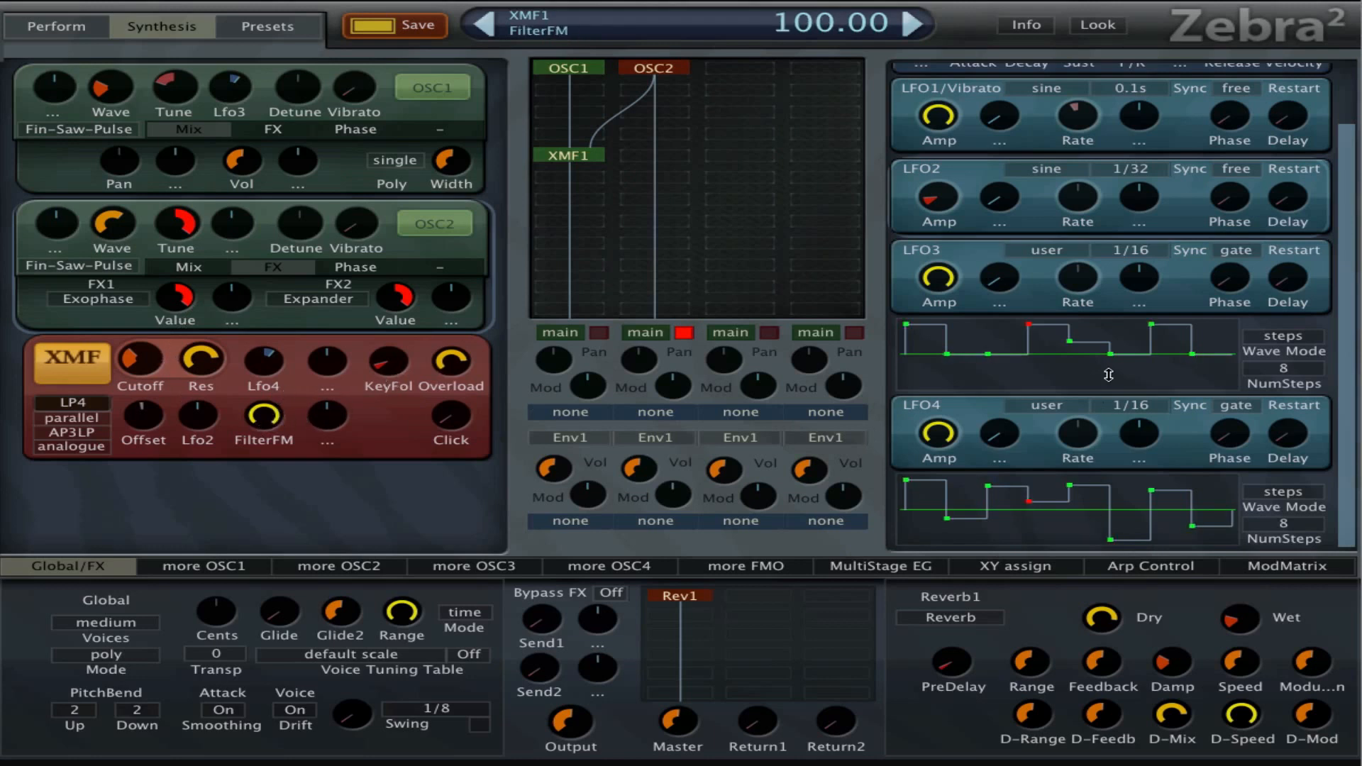
drag(1088, 348, 1088, 349)
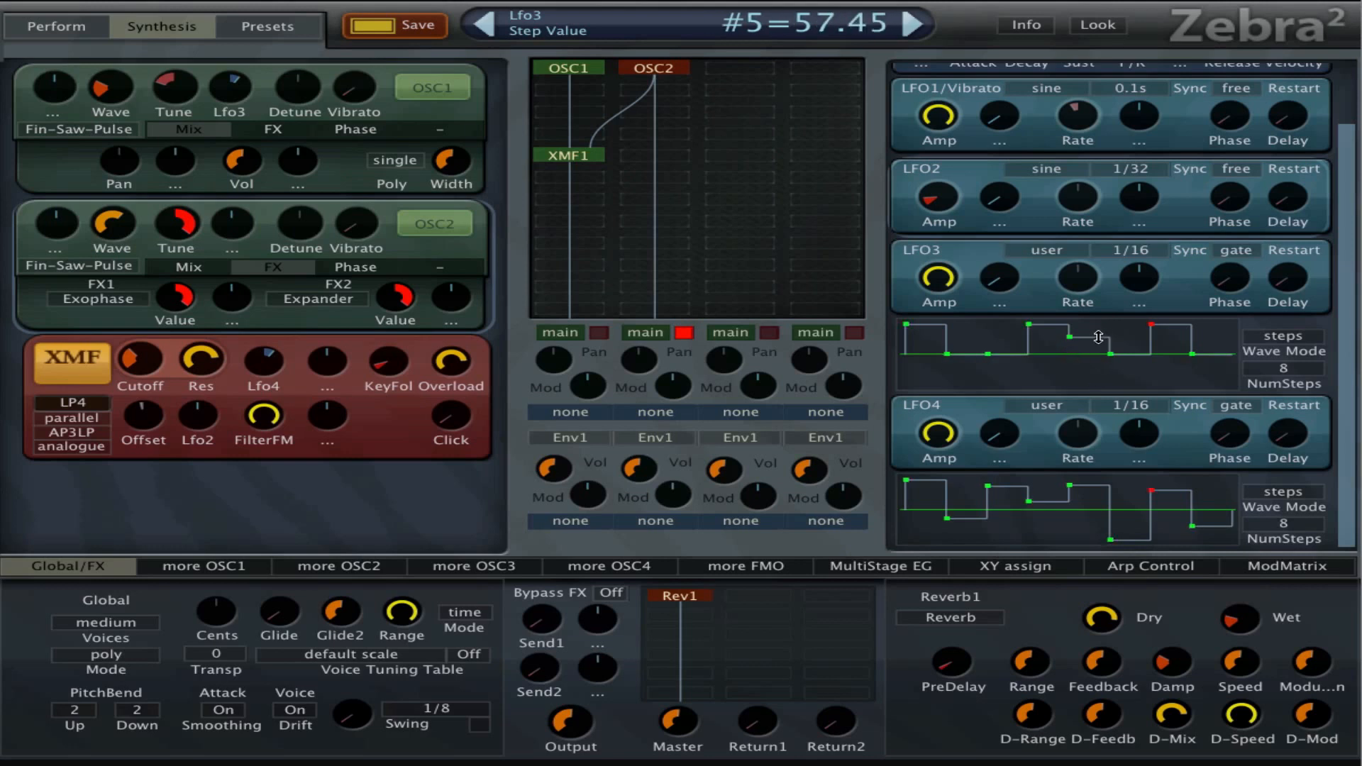
- Quantize the LFO3 step pattern to six levels
right_click(1097, 337)
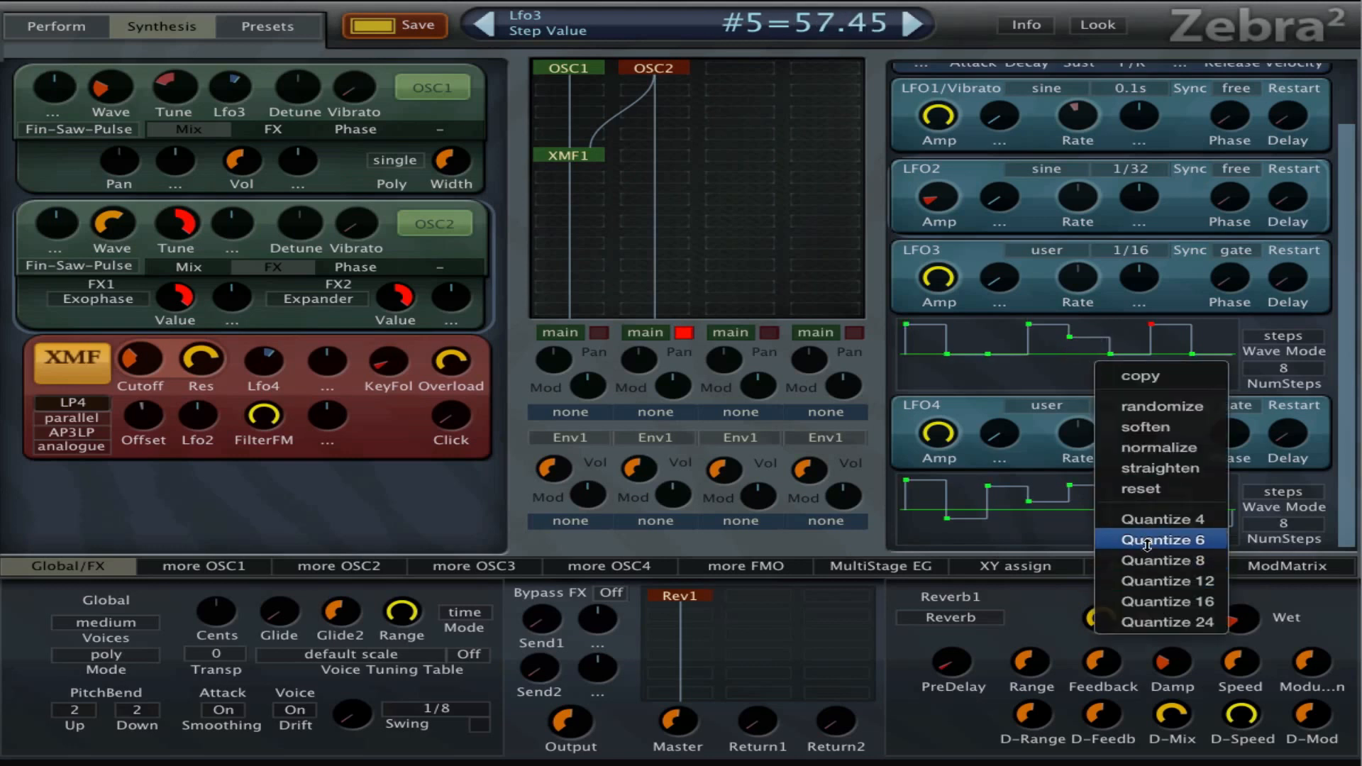
click(1159, 539)
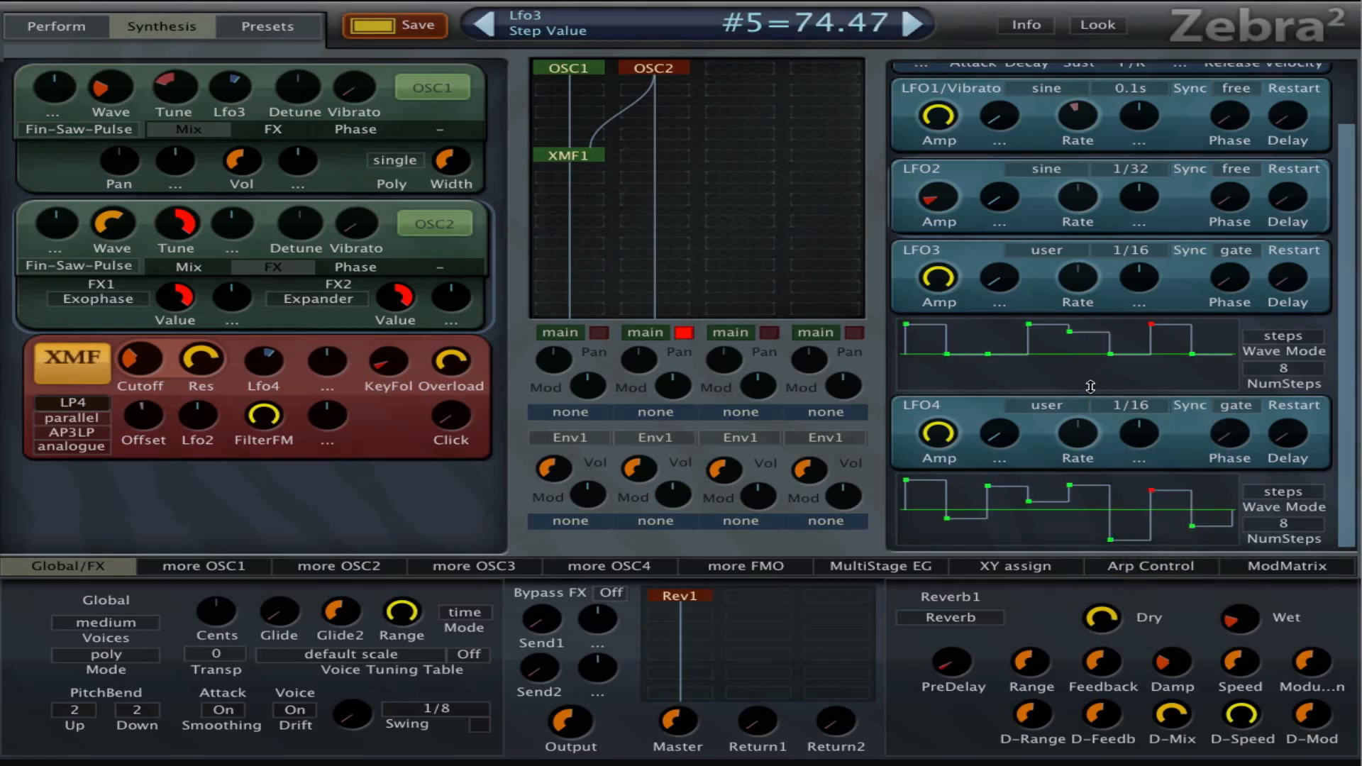
right_click(1090, 386)
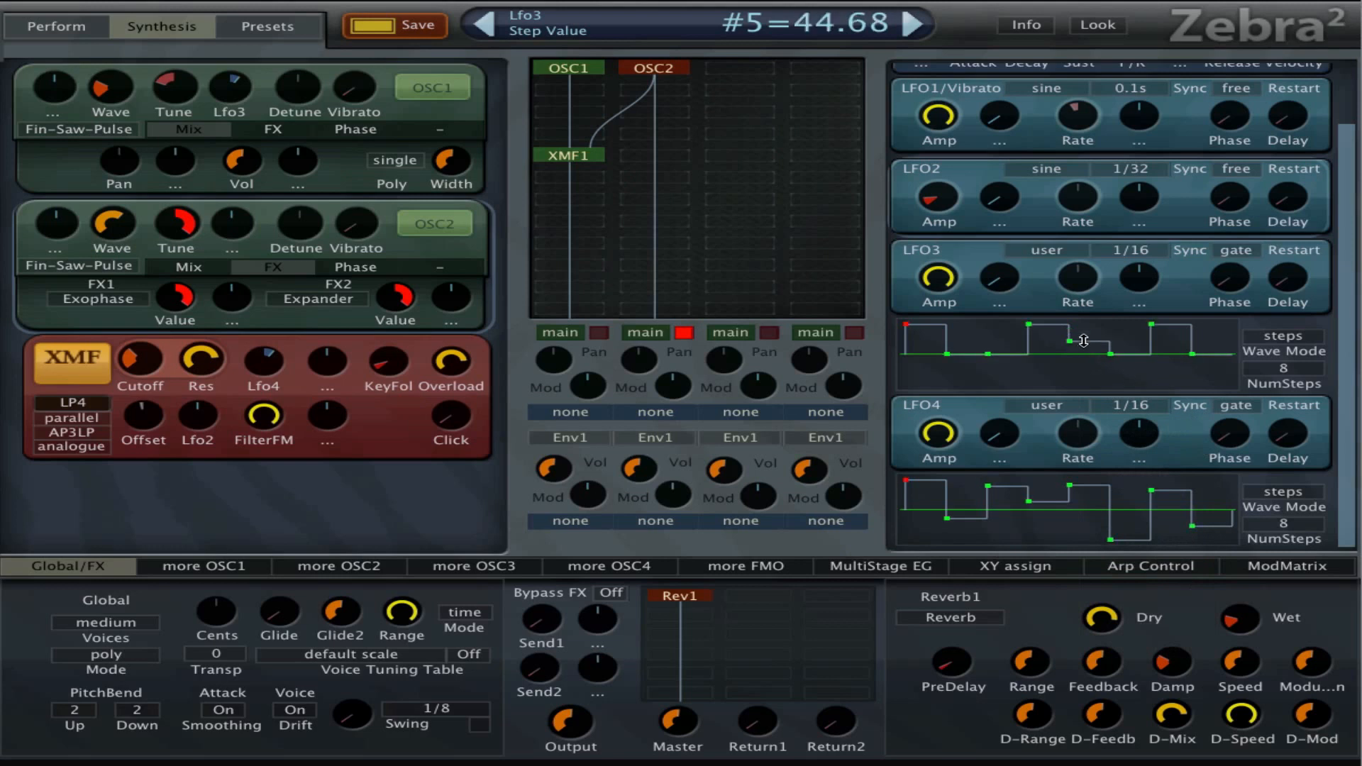
- Lower LFO3 step 5 to 27.66, quantize to twelve levels, and show the ModMatrix
drag(1083, 339, 1083, 357)
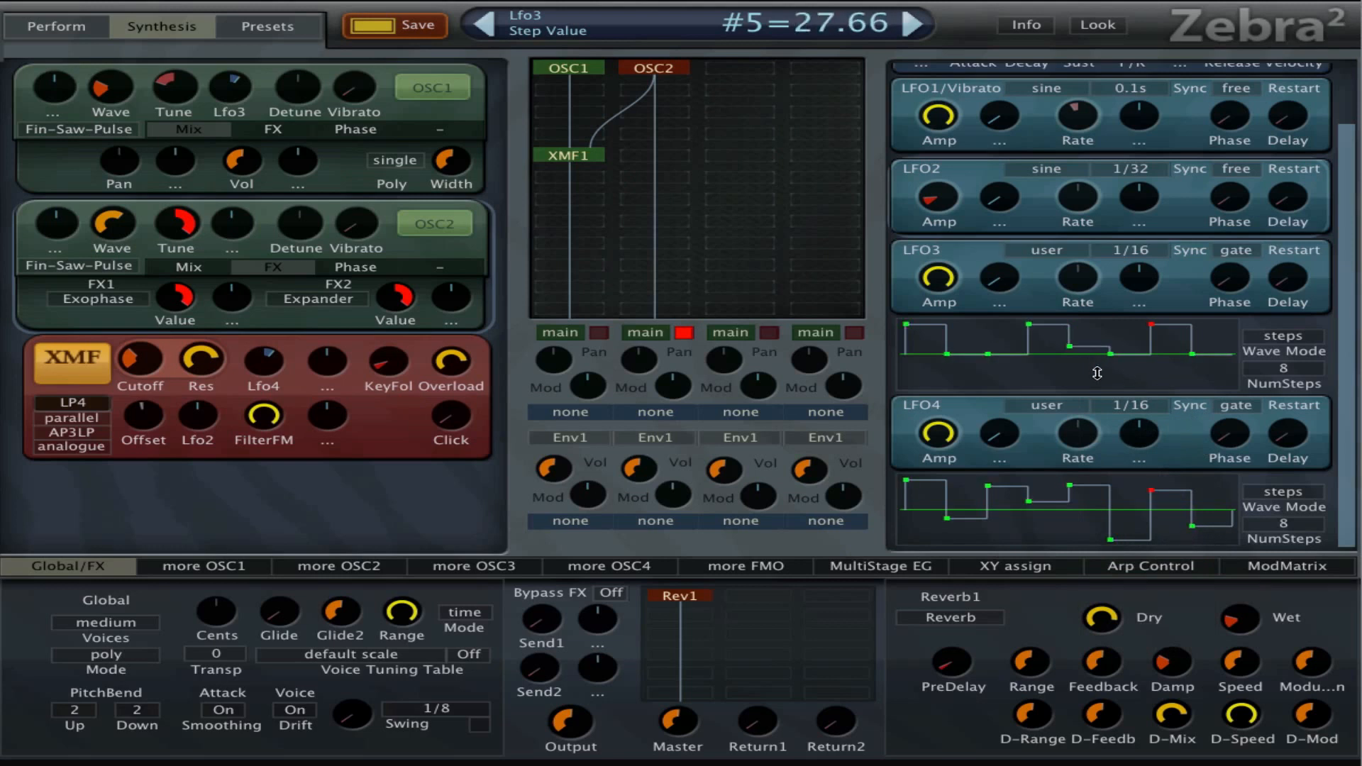
right_click(1095, 374)
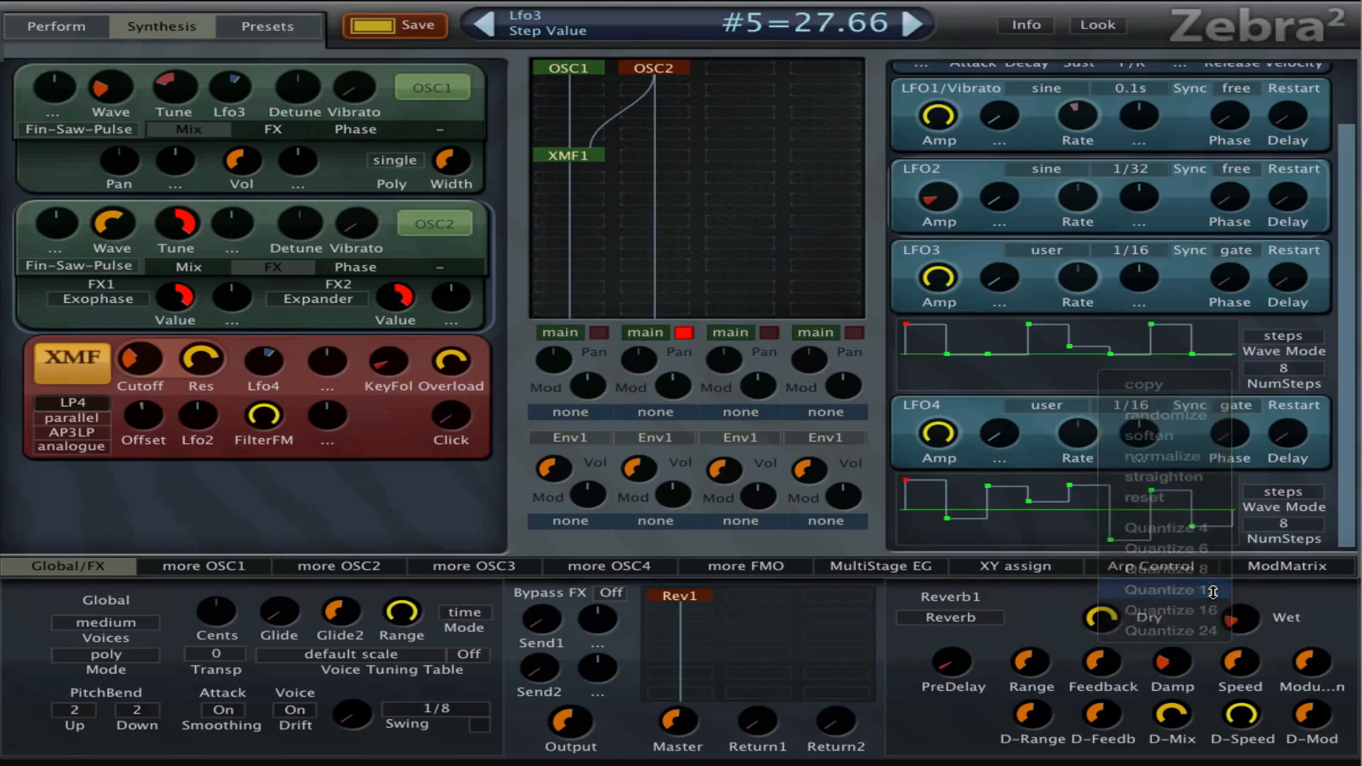
click(1164, 588)
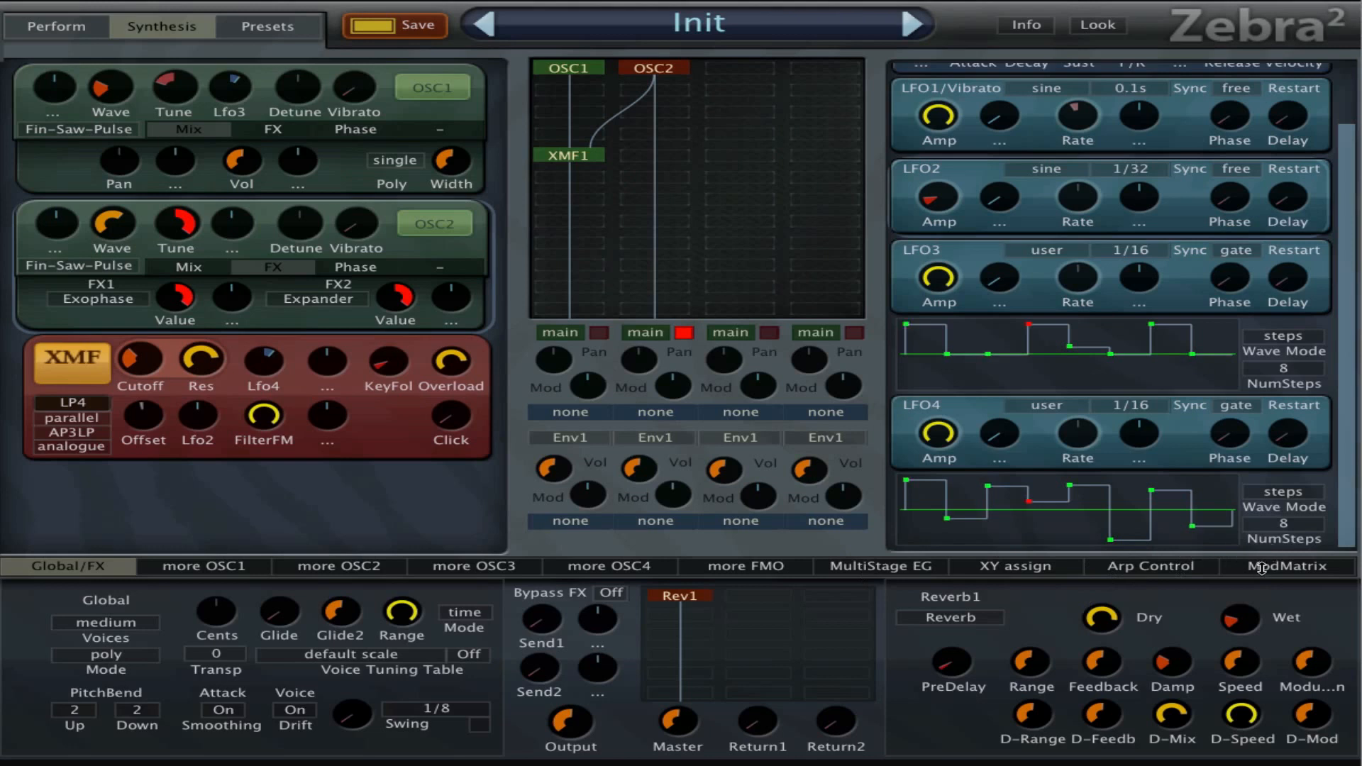
click(1288, 565)
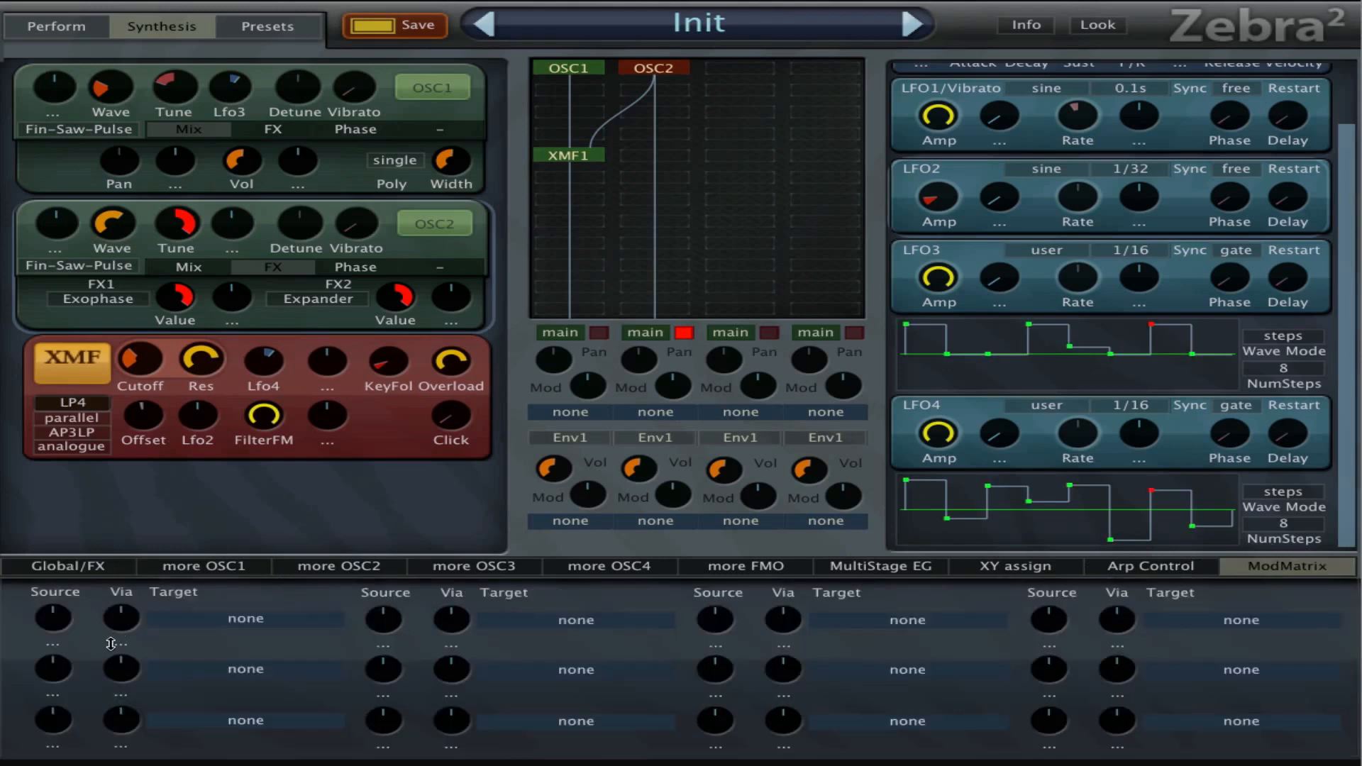
- Route LfoG1 to XMF1 Resonance in modulation slot 1 at depth 50
click(52, 619)
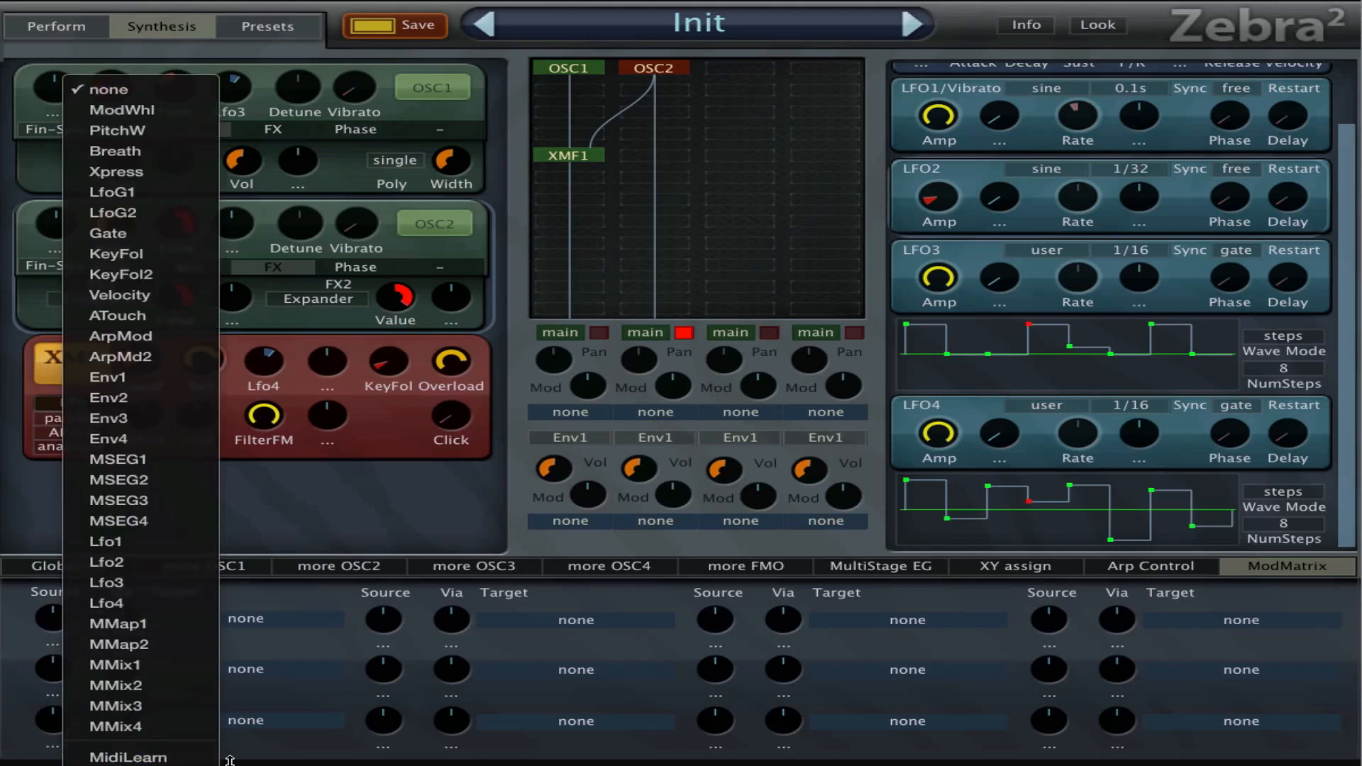
mouse_move(238, 537)
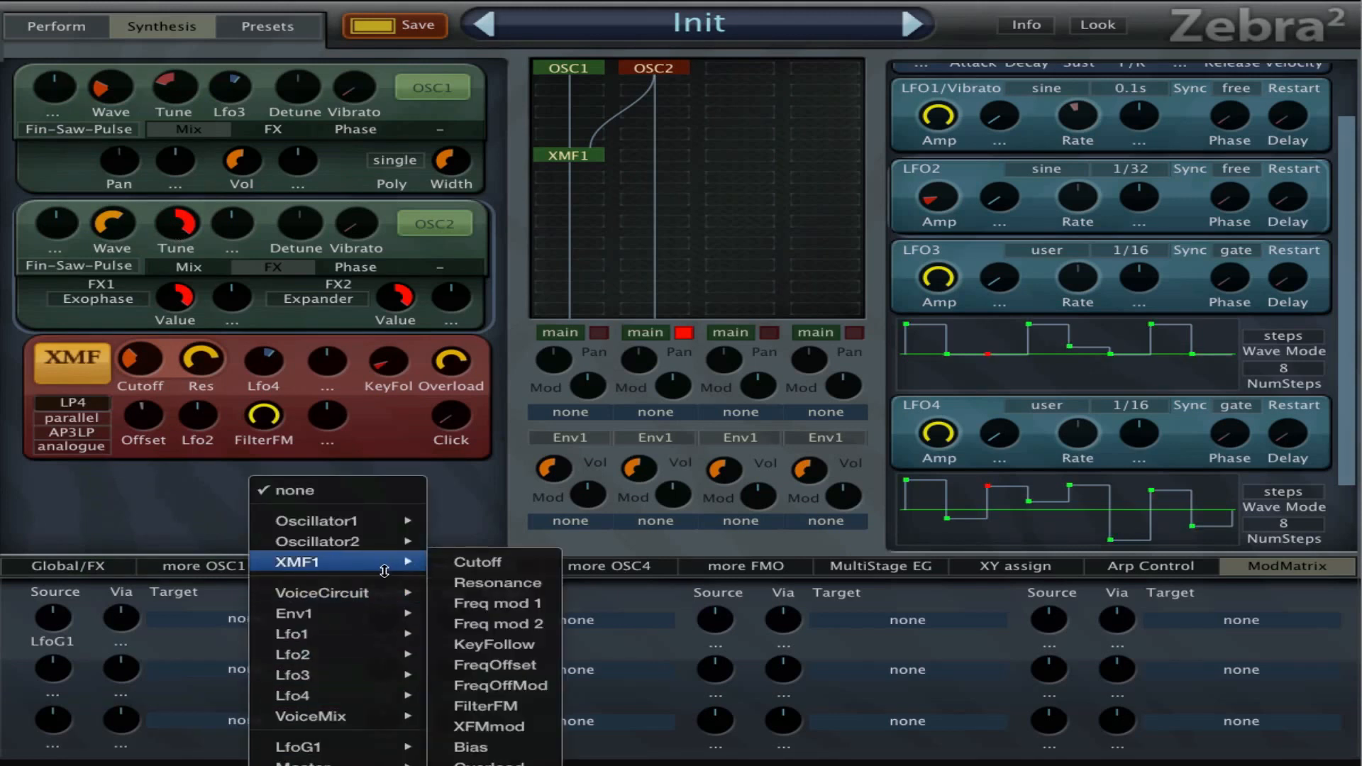
click(497, 583)
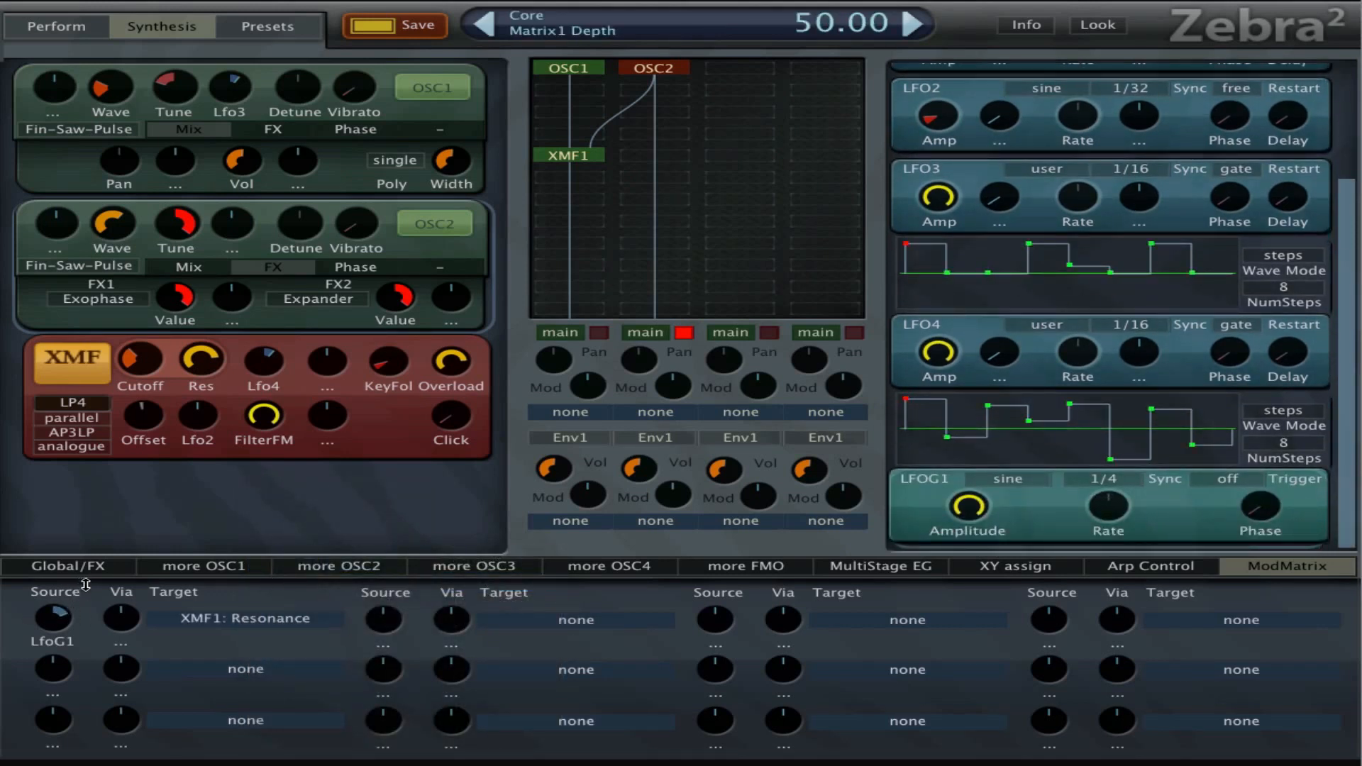
- Give LfoG1 a user waveform, restart-each-bar sync, and a 1/16 rate
click(1009, 479)
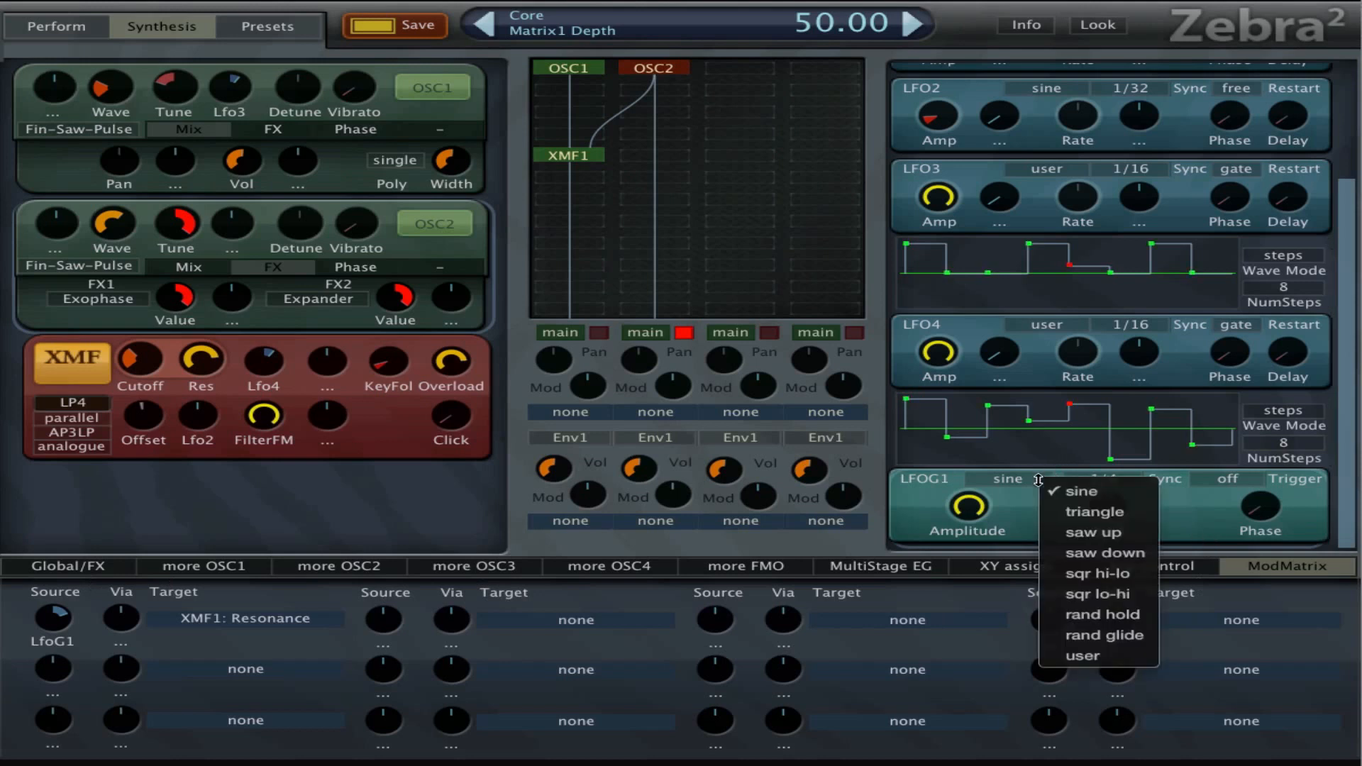
click(1083, 656)
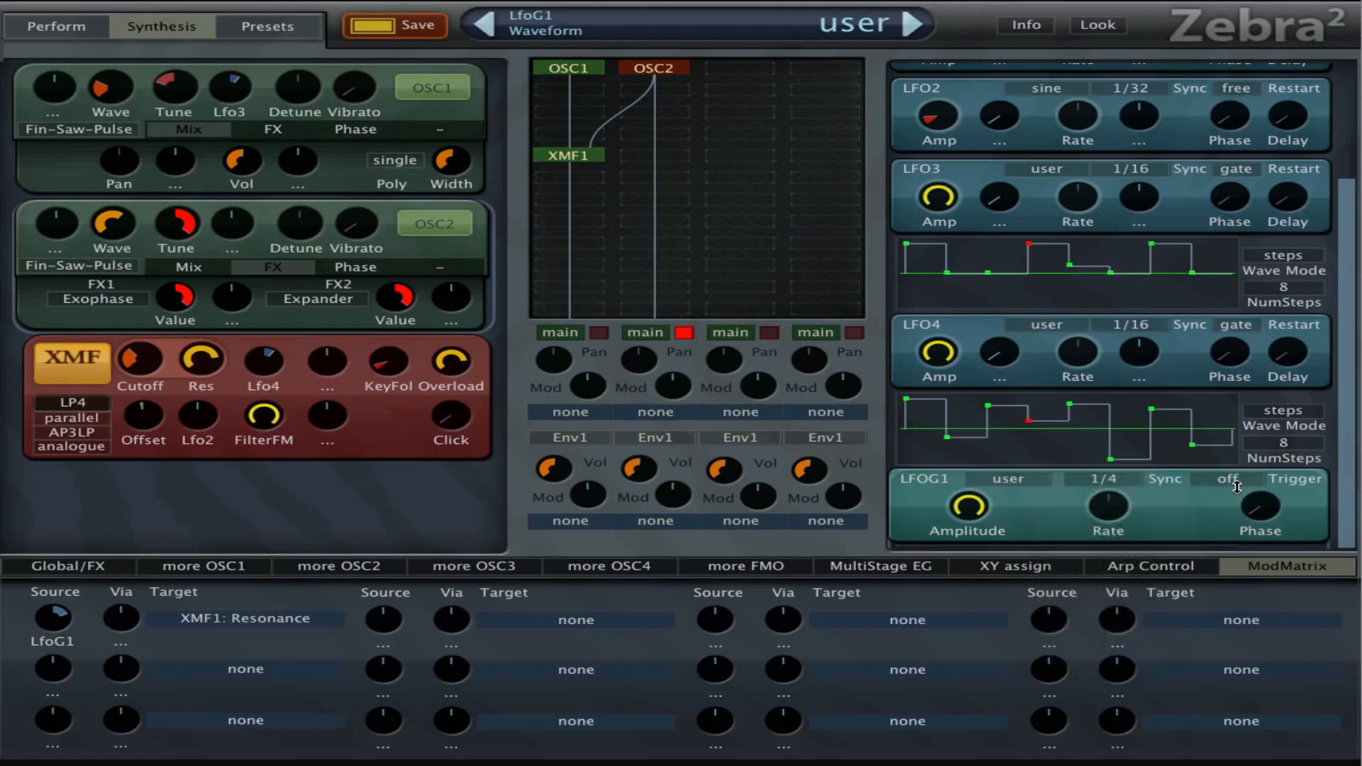
click(1228, 479)
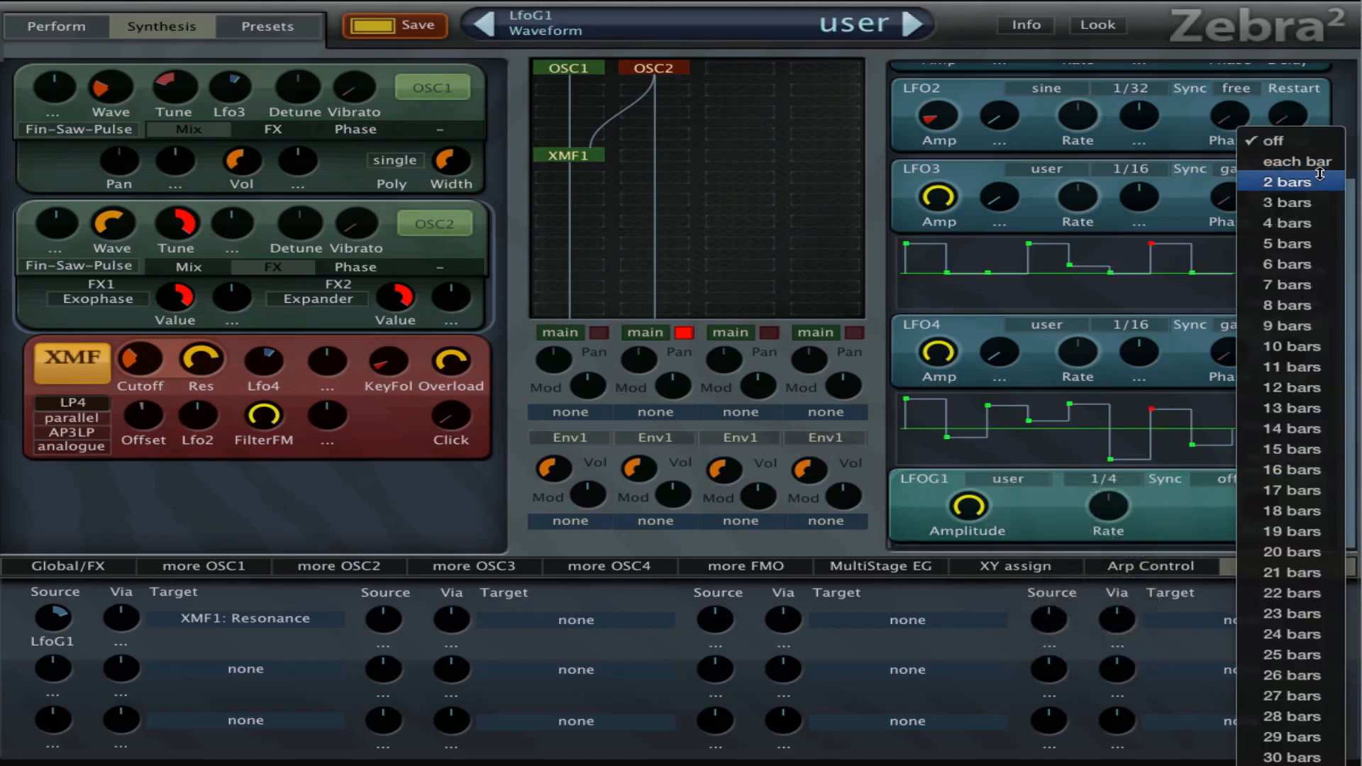
click(1296, 161)
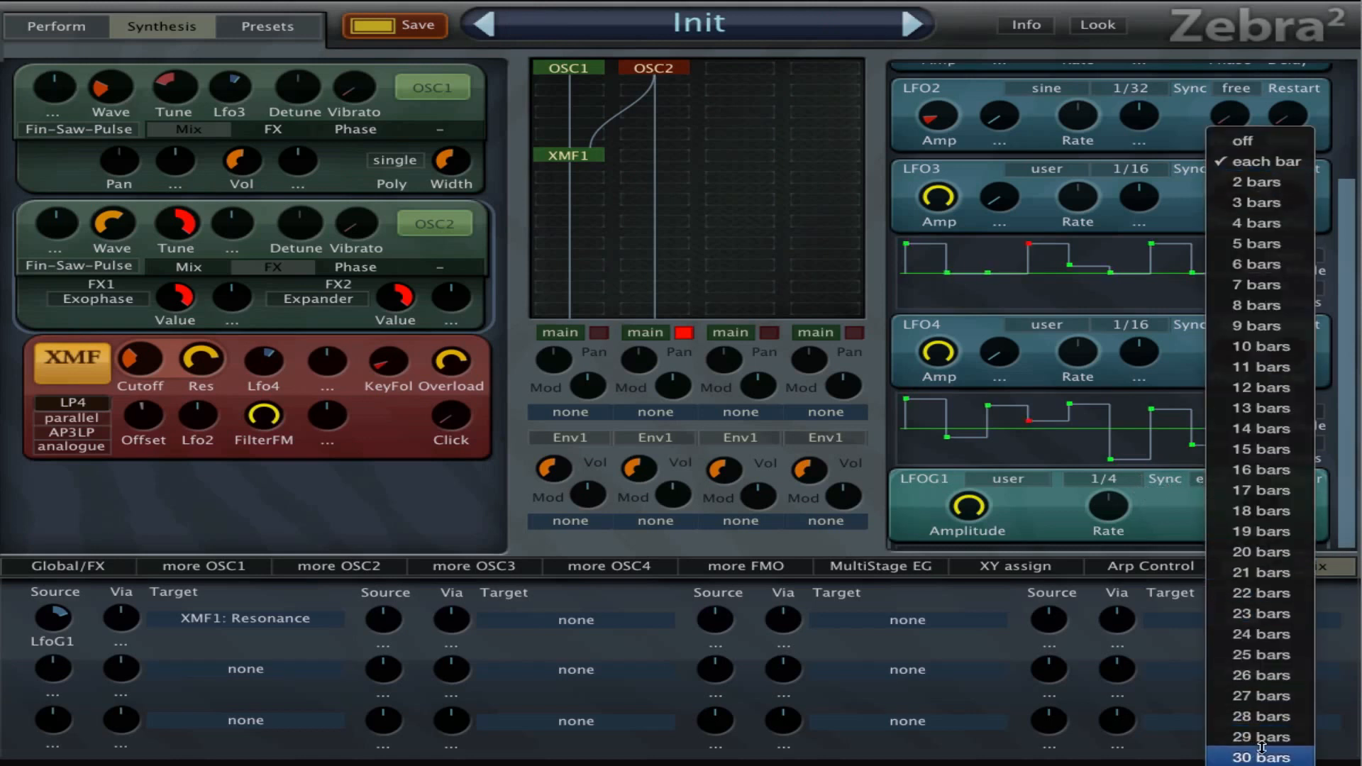
mouse_move(1171, 490)
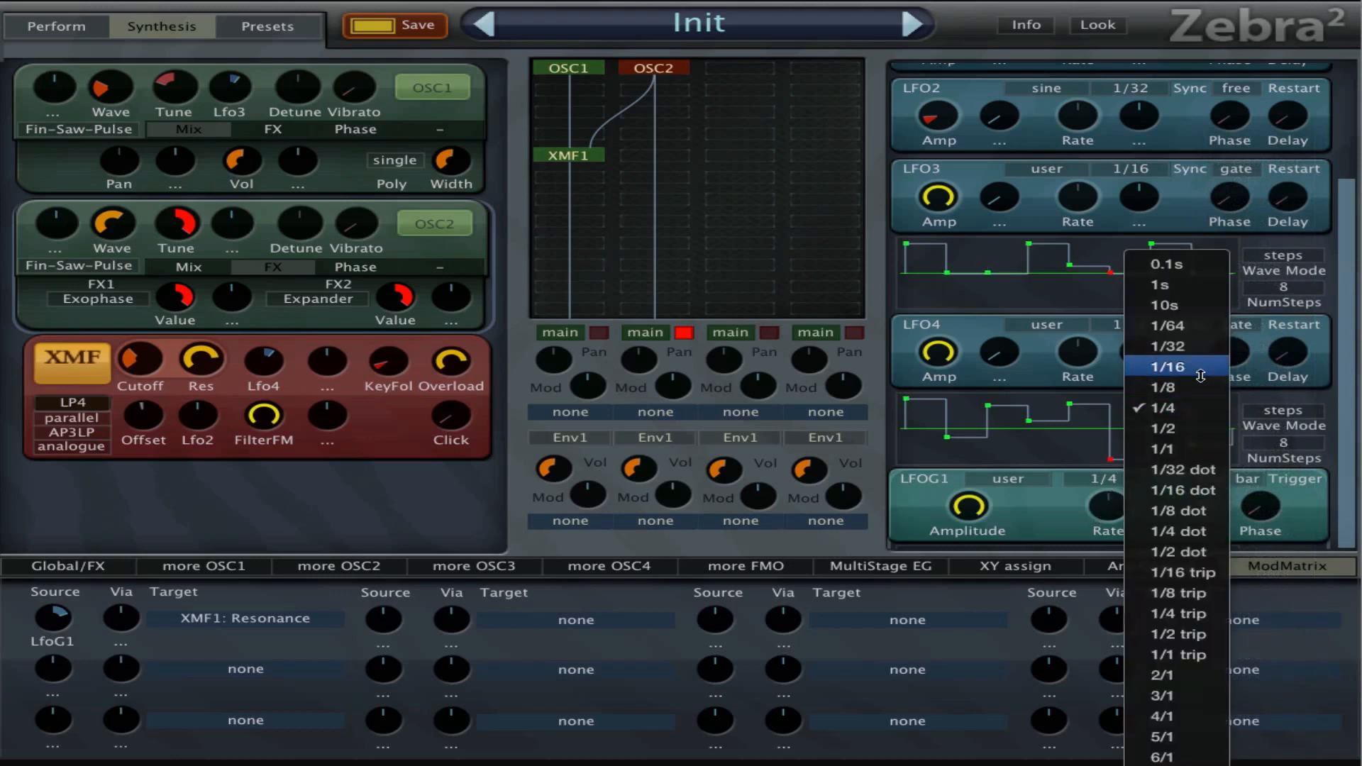
click(1169, 366)
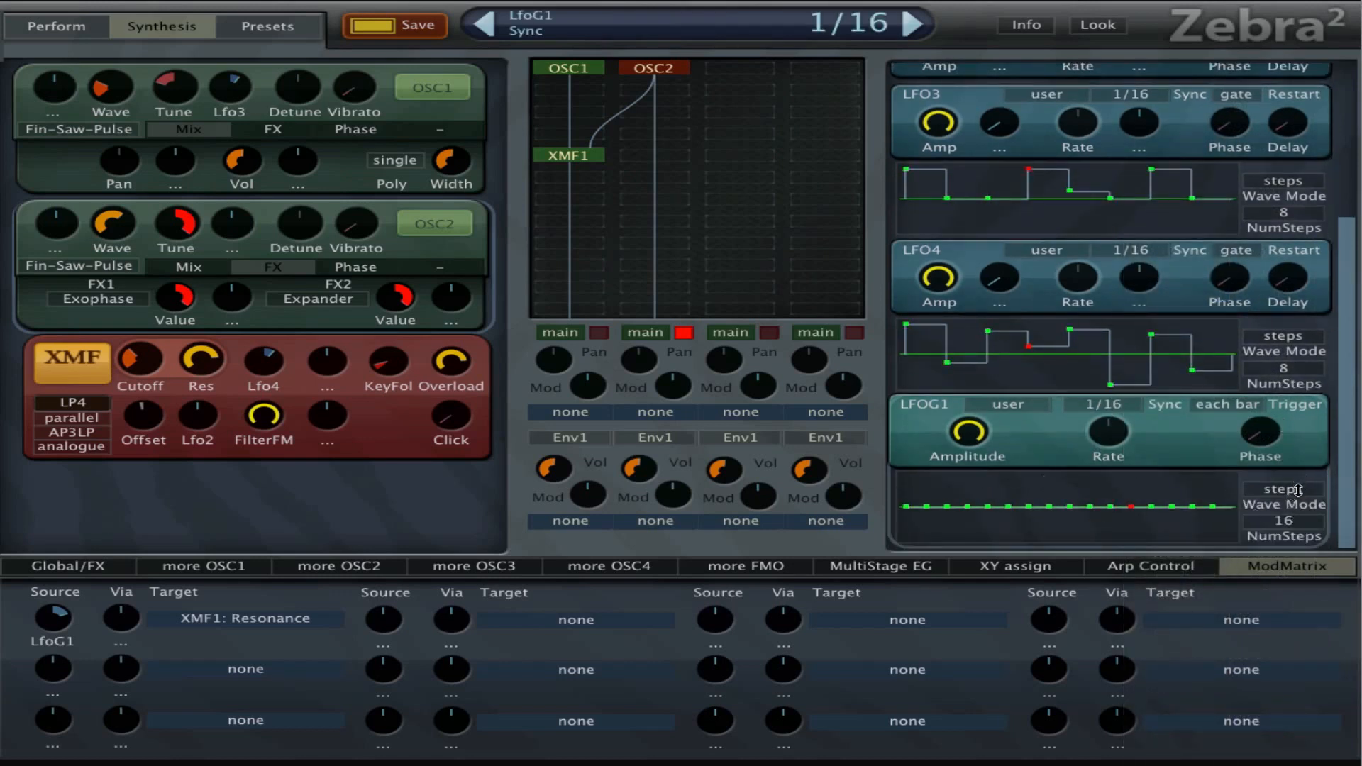
- Put LFOG1 in lines mode with a peaked pattern, mod depth 80, resonance 100
click(1284, 488)
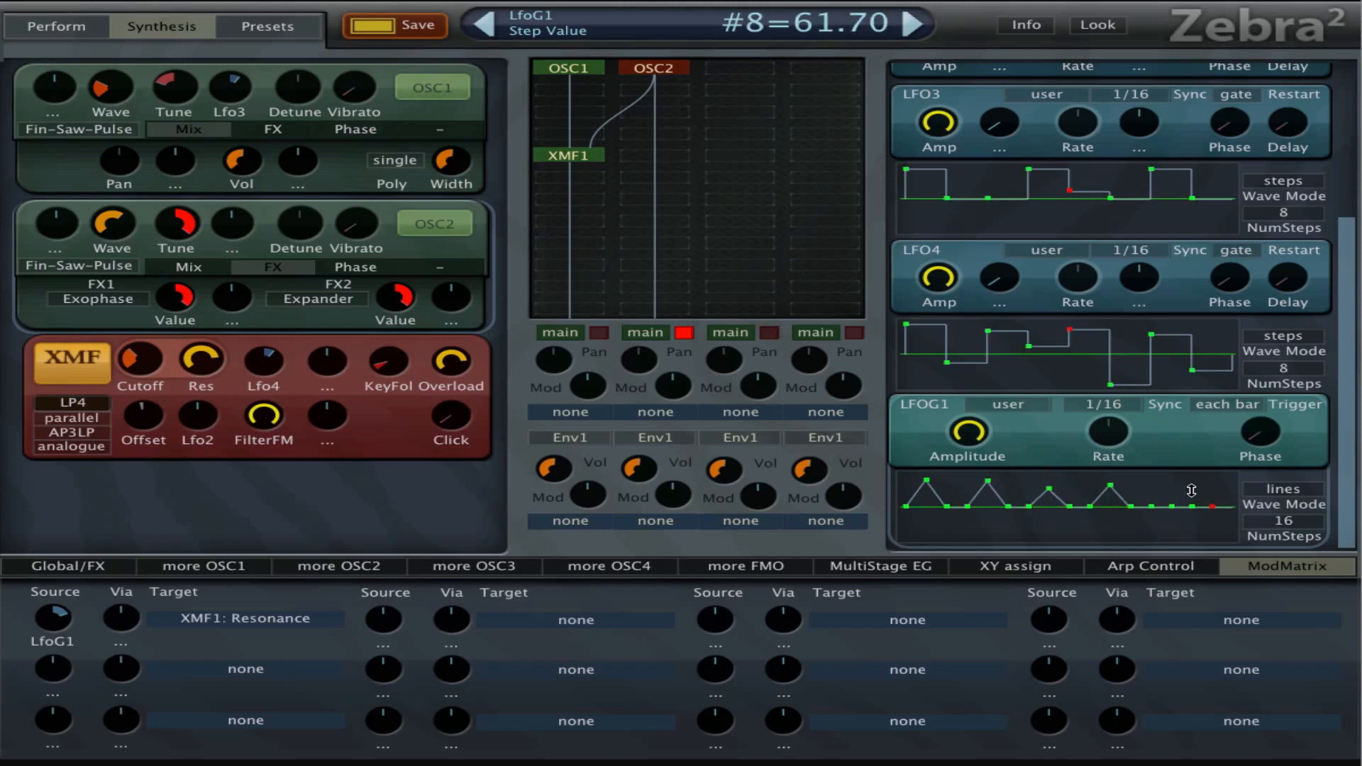
drag(1195, 506, 1195, 477)
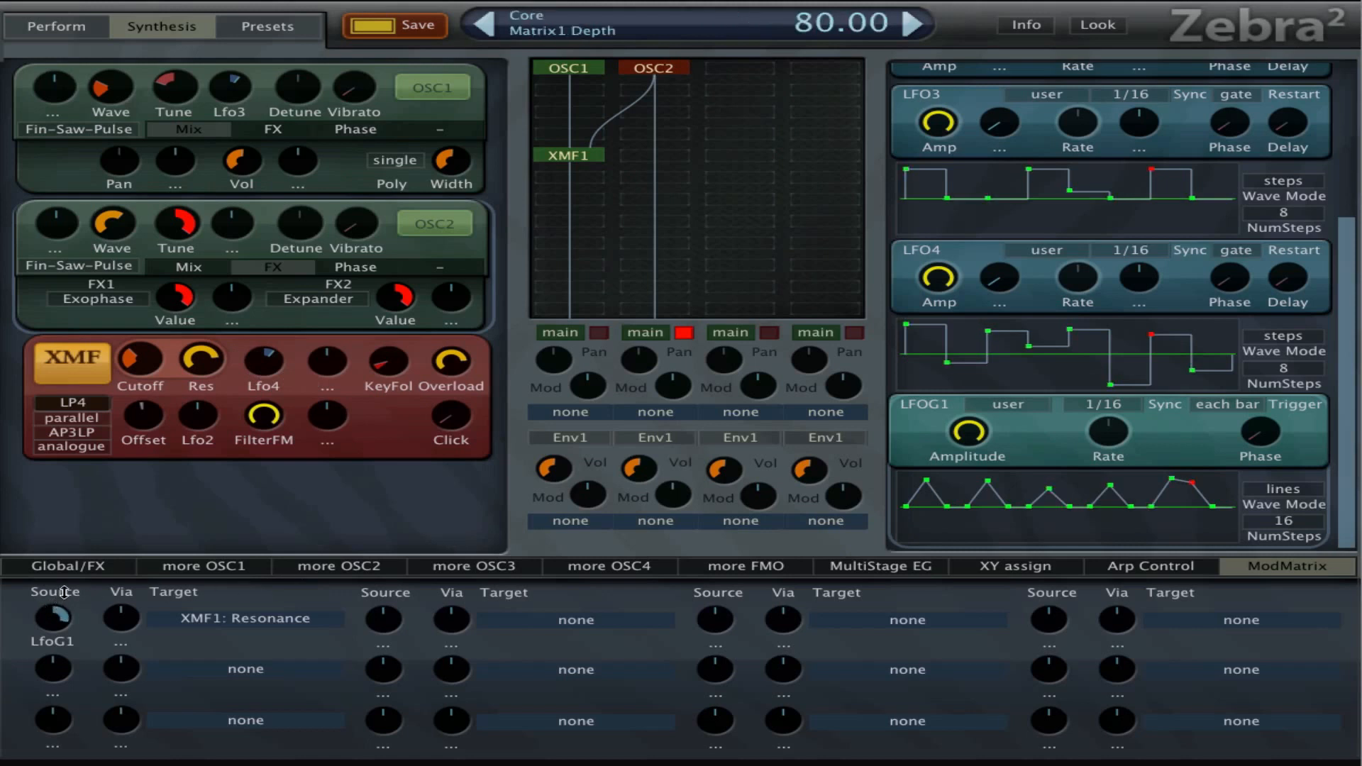
drag(139, 359, 135, 374)
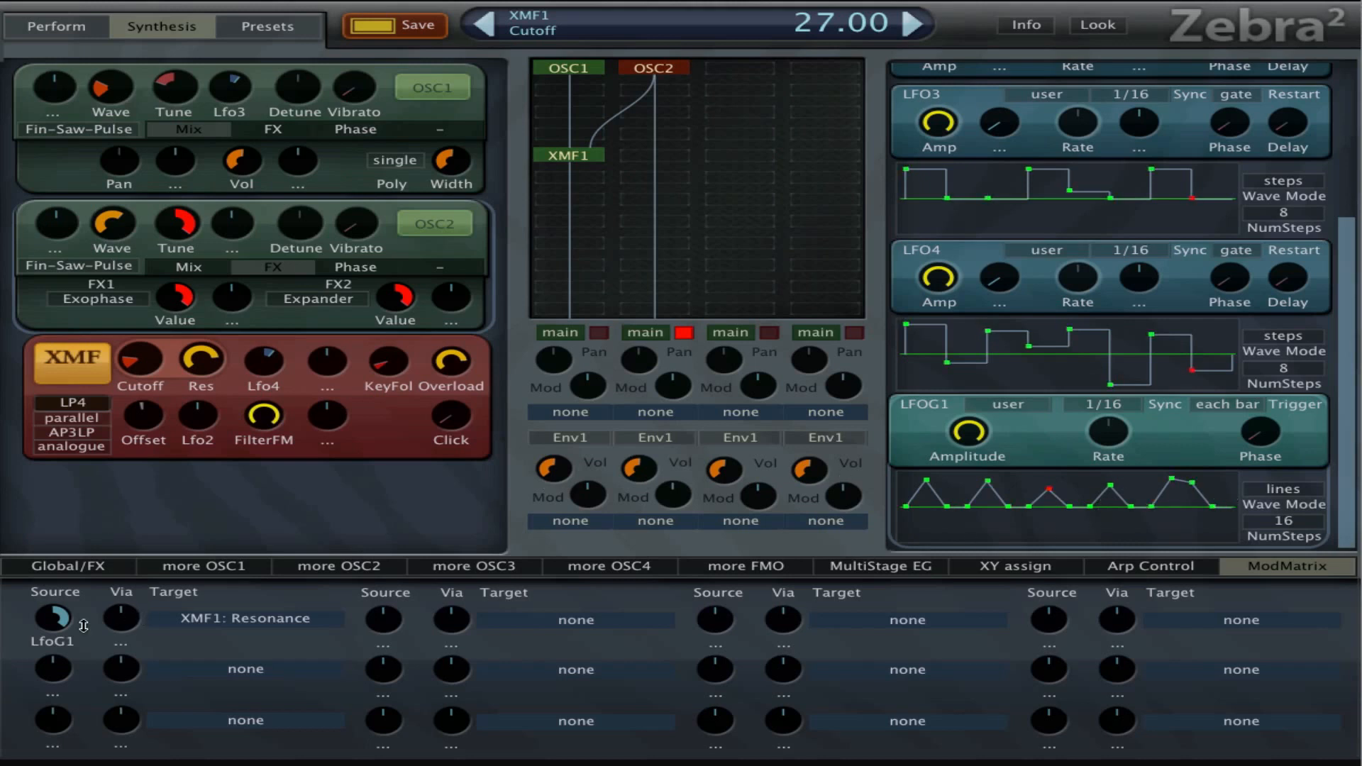
drag(200, 360, 200, 330)
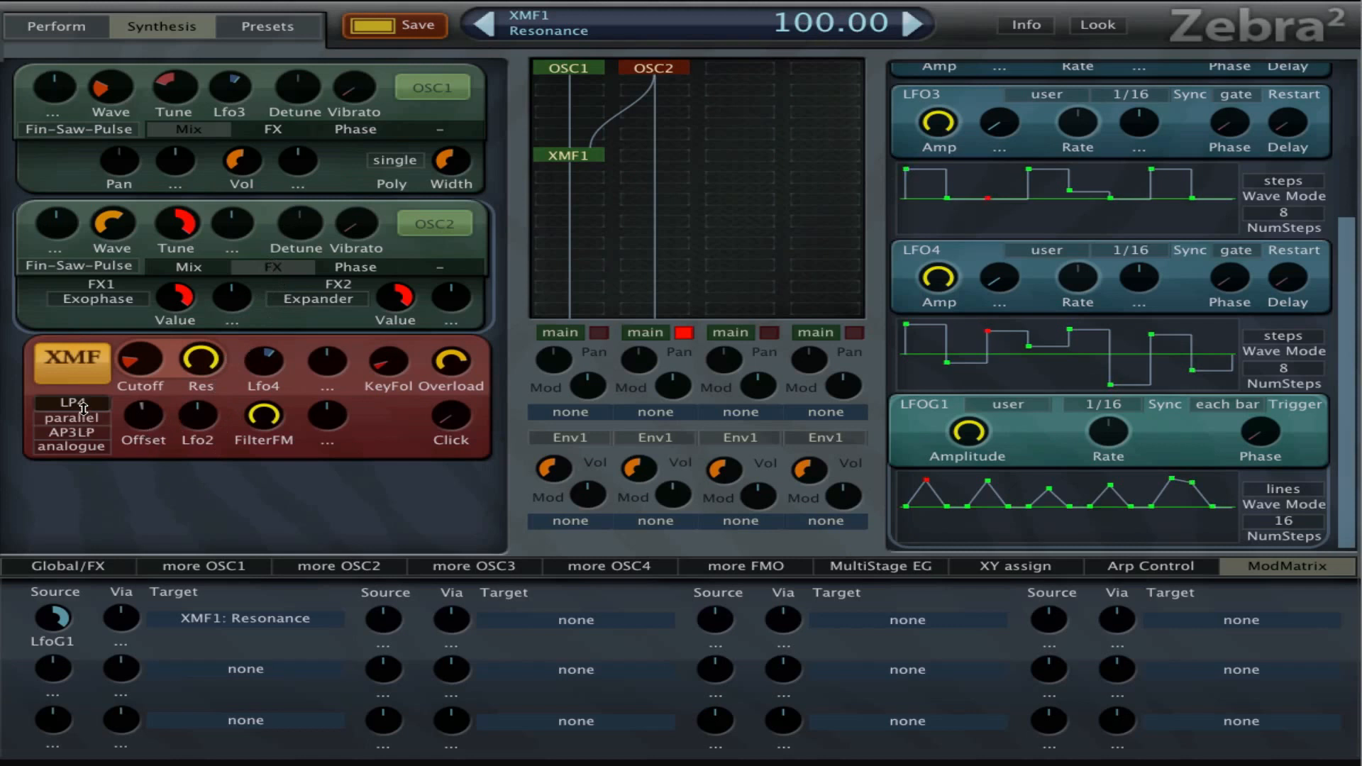
- Give XMF1 single routing, an LP3 second filter, higher cutoff, and resonance 0
click(73, 414)
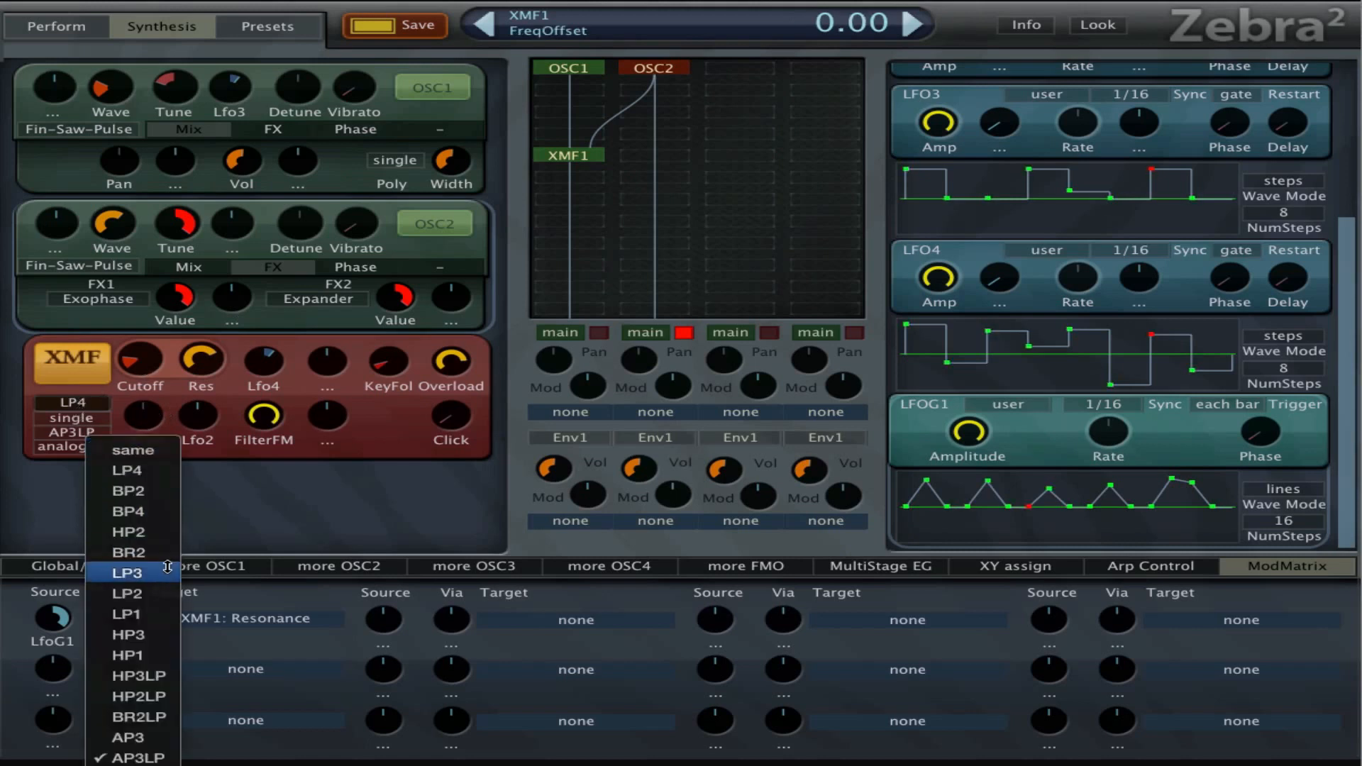
click(124, 572)
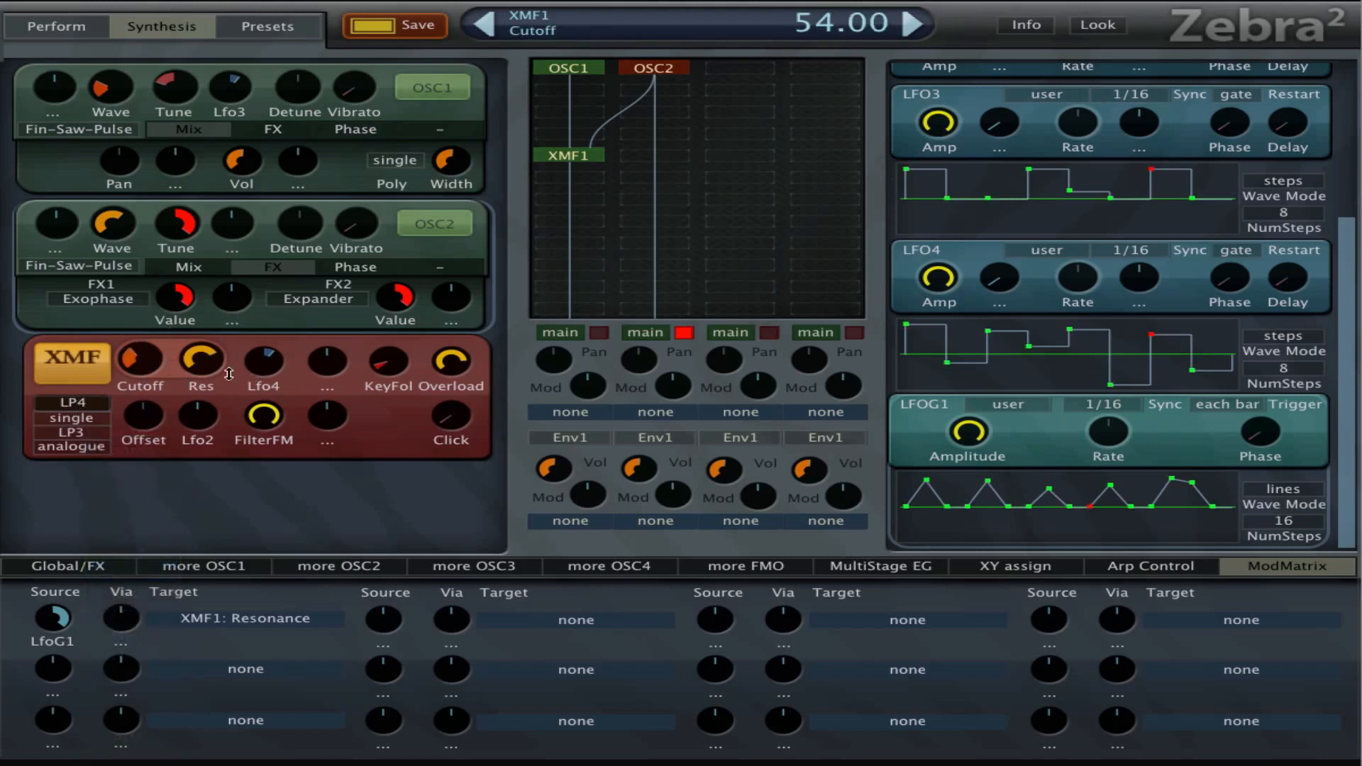
drag(201, 359, 201, 339)
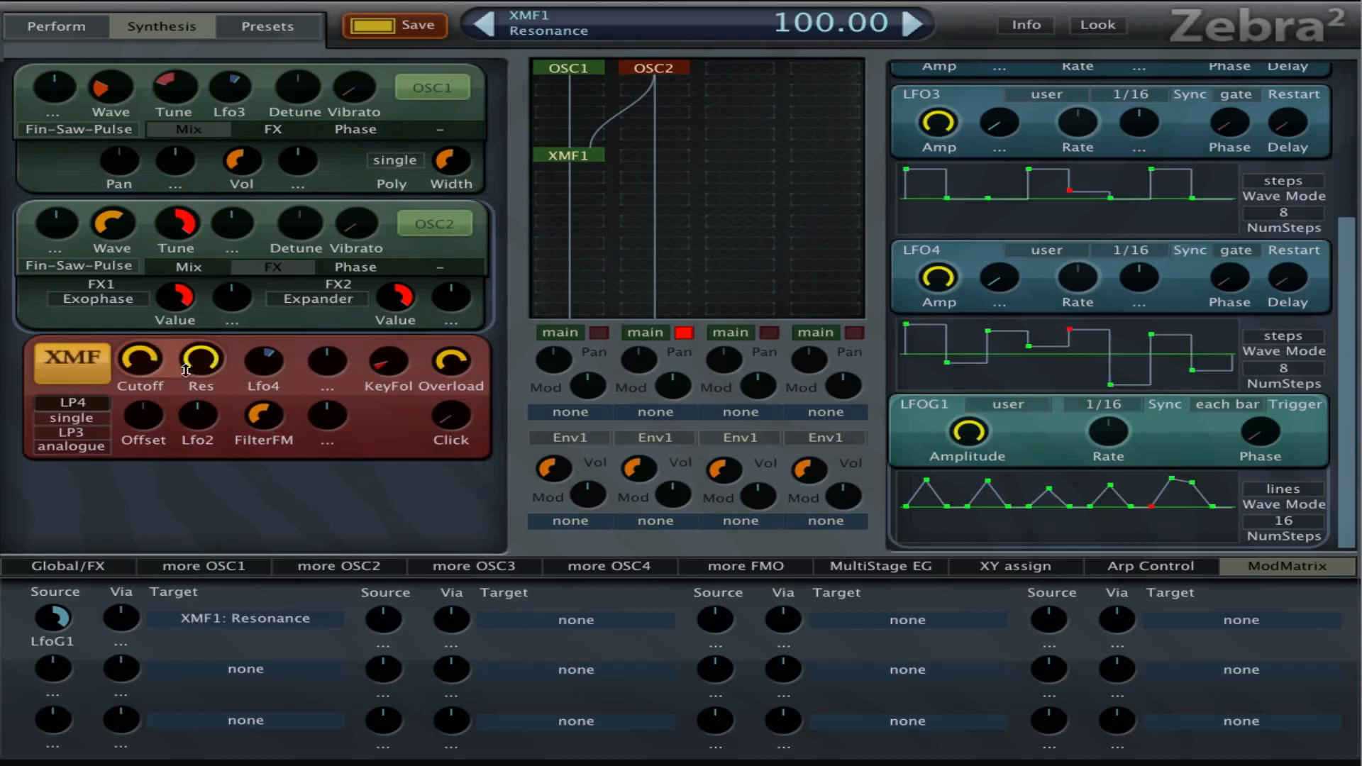
drag(200, 359, 201, 400)
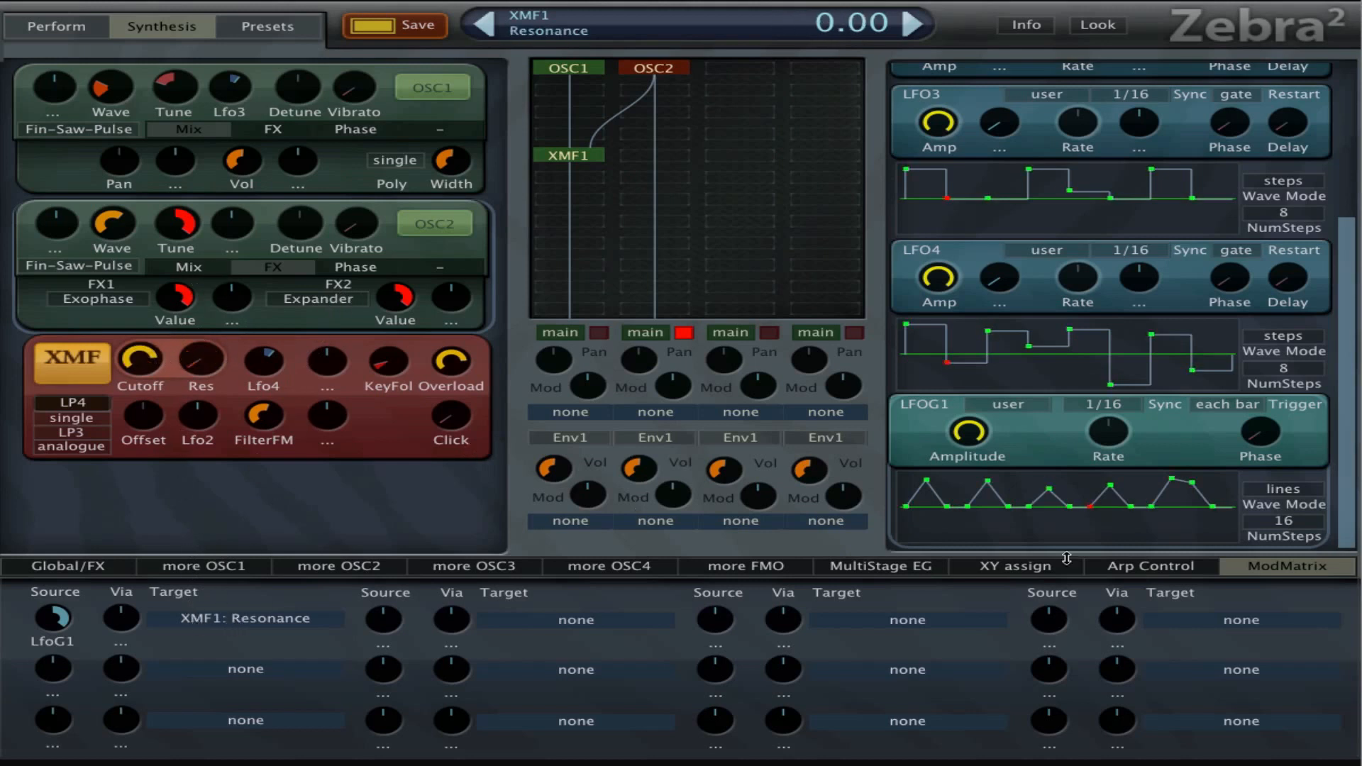
- Switch LFOG1 back to steps mode and redraw its step values
click(1284, 488)
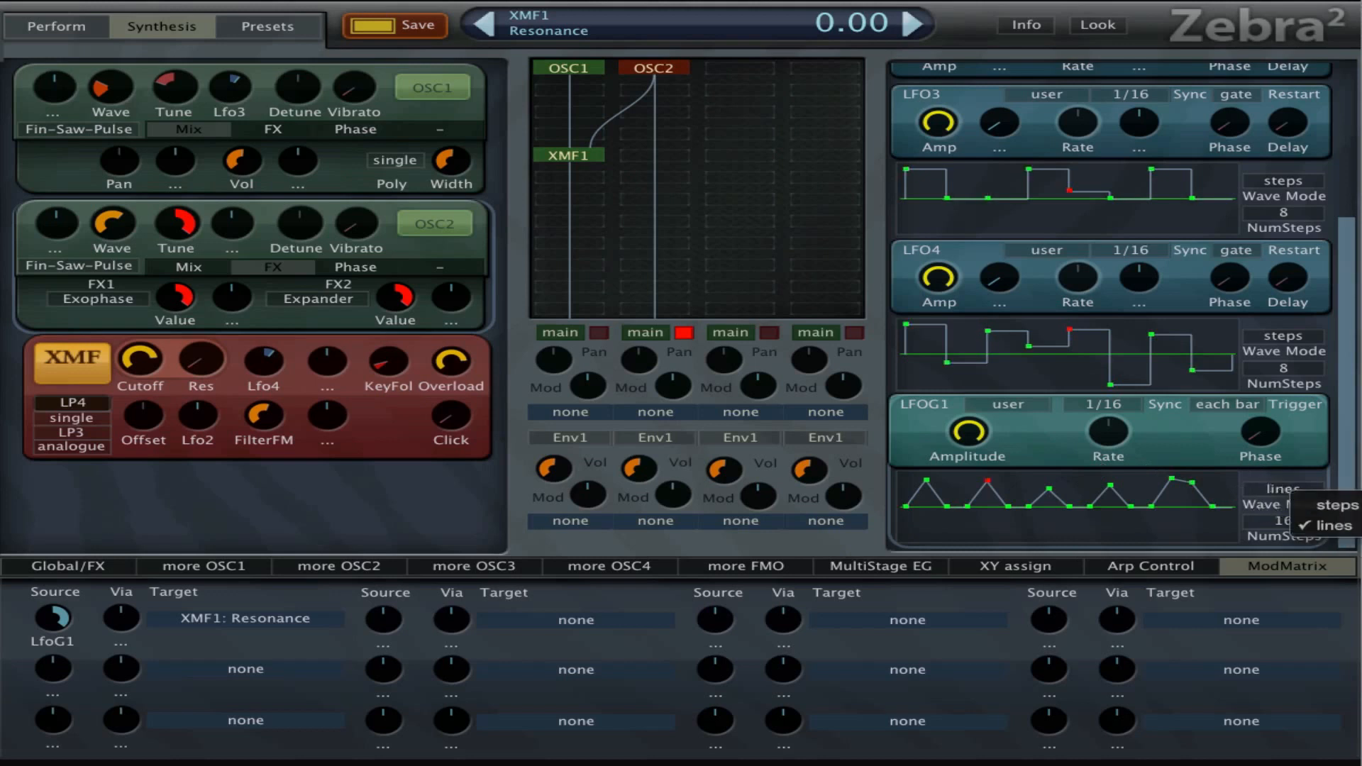
click(1327, 504)
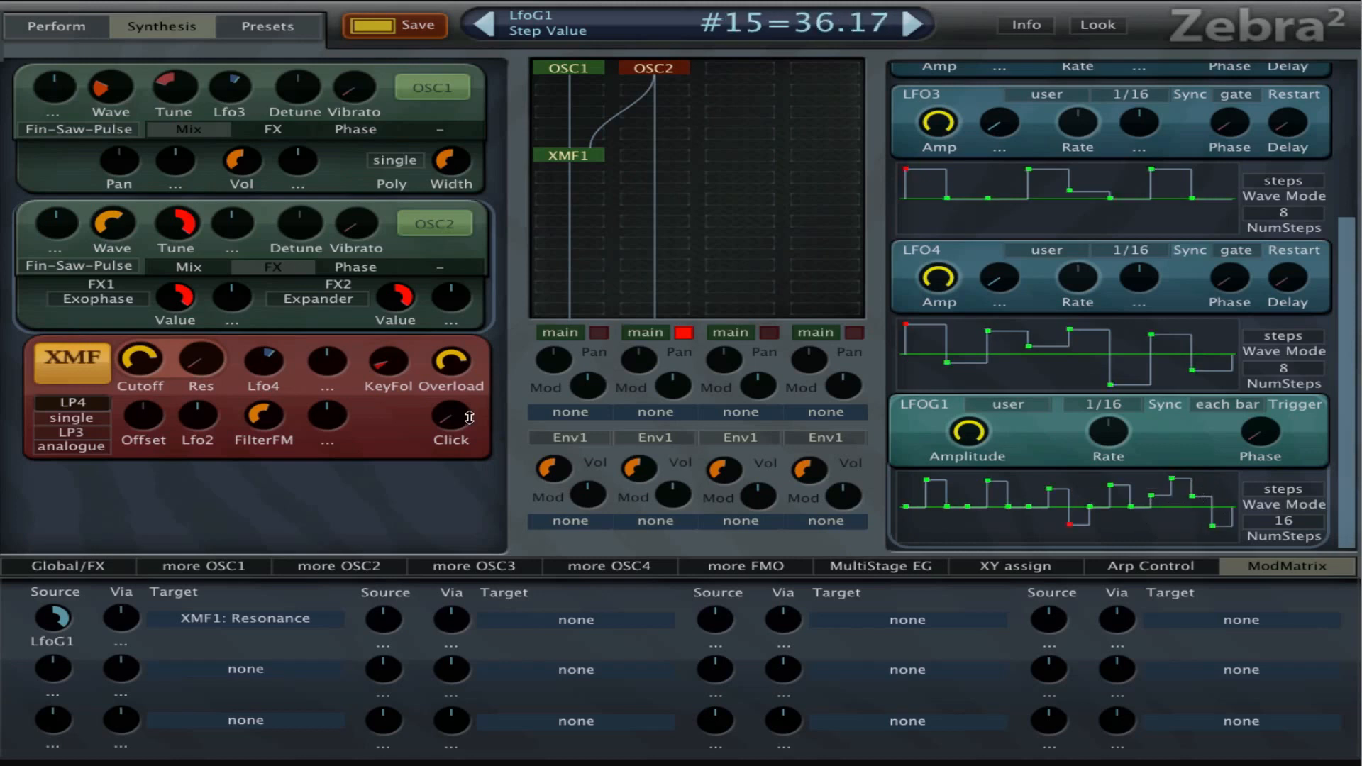
drag(141, 357, 140, 339)
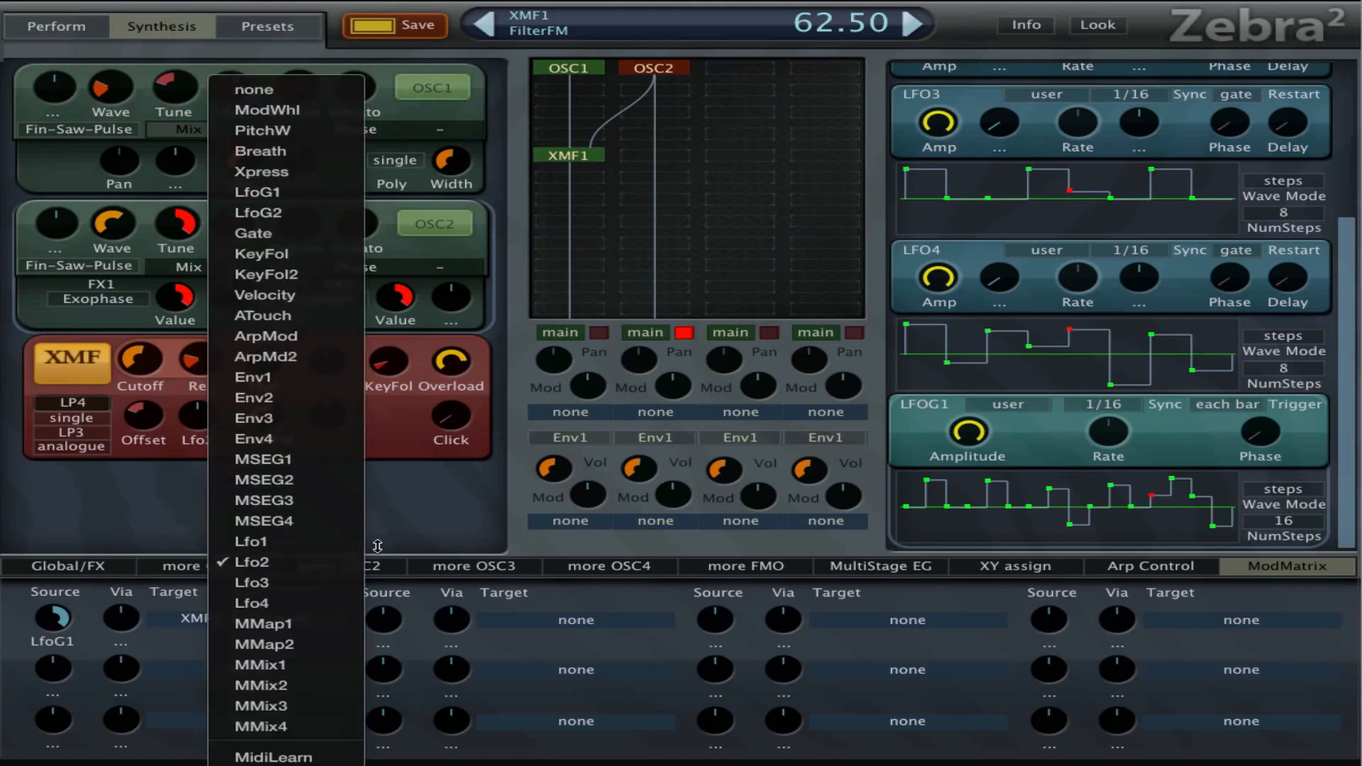
mouse_move(287, 356)
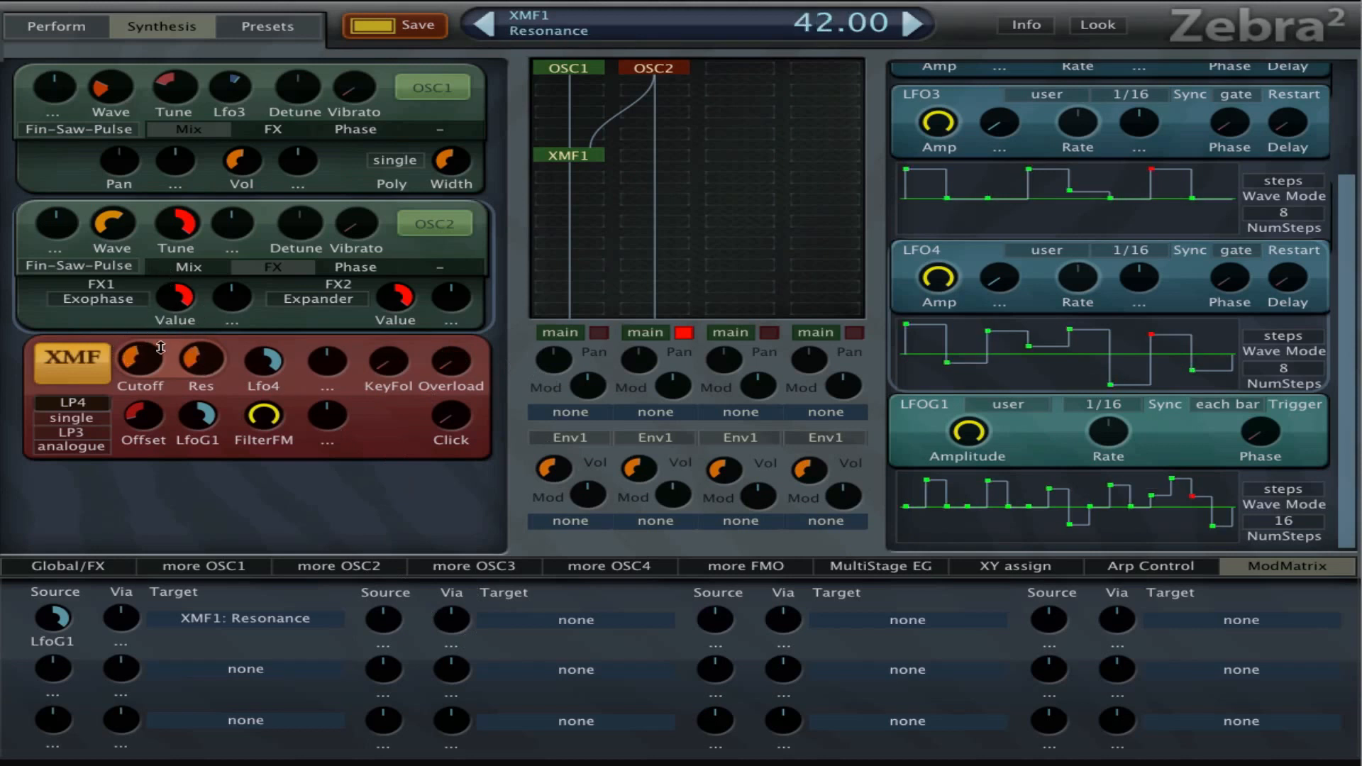
- Lower the XMF1 frequency offset to -30.50 and the cutoff to 29
drag(139, 360, 139, 374)
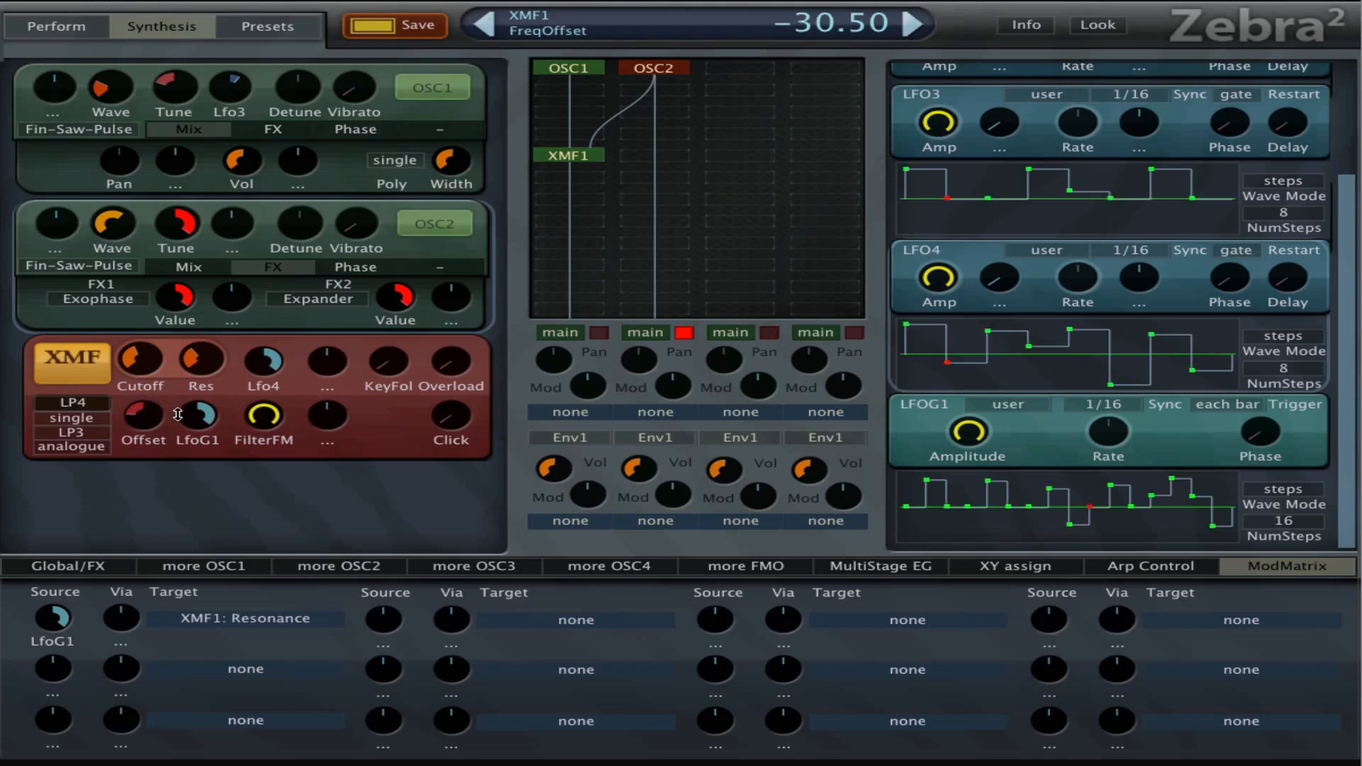
drag(265, 413, 265, 348)
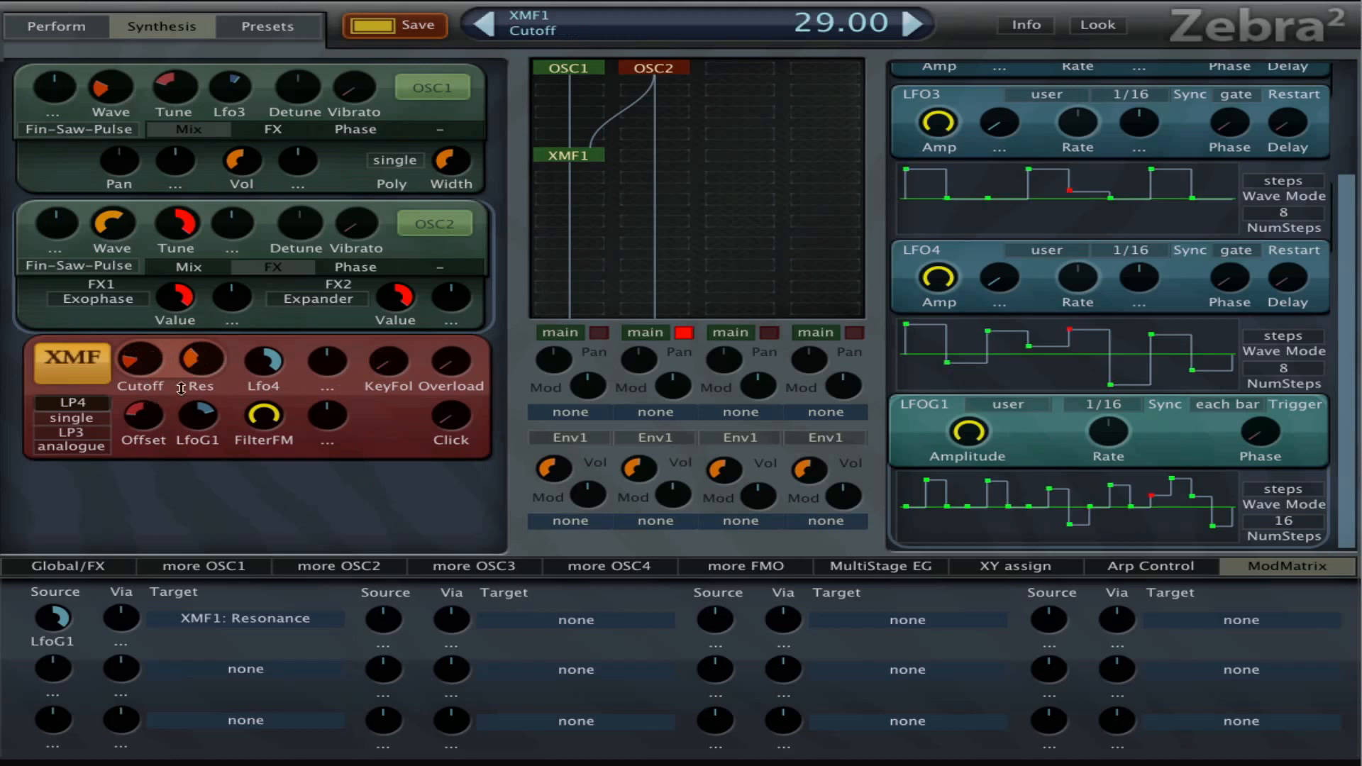
- Set XMF1 Type2 to same, serial routing, resonance 58, and show Global/FX
drag(140, 360, 140, 348)
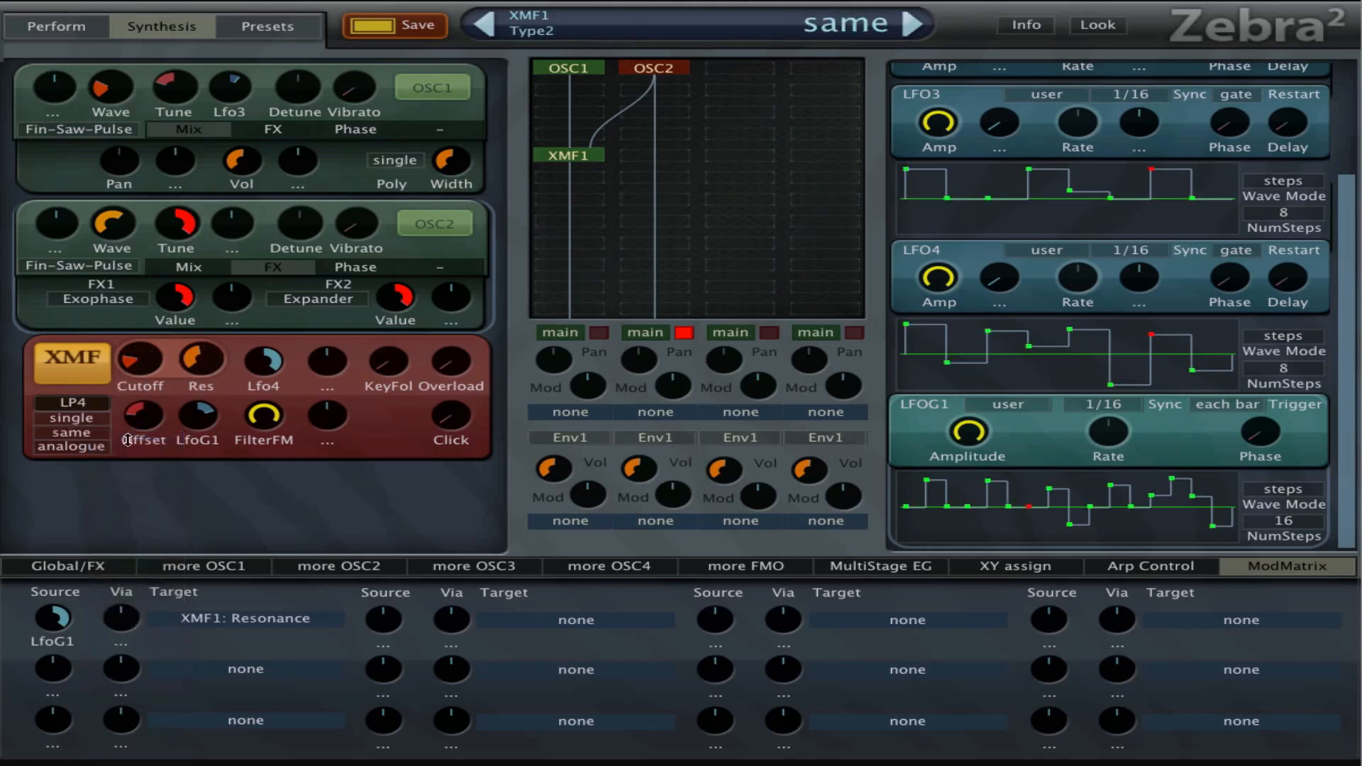
click(70, 427)
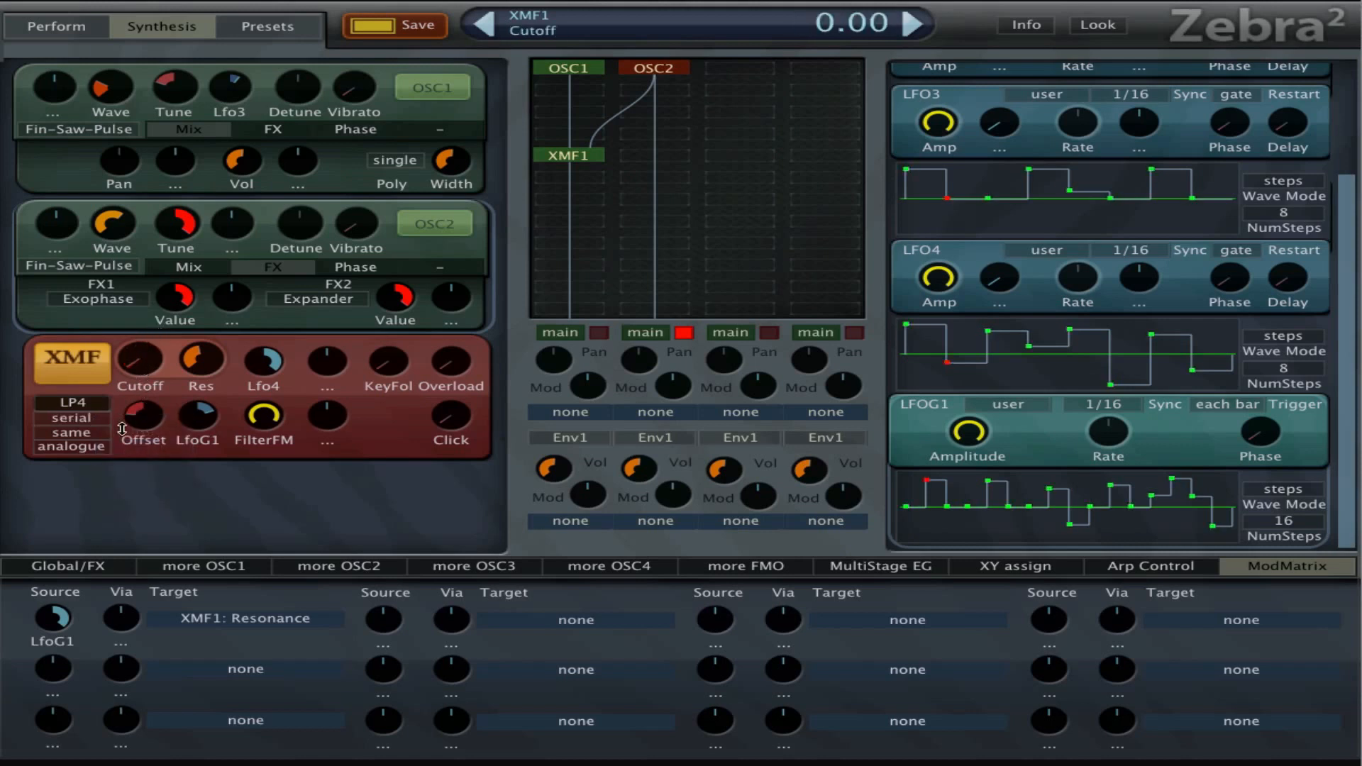
drag(139, 361, 139, 343)
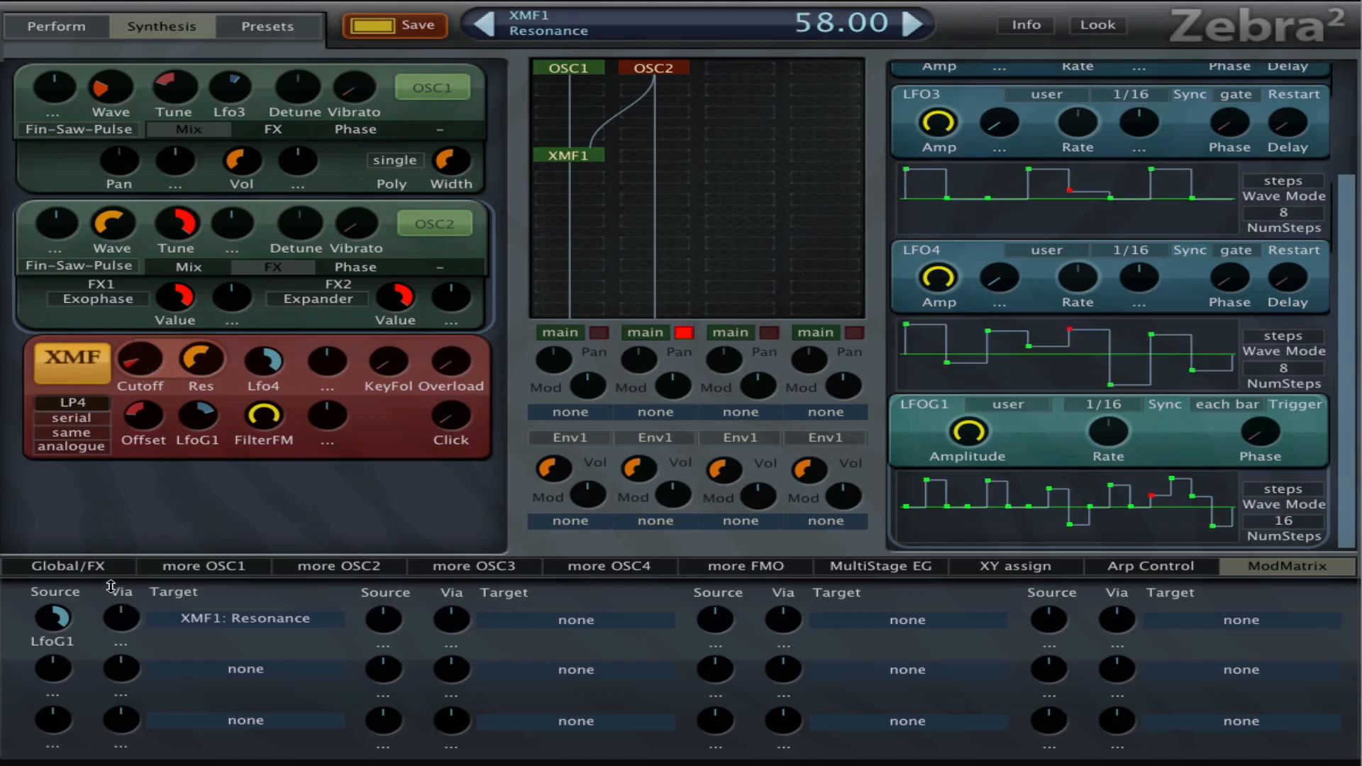
click(65, 566)
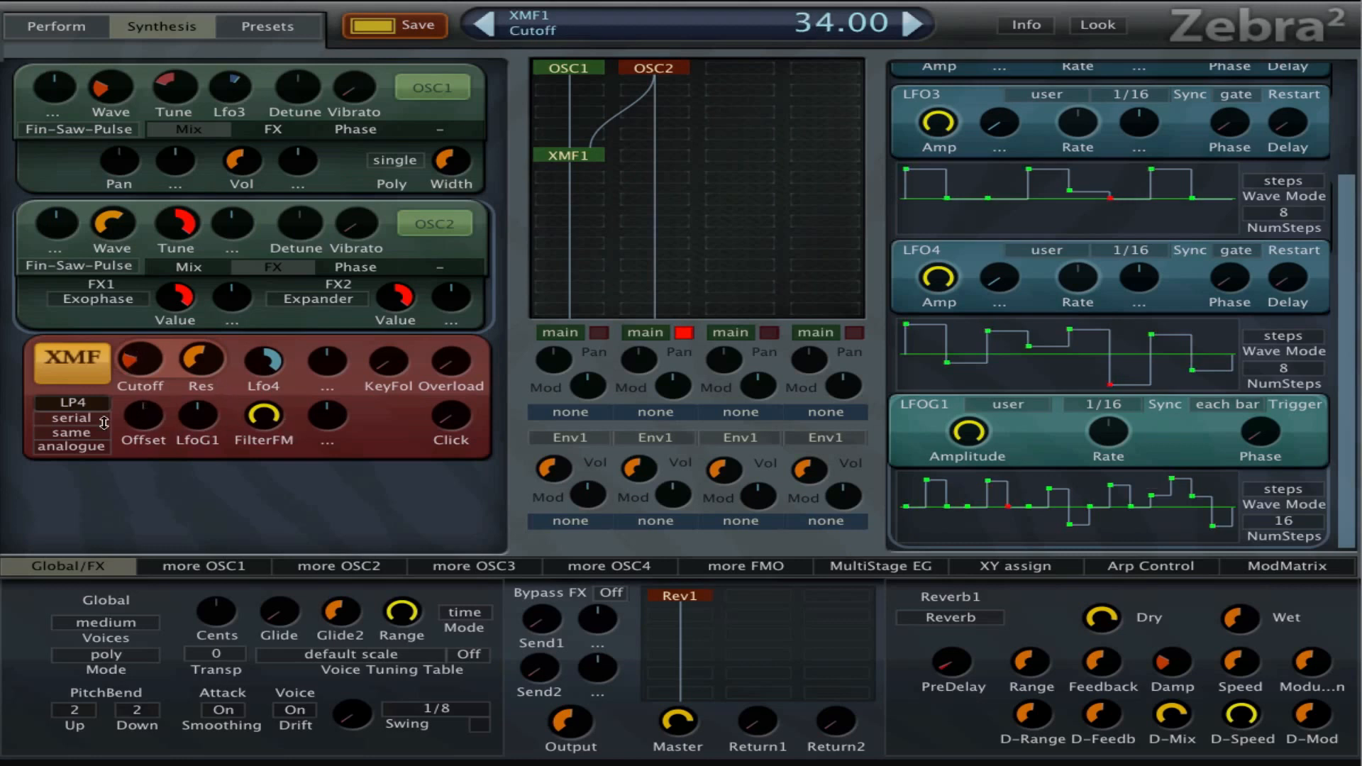
- Give XMF1 single routing, a BP2 second filter, and overload 72.50
click(69, 417)
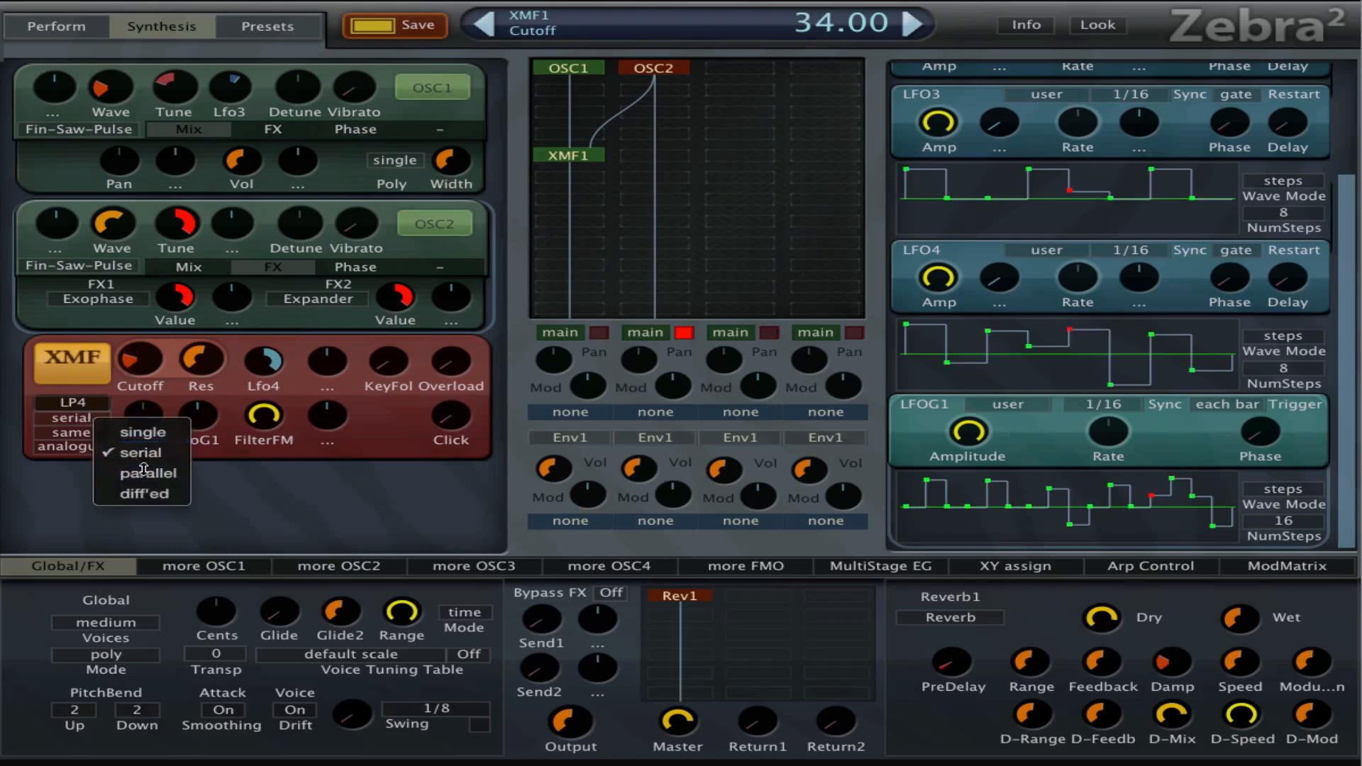
click(147, 475)
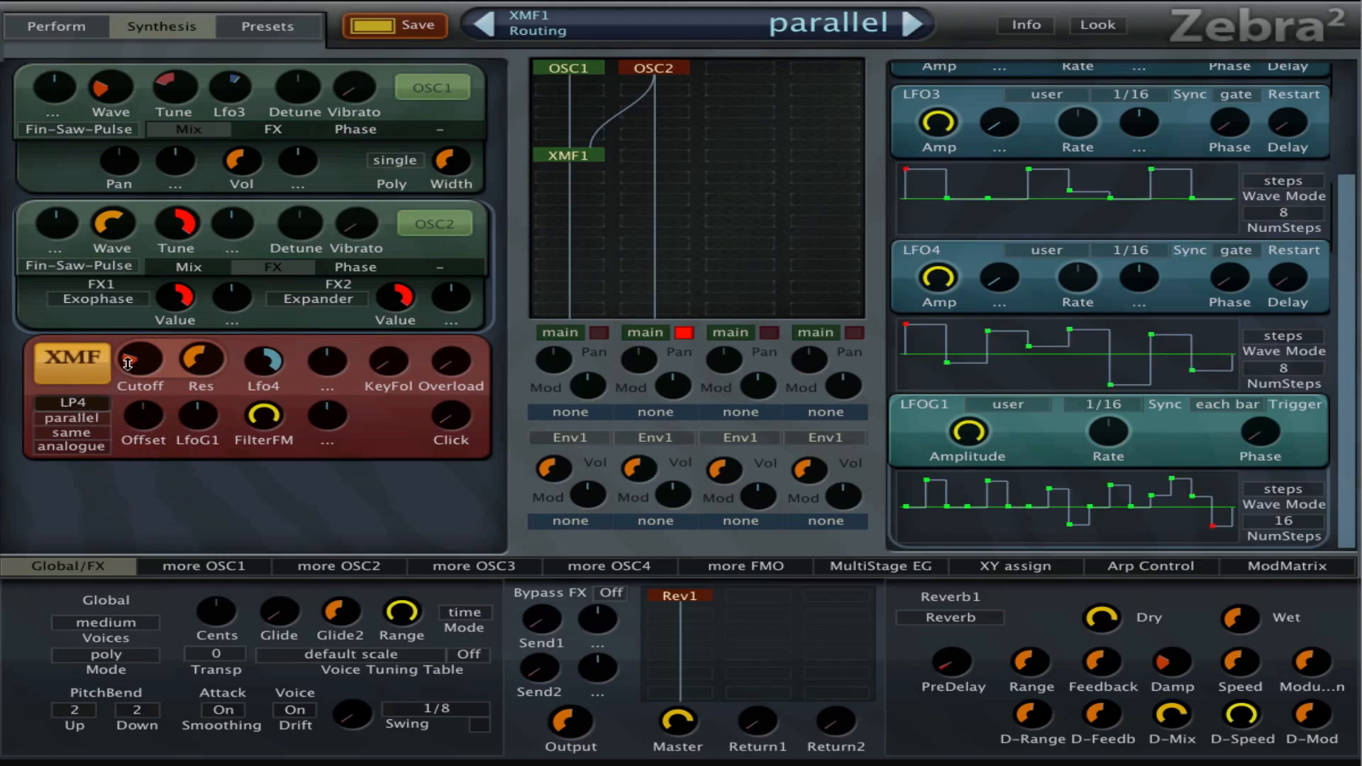
click(78, 430)
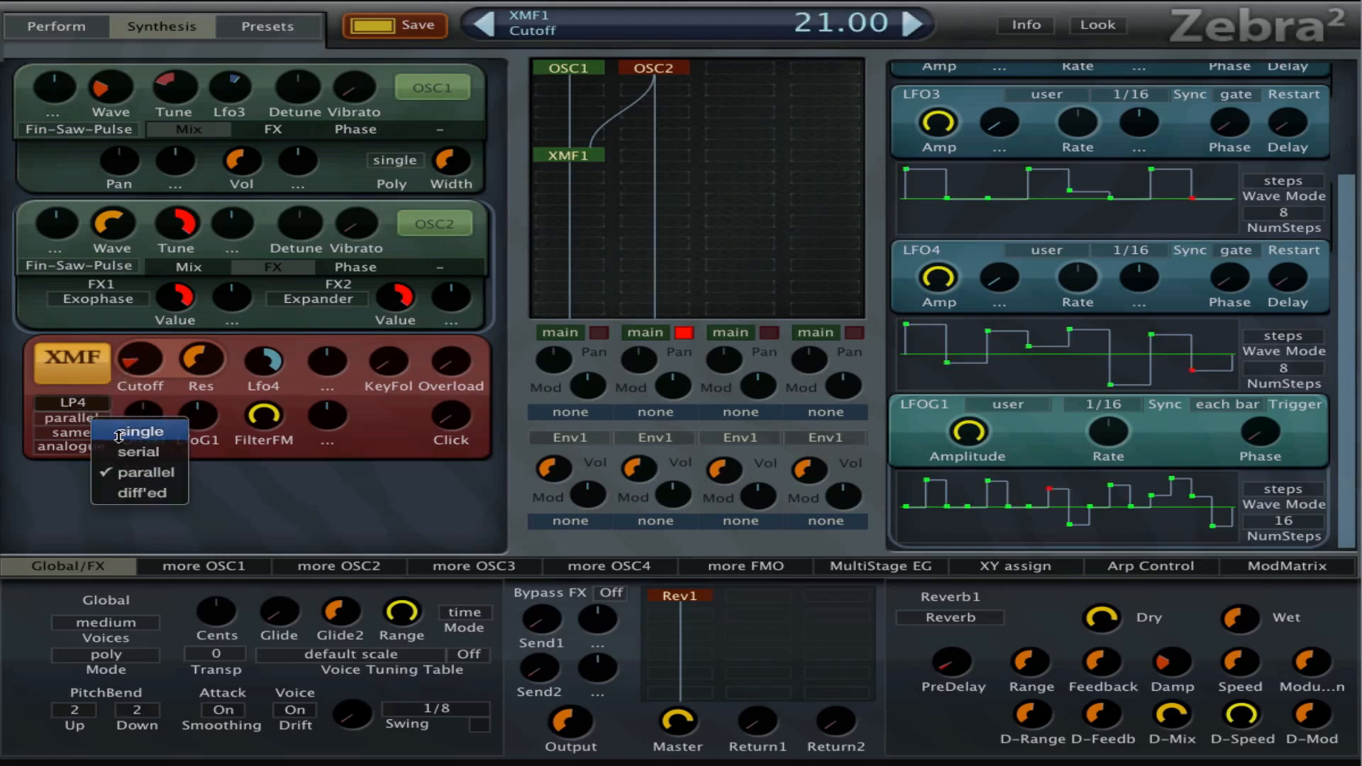
click(143, 432)
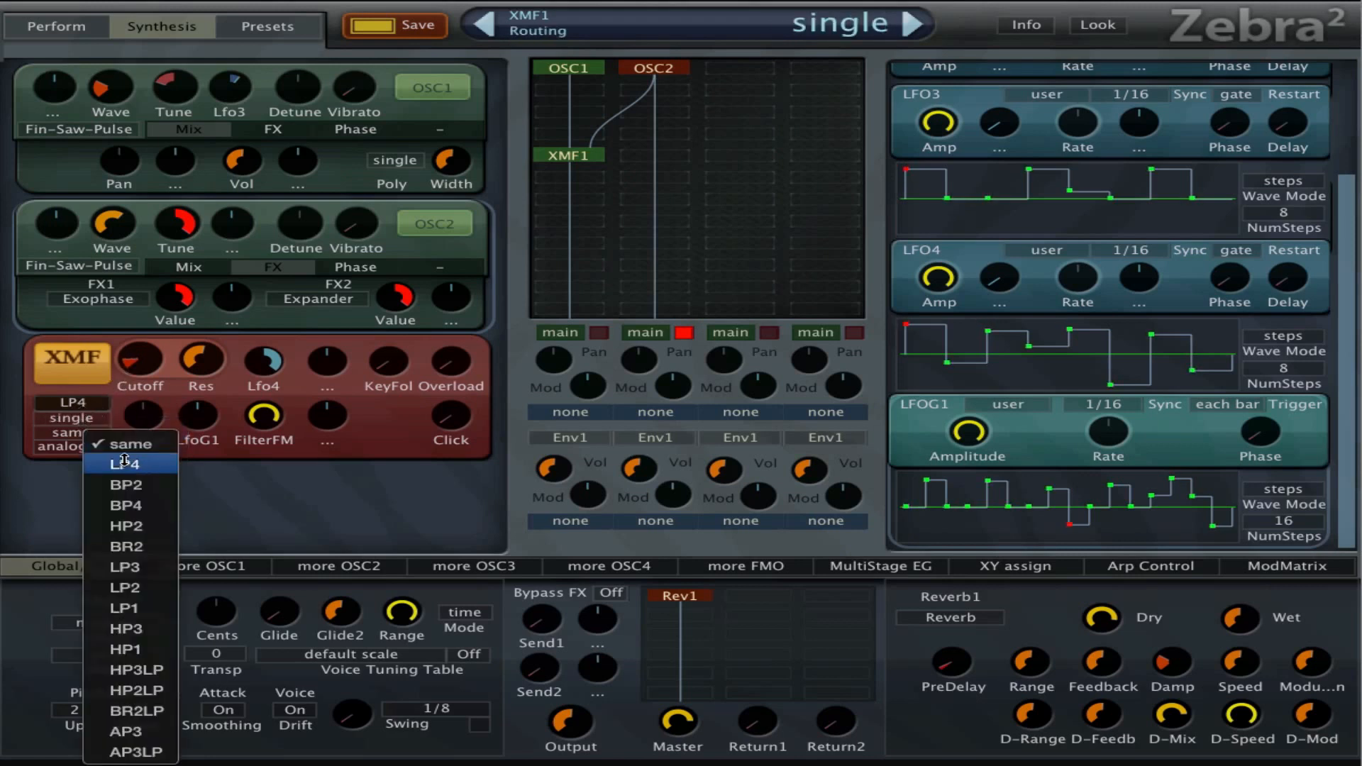
click(127, 484)
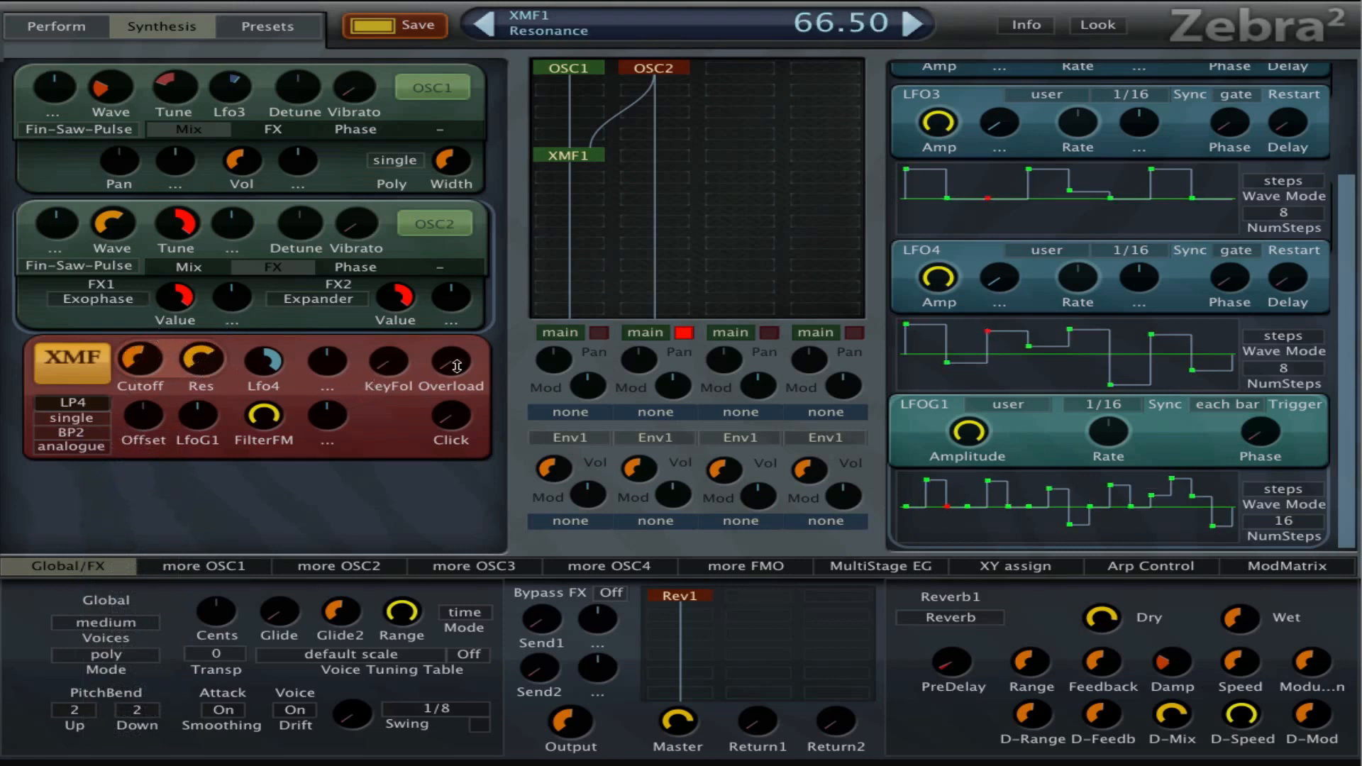
drag(449, 363, 449, 348)
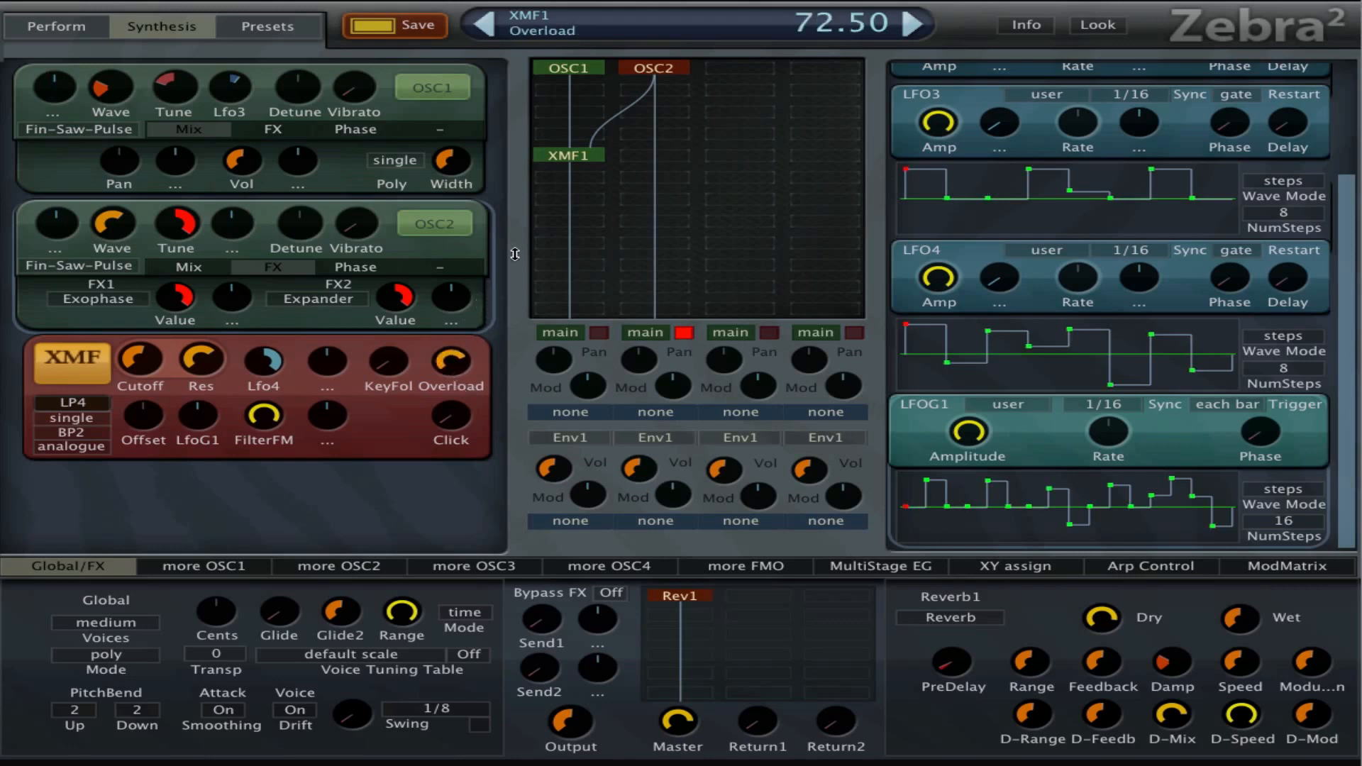